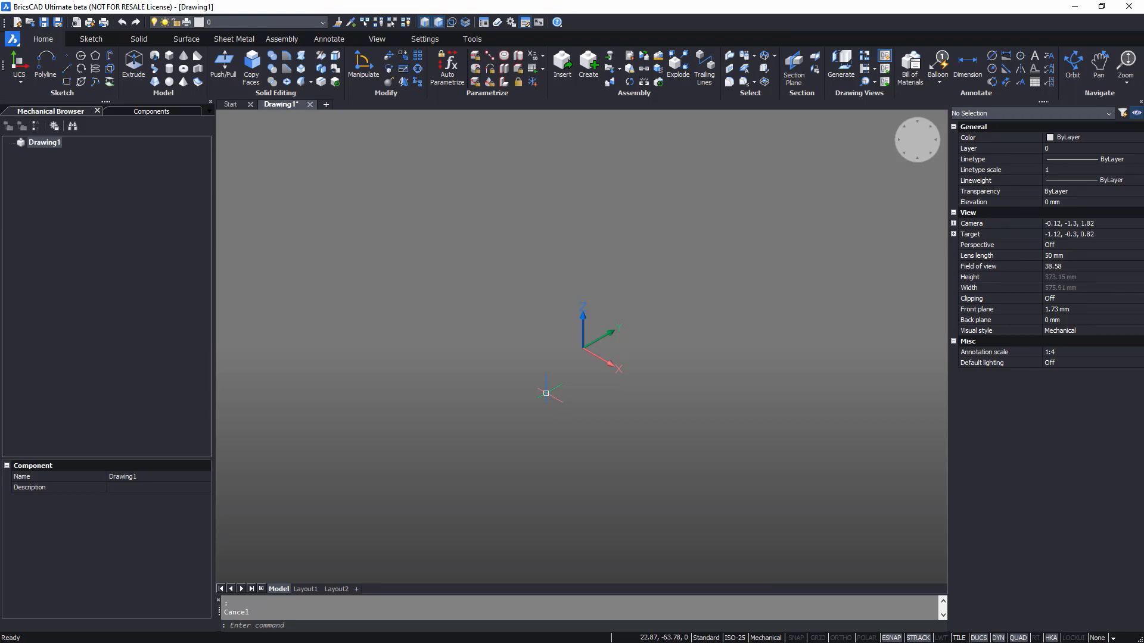
Open the Drawing Explorer from the top toolbar, showing layers 0 and Defpoints
{"action": "left_click", "coordinate": [479, 22]}
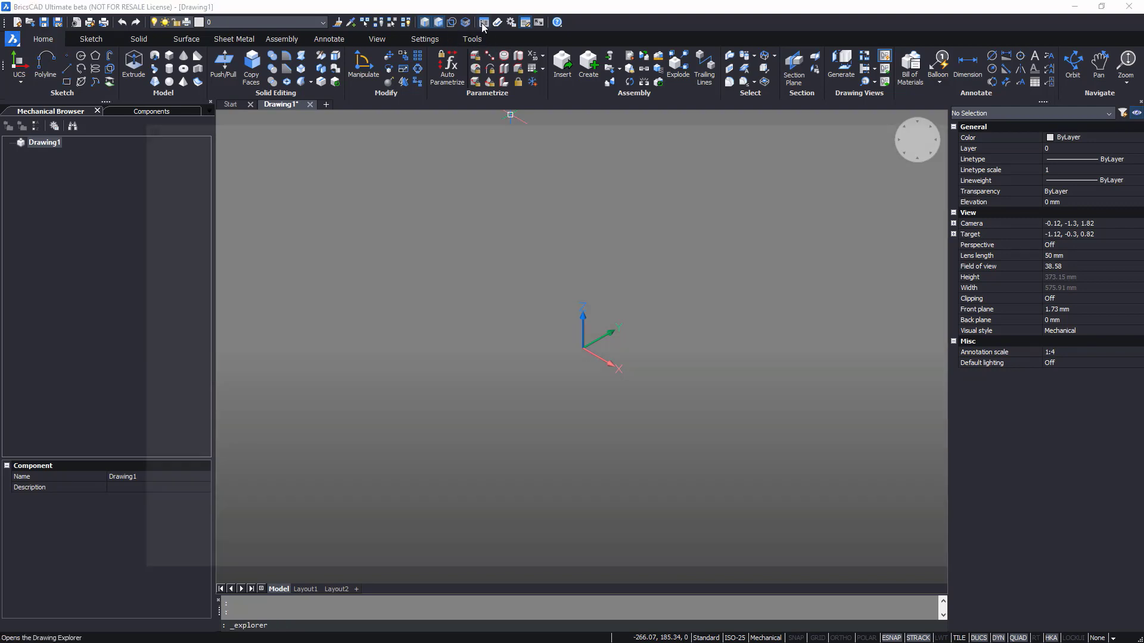
{"action": "left_click", "coordinate": [481, 22]}
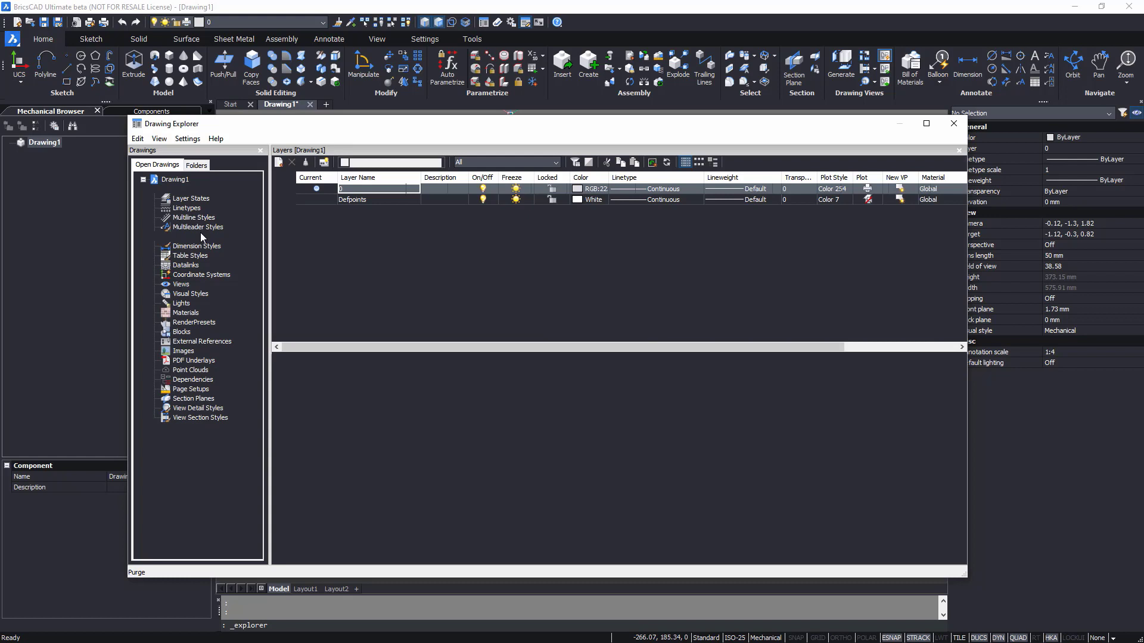
Create current text style Custom_1 with romans.shx, width factor 0.7 and oblique lettering
{"action": "left_click", "coordinate": [187, 236]}
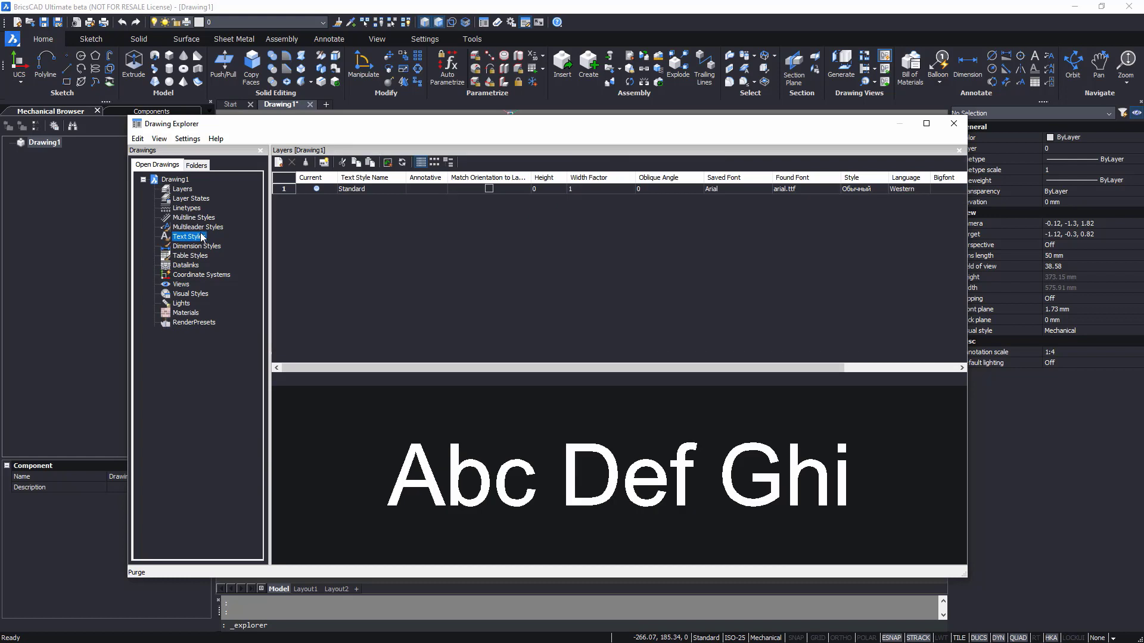
{"action": "left_click", "coordinate": [277, 162]}
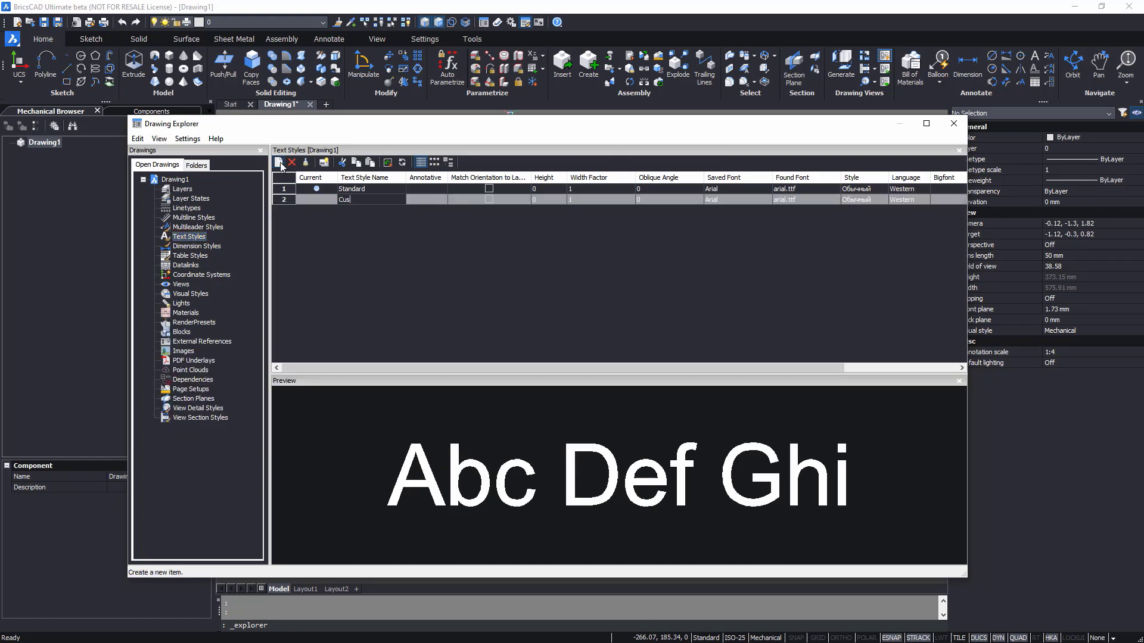
{"action": "type", "text": "Custom_1"}
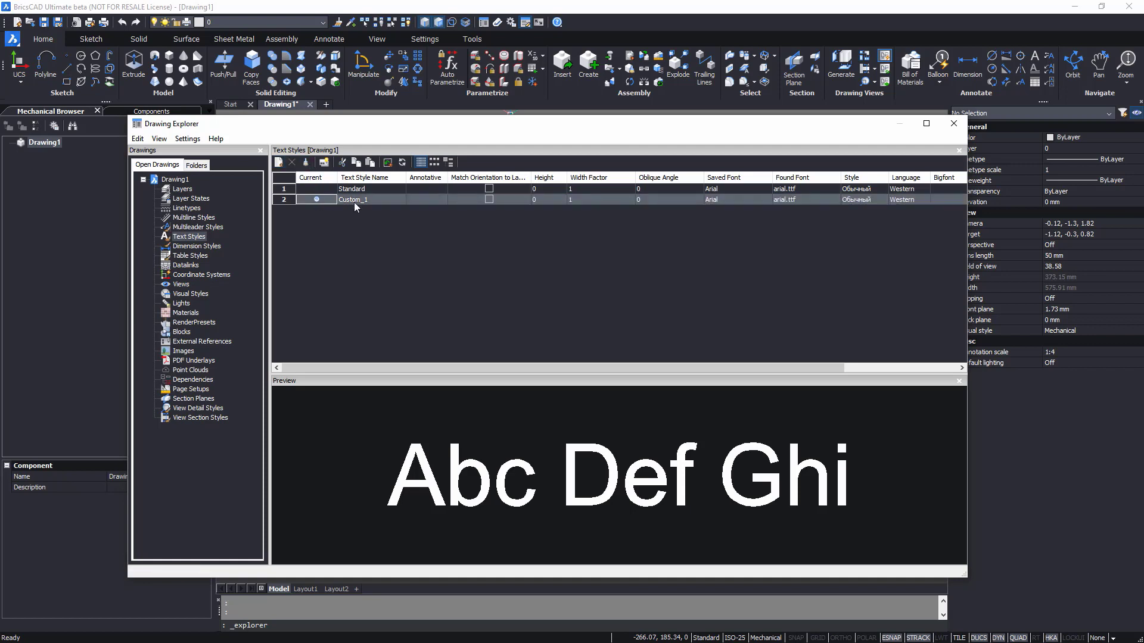
{"action": "left_click", "coordinate": [764, 199]}
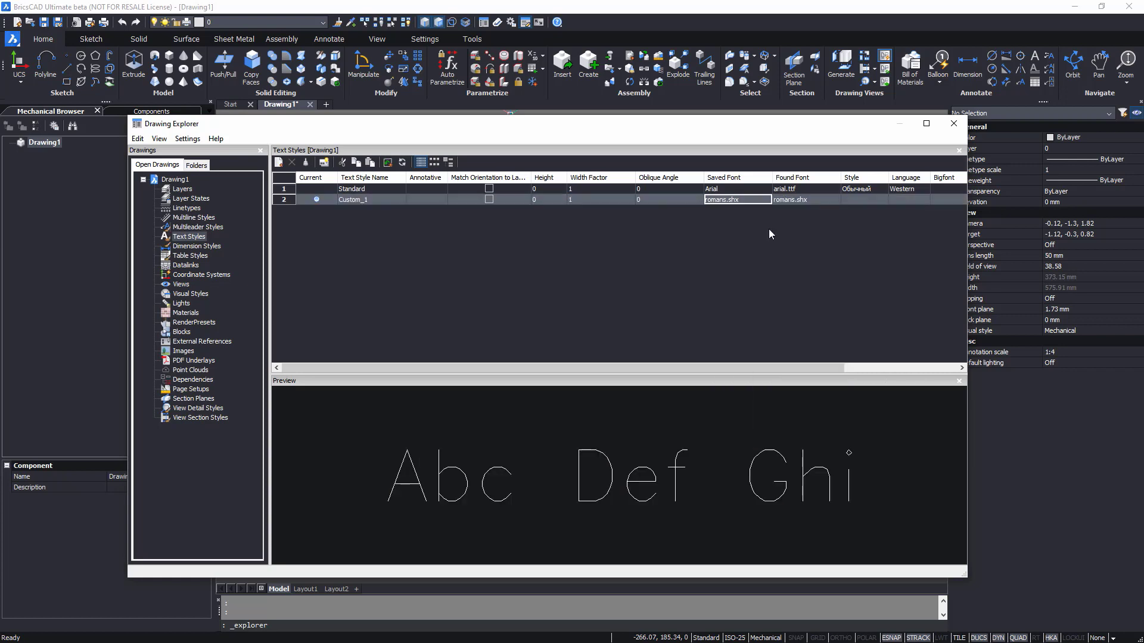
{"action": "left_click", "coordinate": [598, 199]}
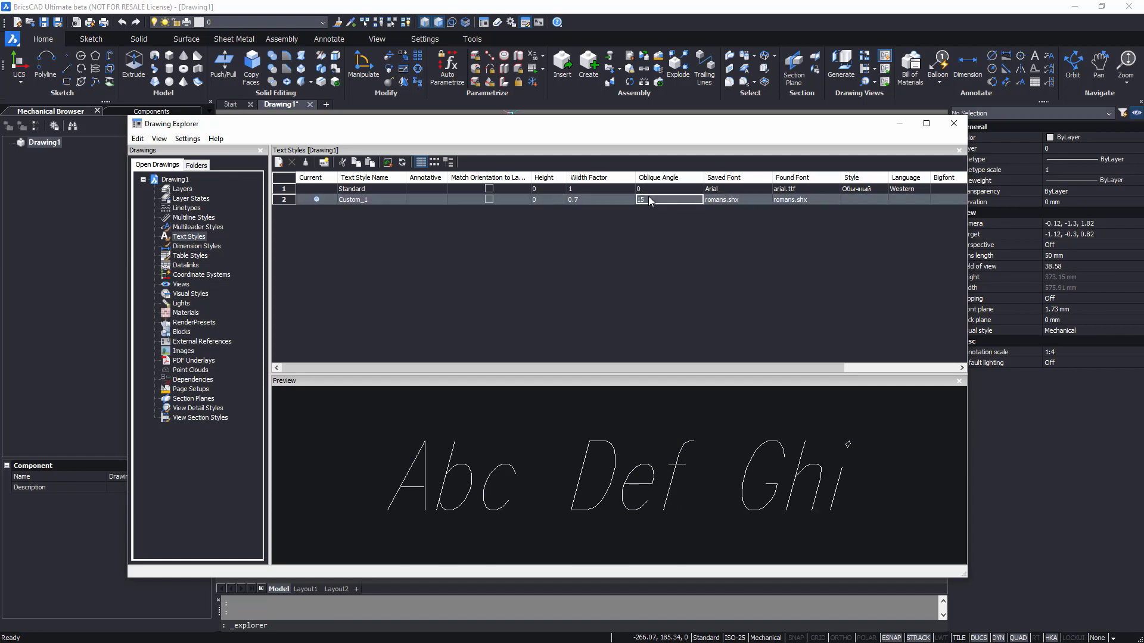
Create current table style TitleBlock with yellow Custom_1 data text, height 3.5, top-left aligned
{"action": "left_click", "coordinate": [190, 256]}
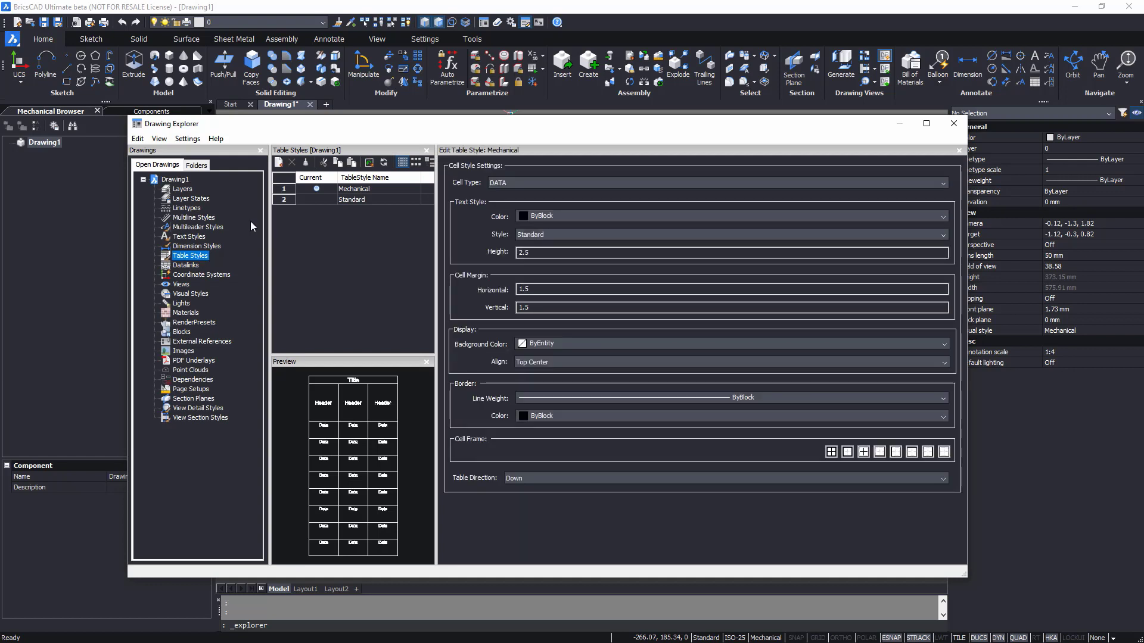
{"action": "left_click", "coordinate": [277, 162]}
{"action": "type", "text": "TitleBloc"}
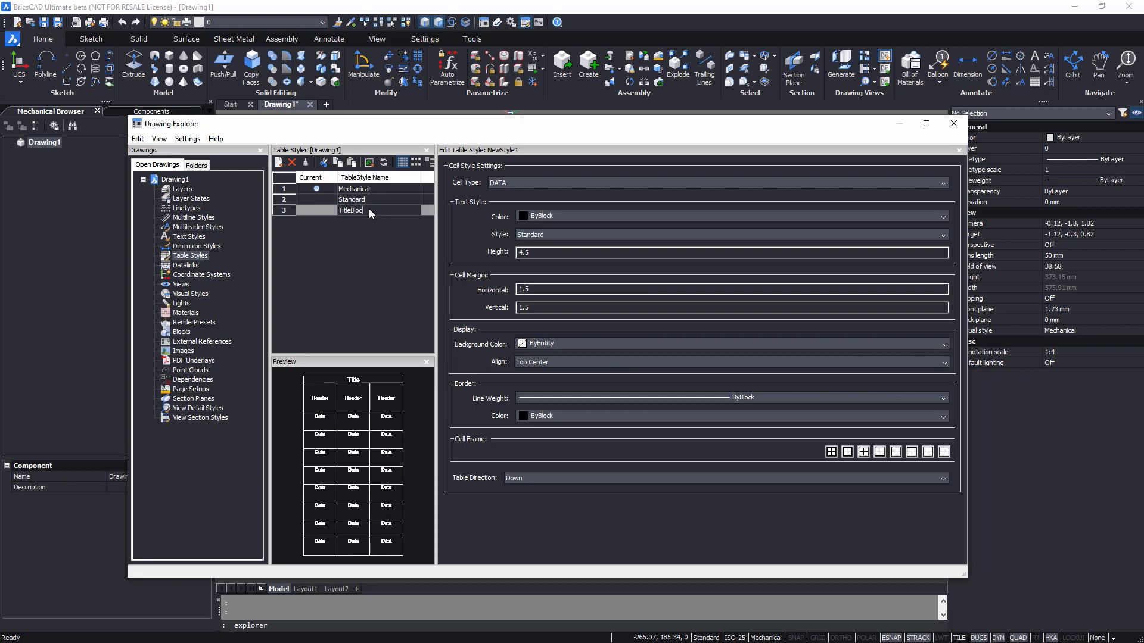
{"action": "left_click", "coordinate": [351, 210]}
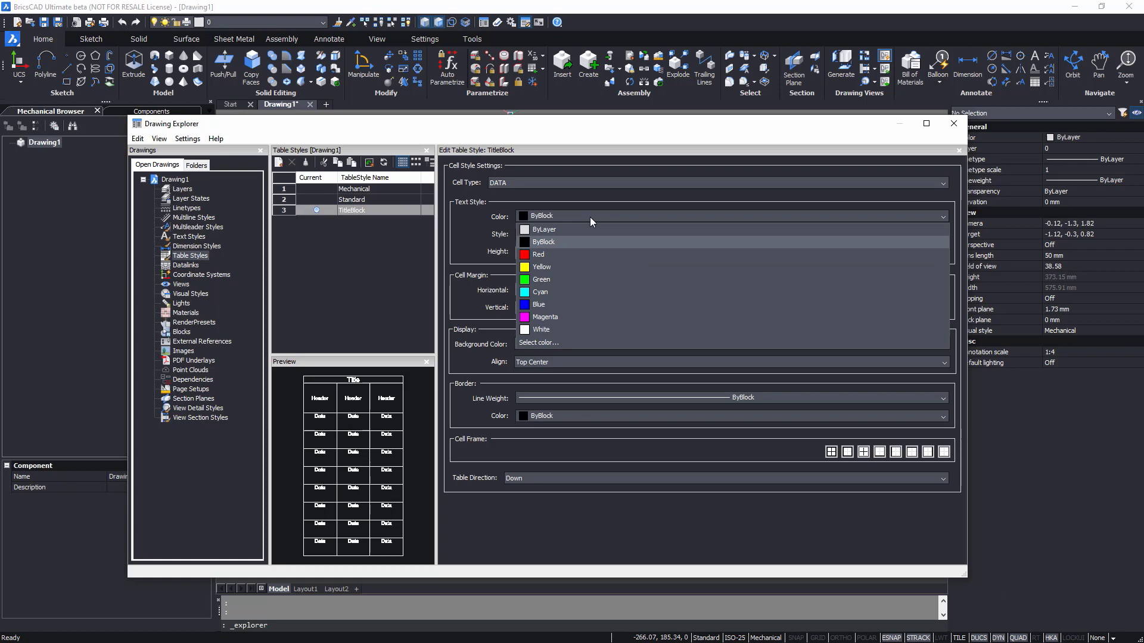
{"action": "left_click", "coordinate": [542, 266]}
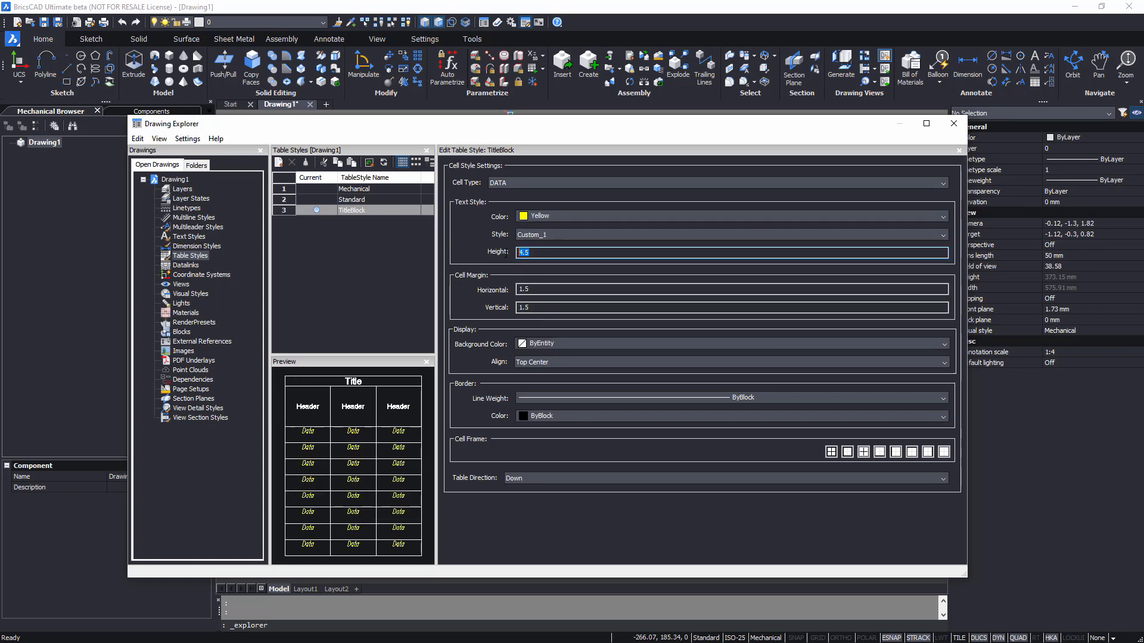
{"action": "type", "text": "3.5"}
{"action": "left_click", "coordinate": [731, 308]}
{"action": "type", "text": "1"}
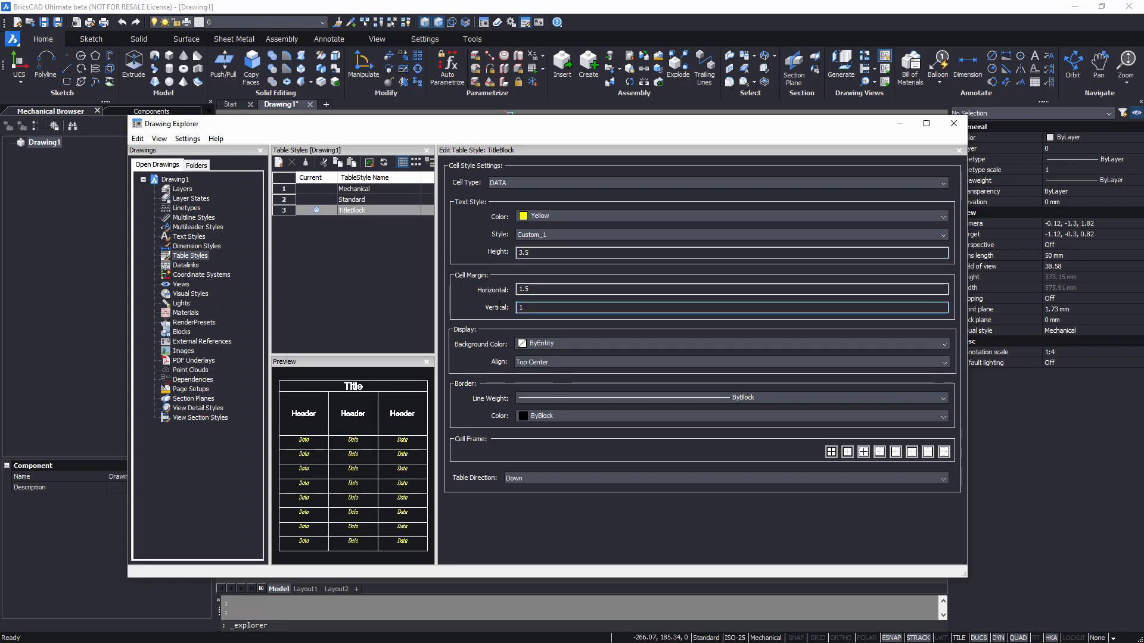
{"action": "left_click", "coordinate": [942, 362]}
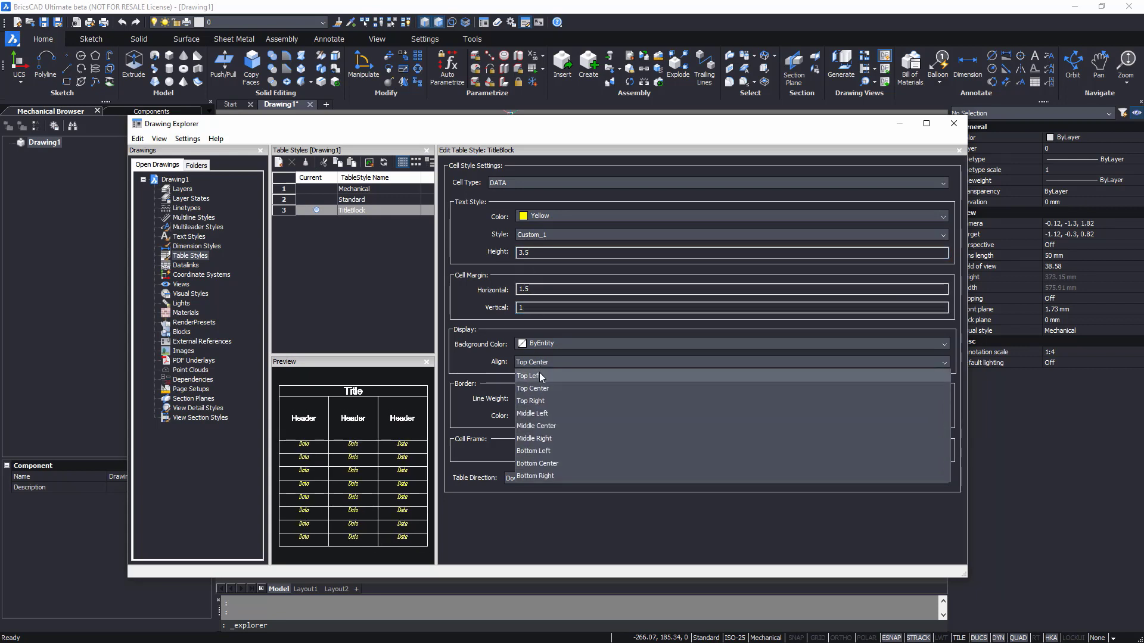
{"action": "left_click", "coordinate": [531, 375]}
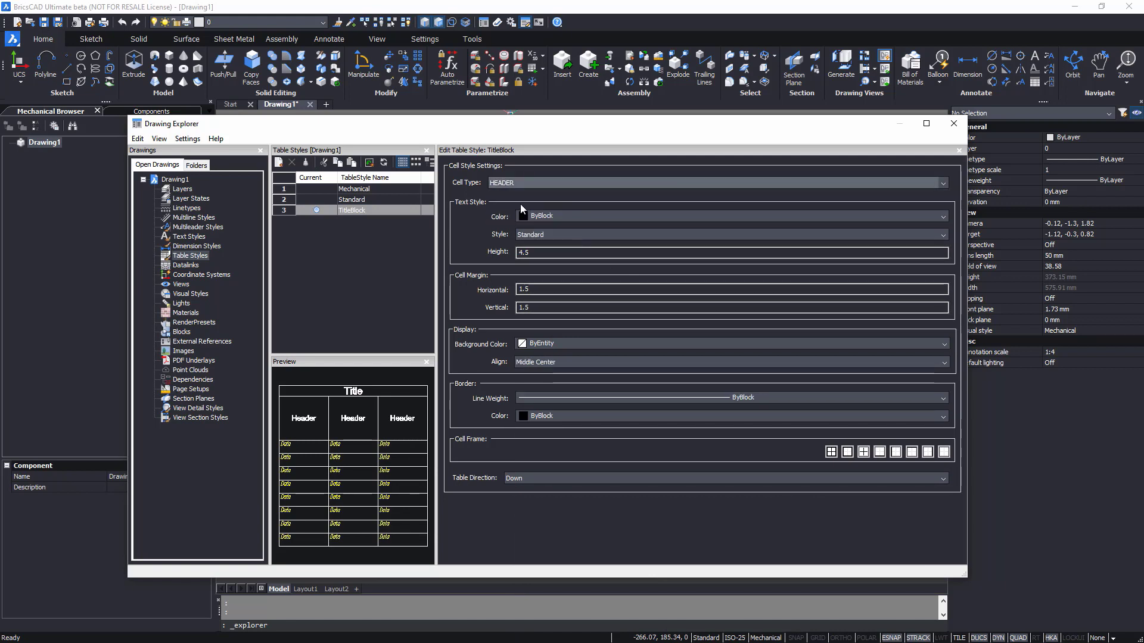
Give header cells green 2.5-high text, middle-left alignment and 0.40 mm borders
{"action": "left_click", "coordinate": [729, 215]}
{"action": "type", "text": "2.5"}
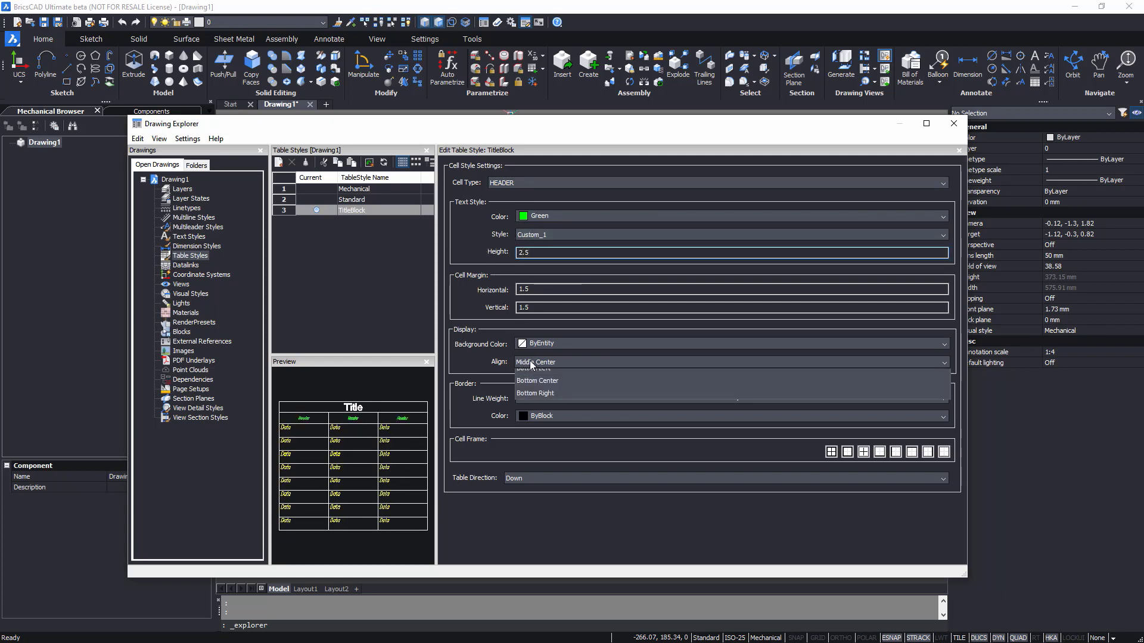
{"action": "left_click", "coordinate": [533, 362]}
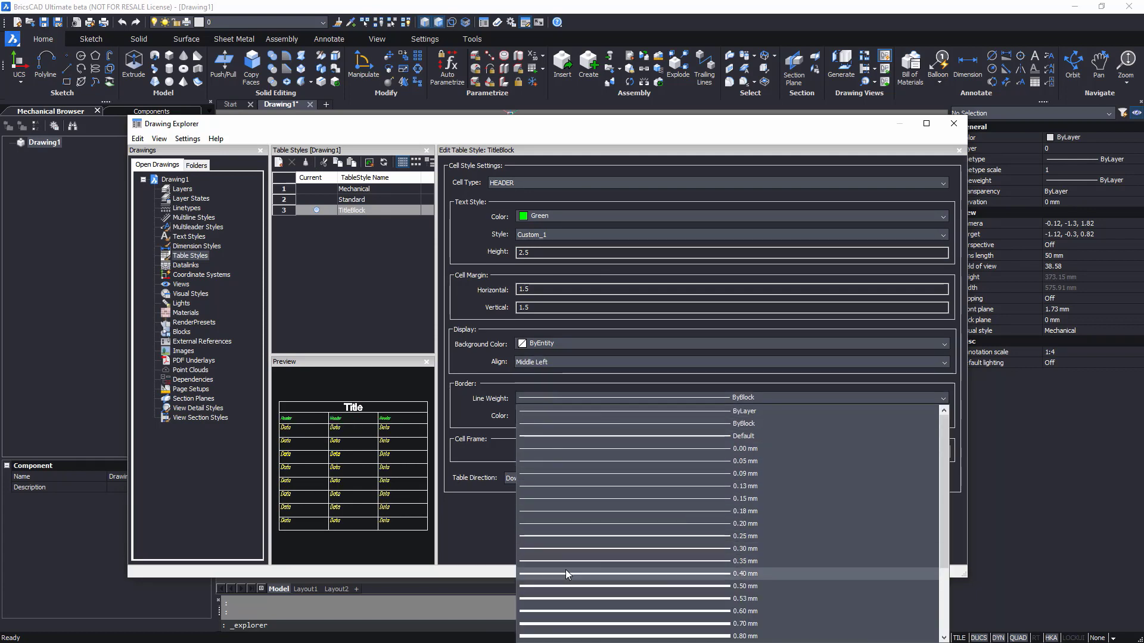
{"action": "left_click", "coordinate": [746, 573]}
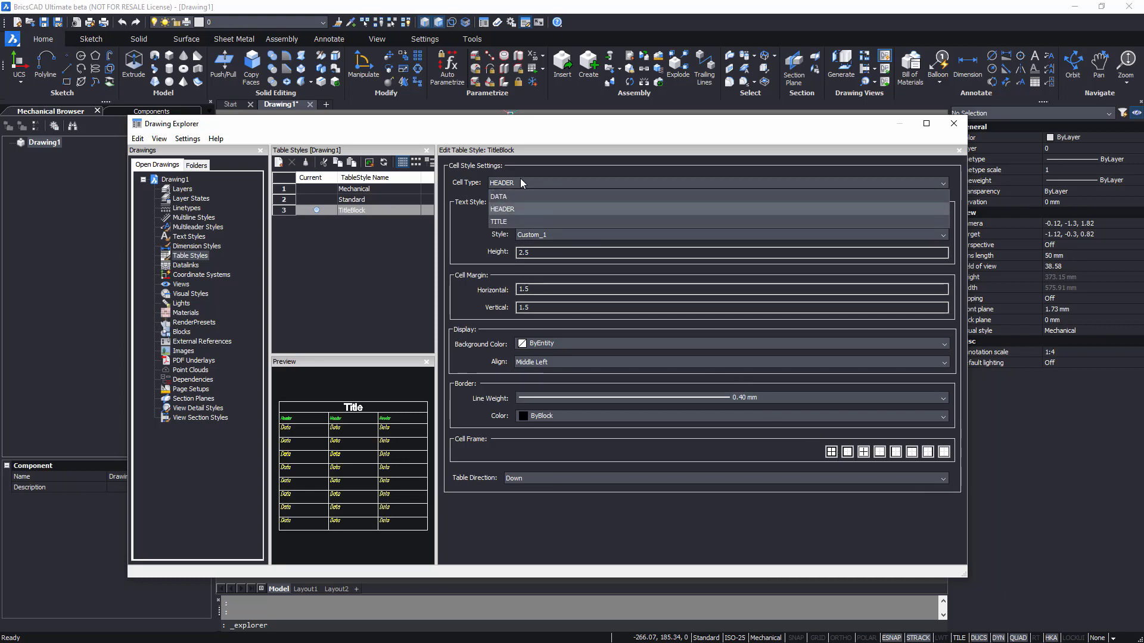
Give title cells blue Custom_1 text, 4.5 high, margin 1, with 0.40 mm borders
{"action": "left_click", "coordinate": [499, 222]}
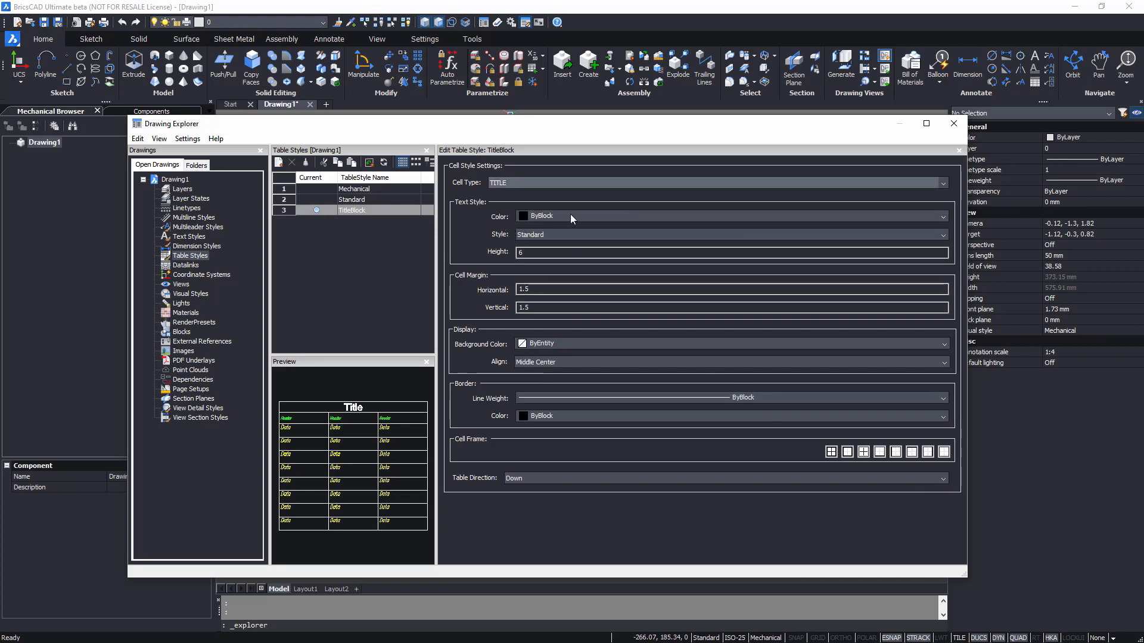
{"action": "left_click", "coordinate": [729, 216]}
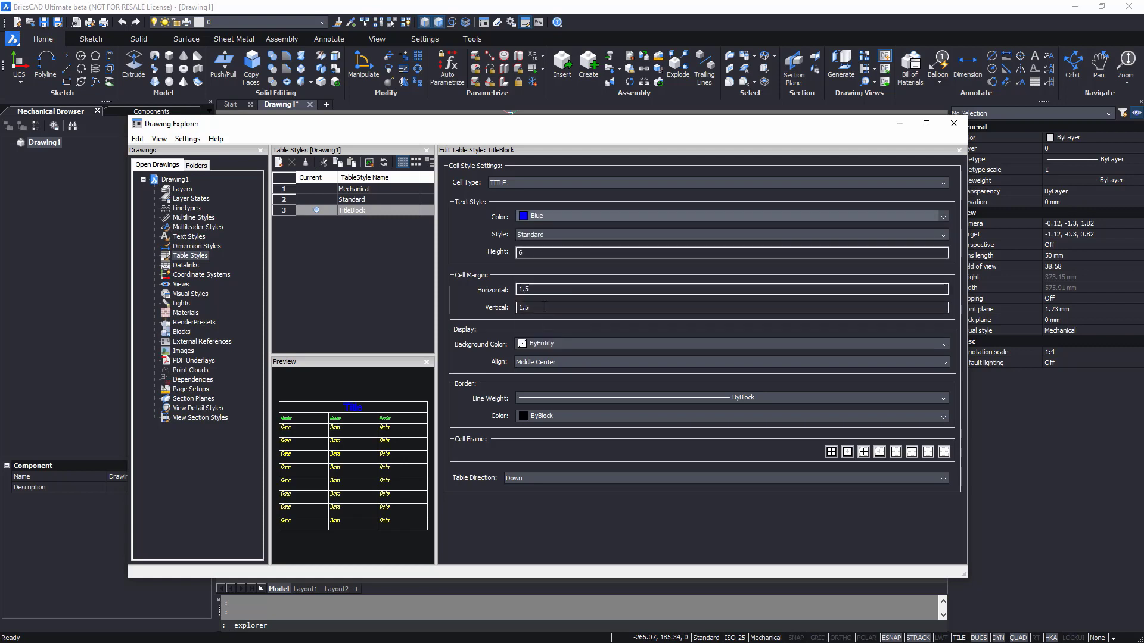
{"action": "left_click", "coordinate": [729, 235]}
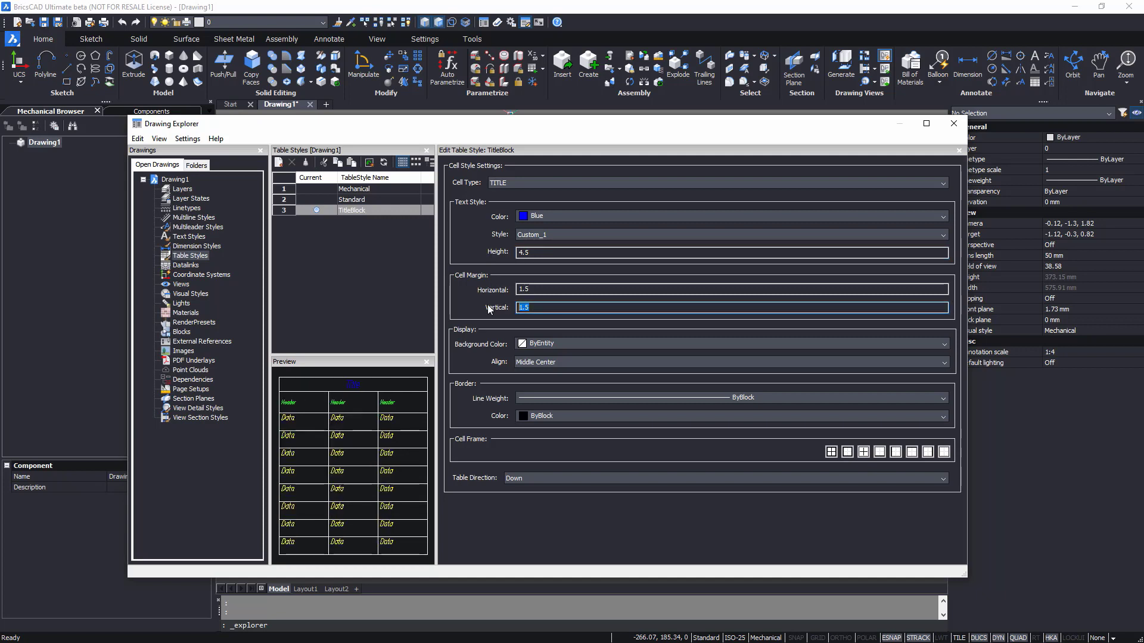
{"action": "left_click", "coordinate": [942, 397]}
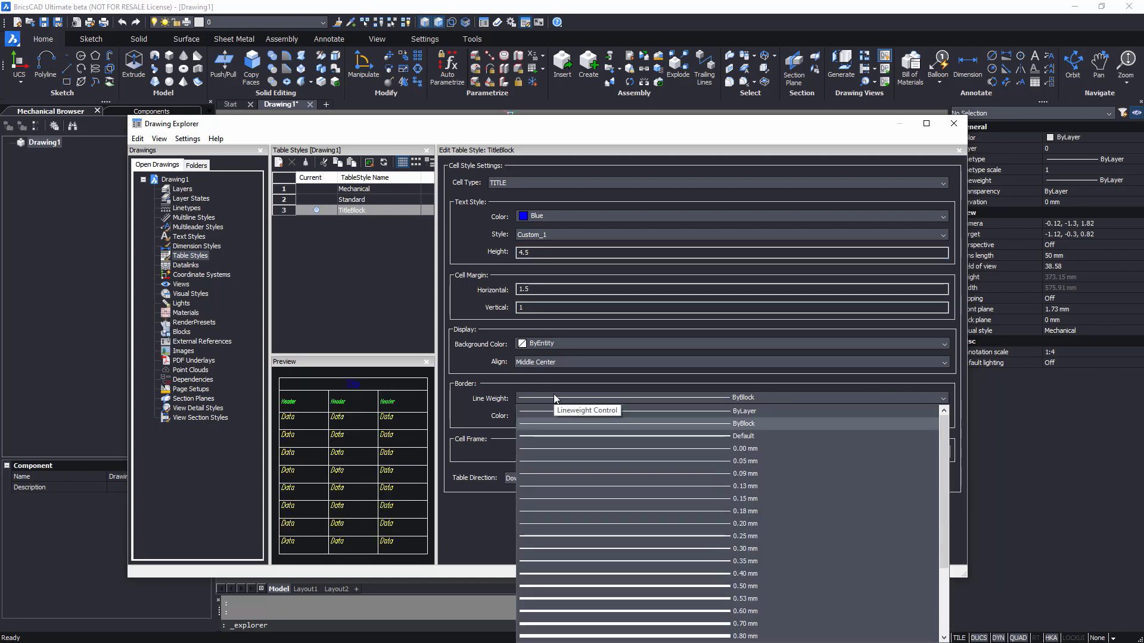
{"action": "left_click", "coordinate": [744, 572]}
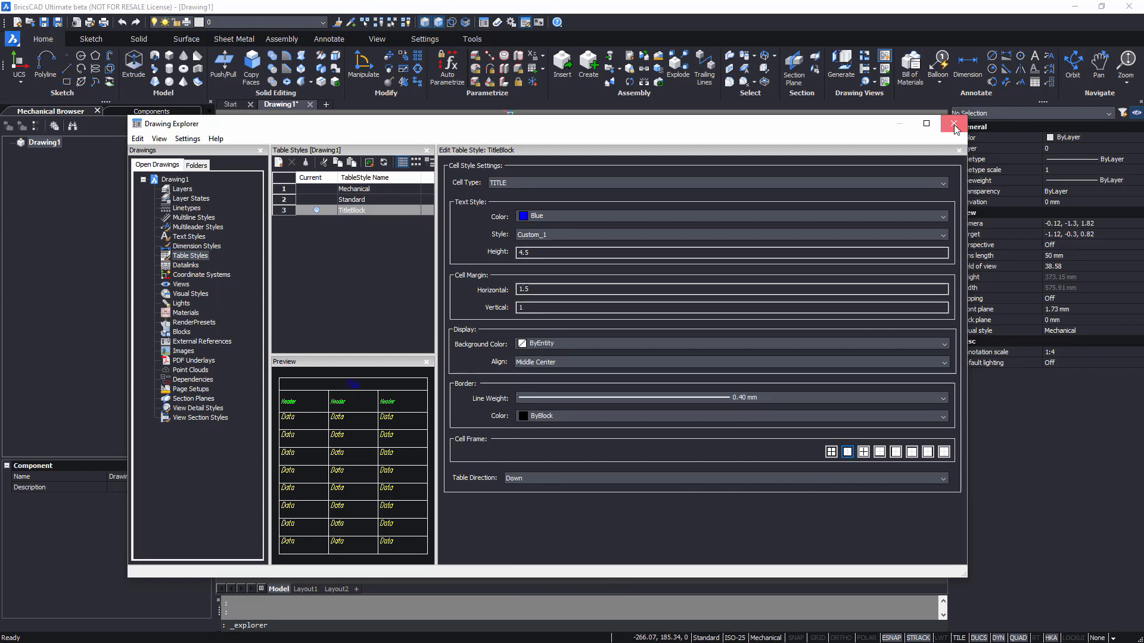
Insert a seven-column, four-data-row TitleBlock table with a header first row, outlining its extent
{"action": "left_click", "coordinate": [953, 123]}
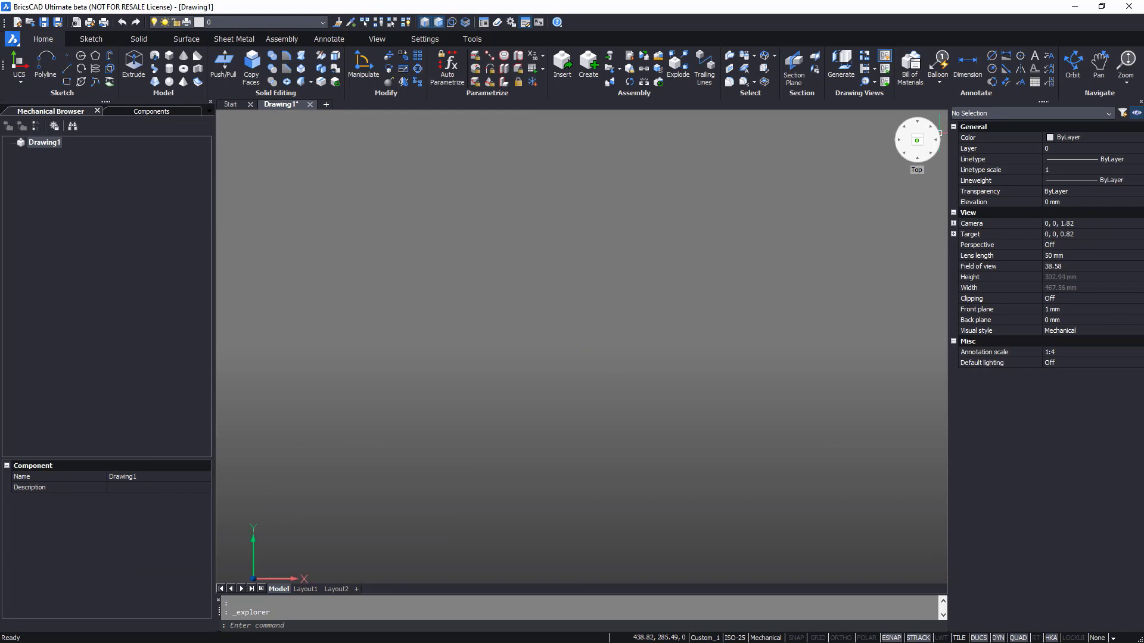
{"action": "left_click", "coordinate": [328, 38]}
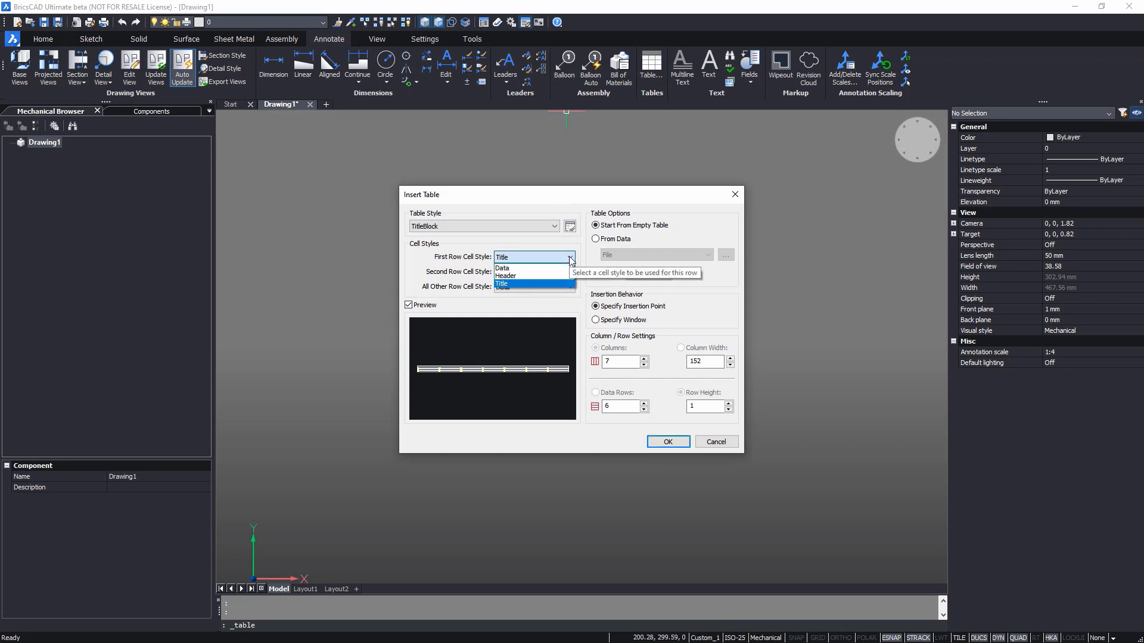
{"action": "left_click", "coordinate": [504, 268]}
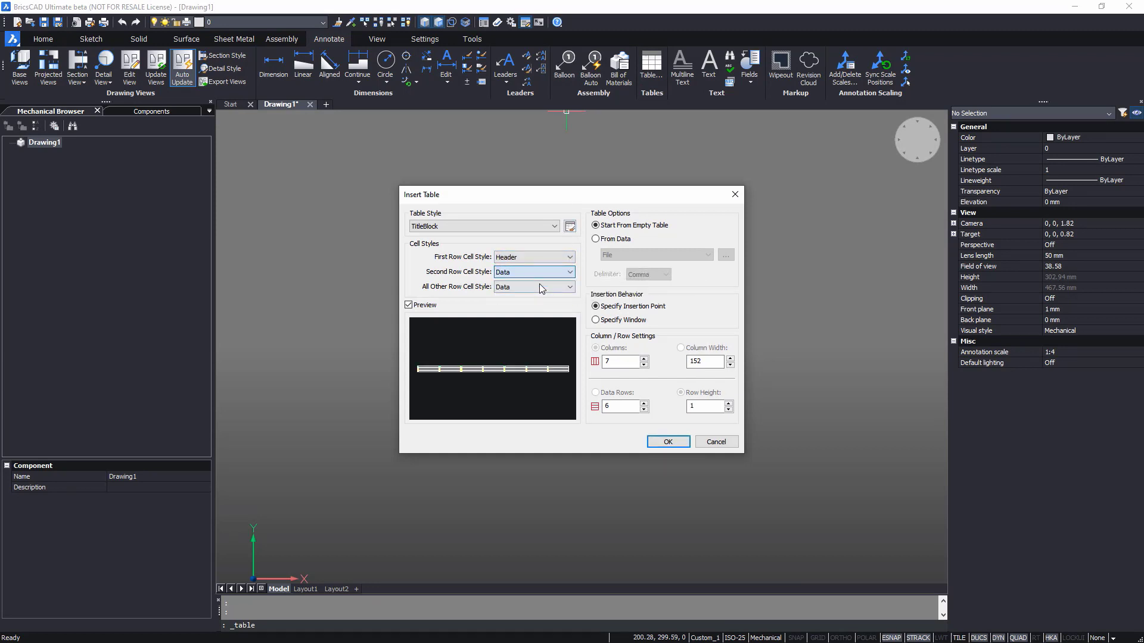
{"action": "left_click", "coordinate": [596, 320]}
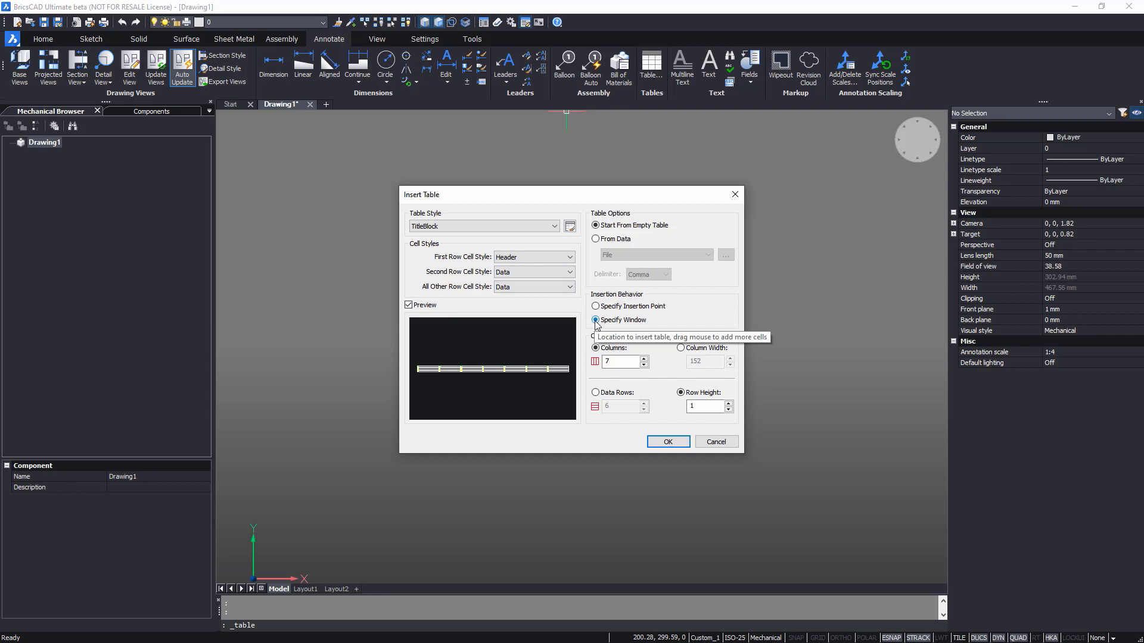
{"action": "left_click", "coordinate": [595, 393]}
{"action": "type", "text": "4"}
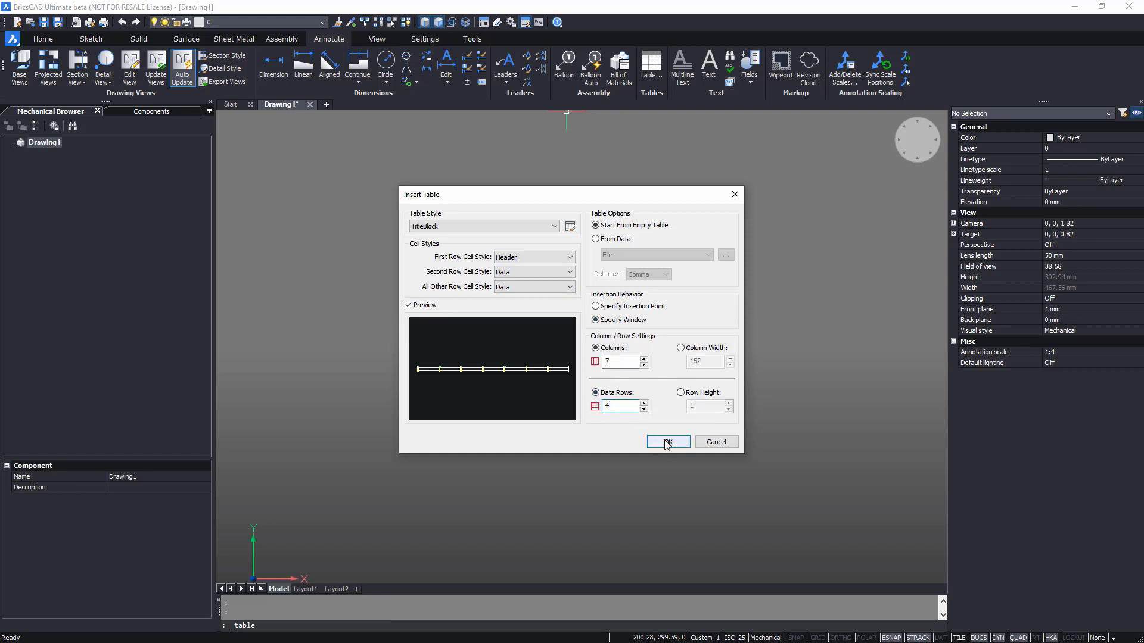
{"action": "left_click", "coordinate": [666, 442]}
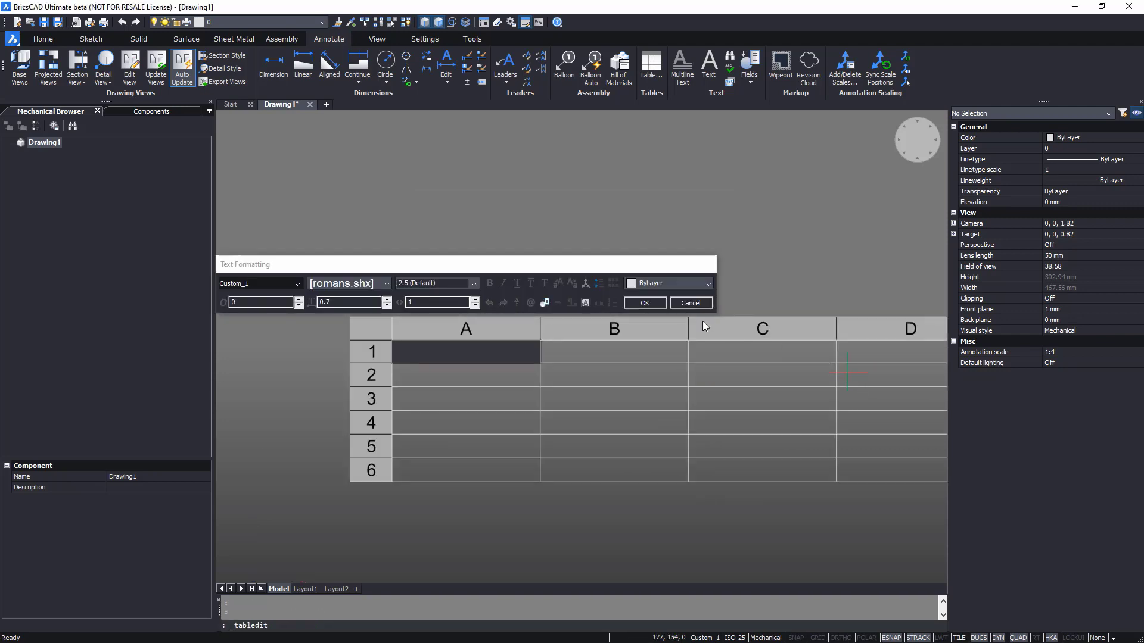
Merge cells A3–A6 and C4–C6, with column A narrowed to 40 mm
{"action": "left_click", "coordinate": [688, 303]}
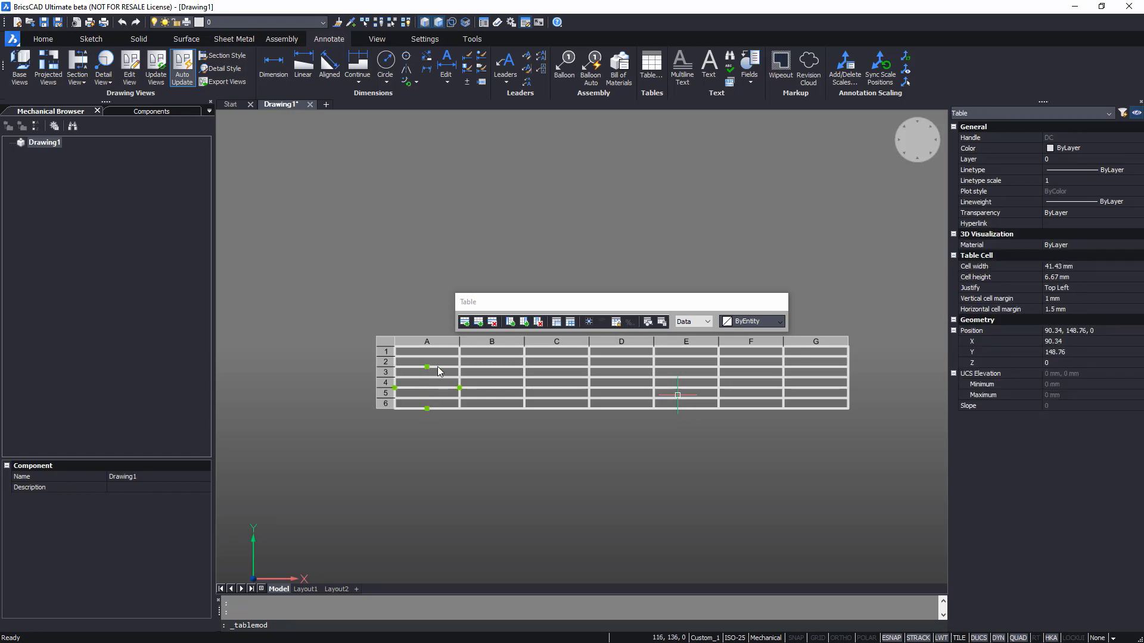
{"action": "left_click", "coordinate": [558, 321]}
{"action": "type", "text": "40"}
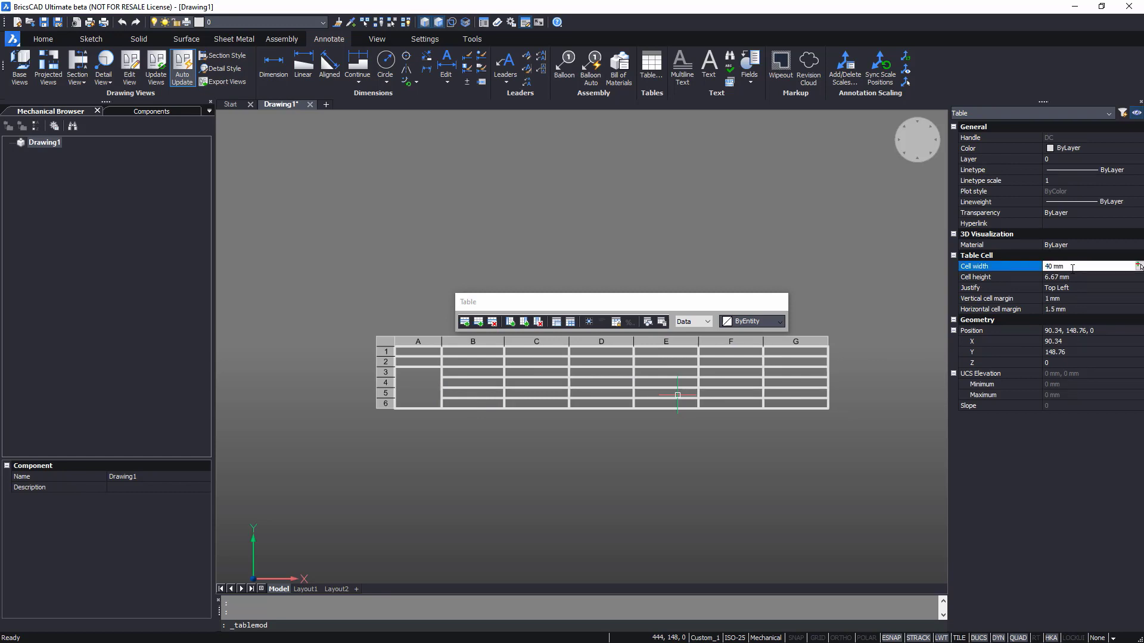
{"action": "left_click", "coordinate": [535, 386]}
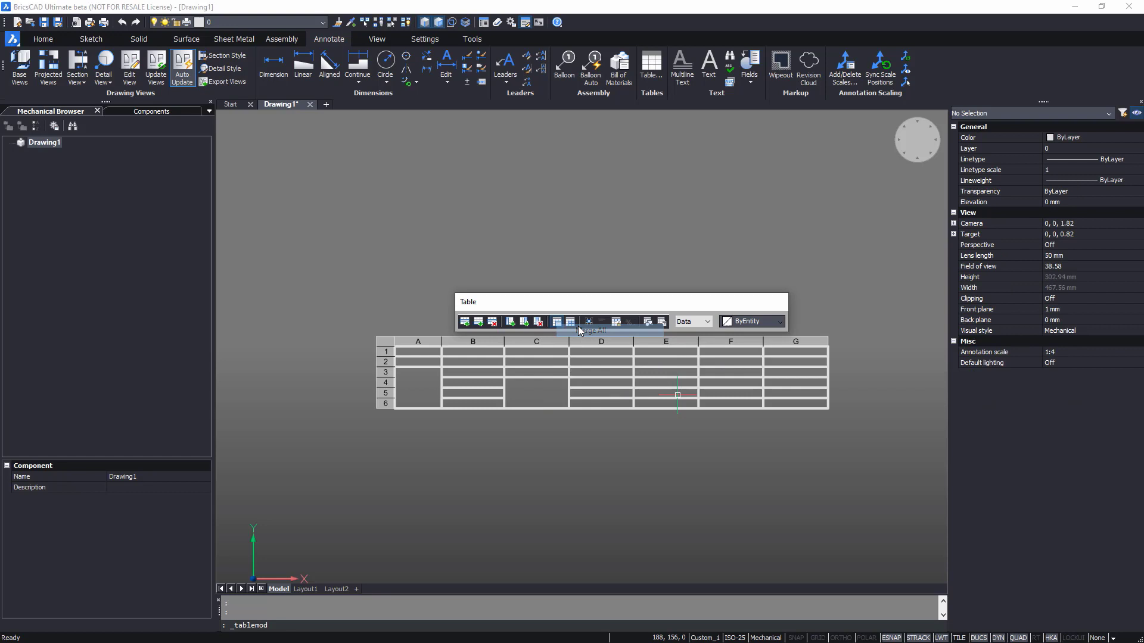
Merge C1 with D1, resize columns D–G, and merge D3 through G4
{"action": "left_click", "coordinate": [536, 393]}
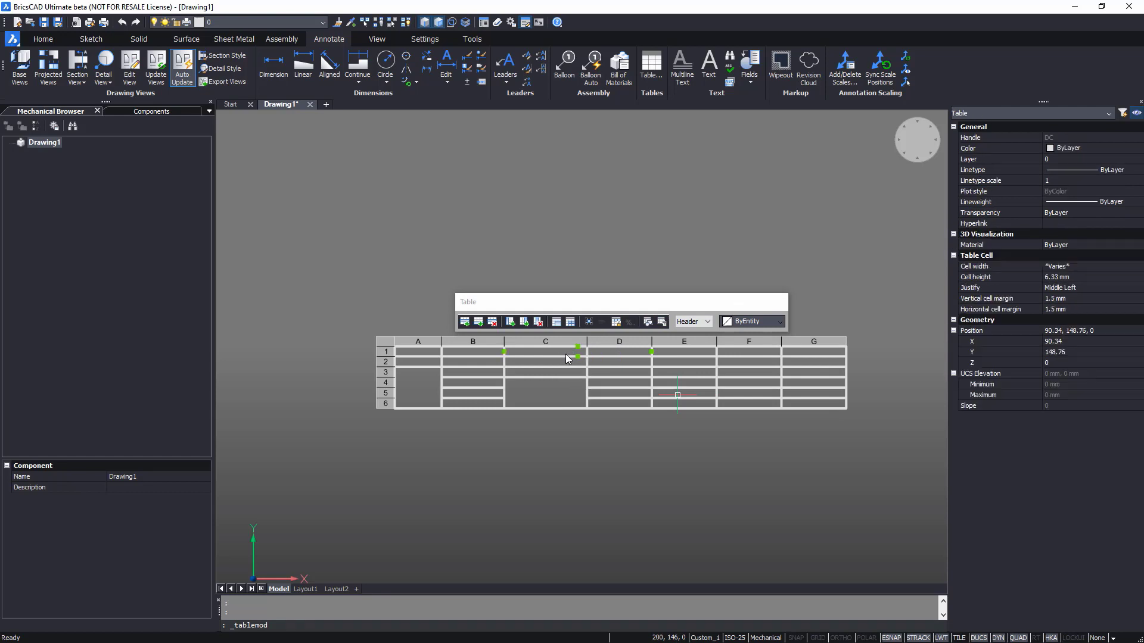
{"action": "left_click", "coordinate": [618, 343]}
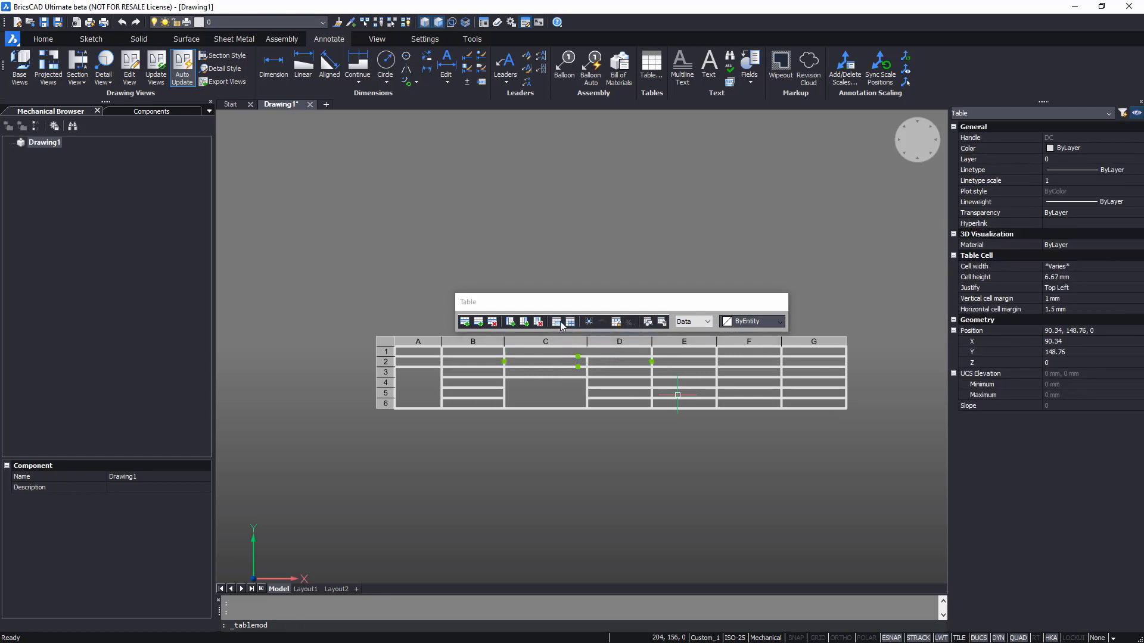
{"action": "mouse_move", "coordinate": [618, 407]}
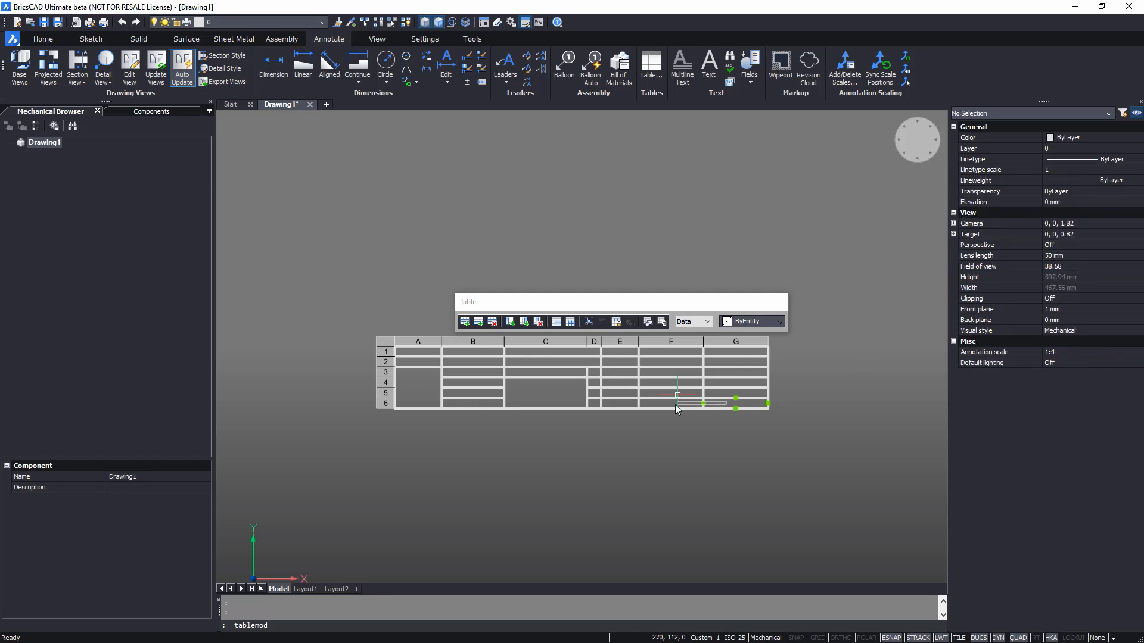
{"action": "left_click", "coordinate": [671, 396]}
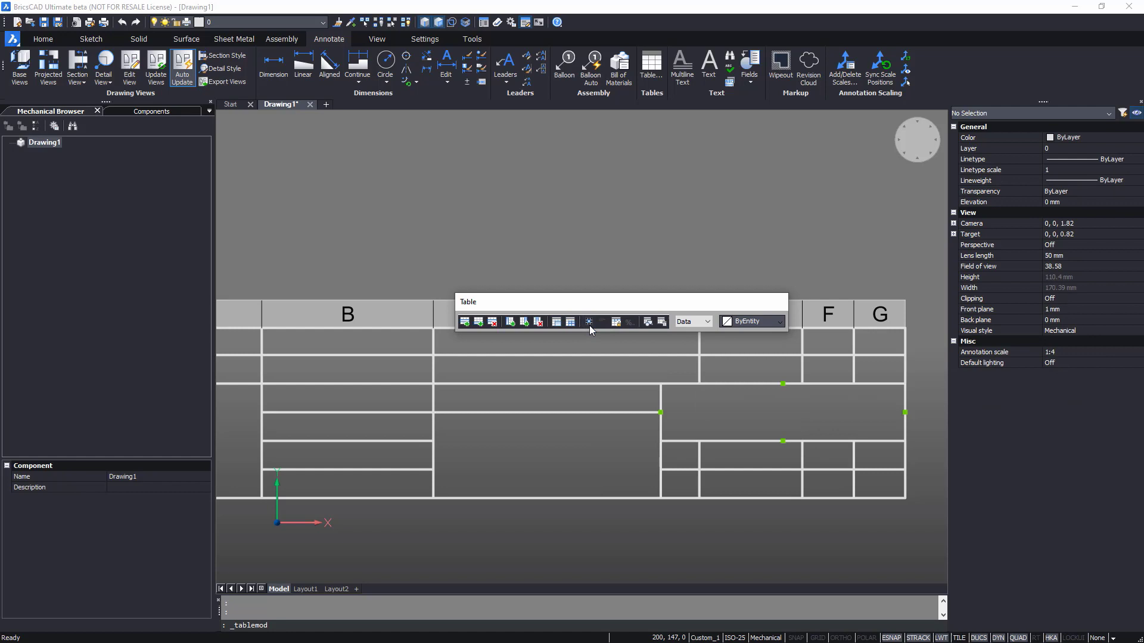
{"action": "left_click", "coordinate": [692, 321]}
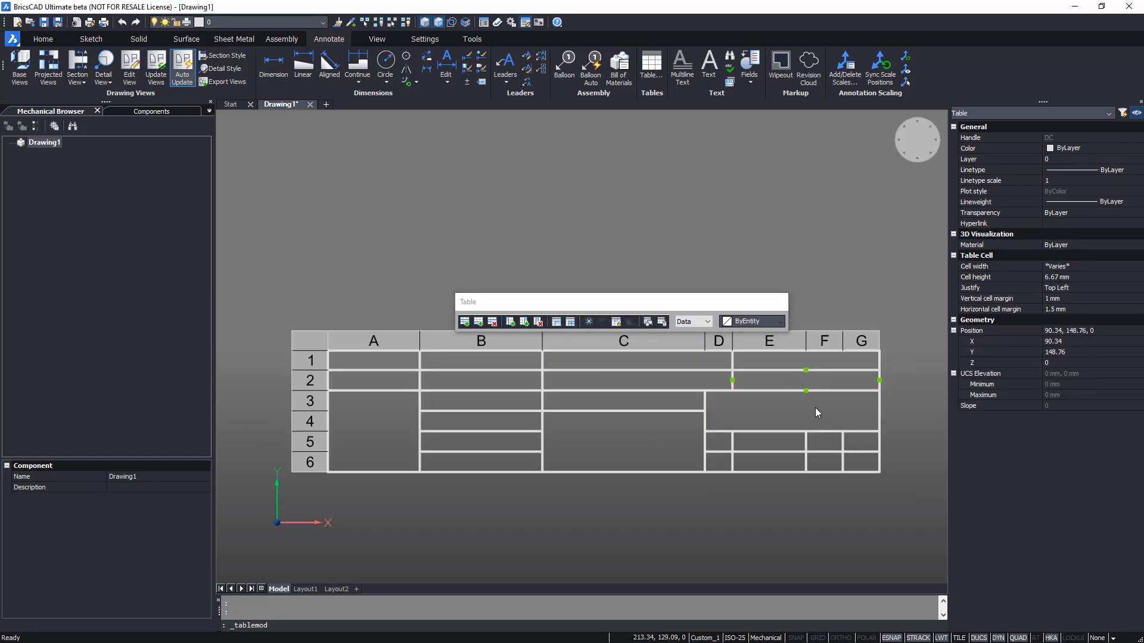
Assign different cell styles to cell B3 and cells D5 through G5
{"action": "left_click", "coordinate": [690, 321]}
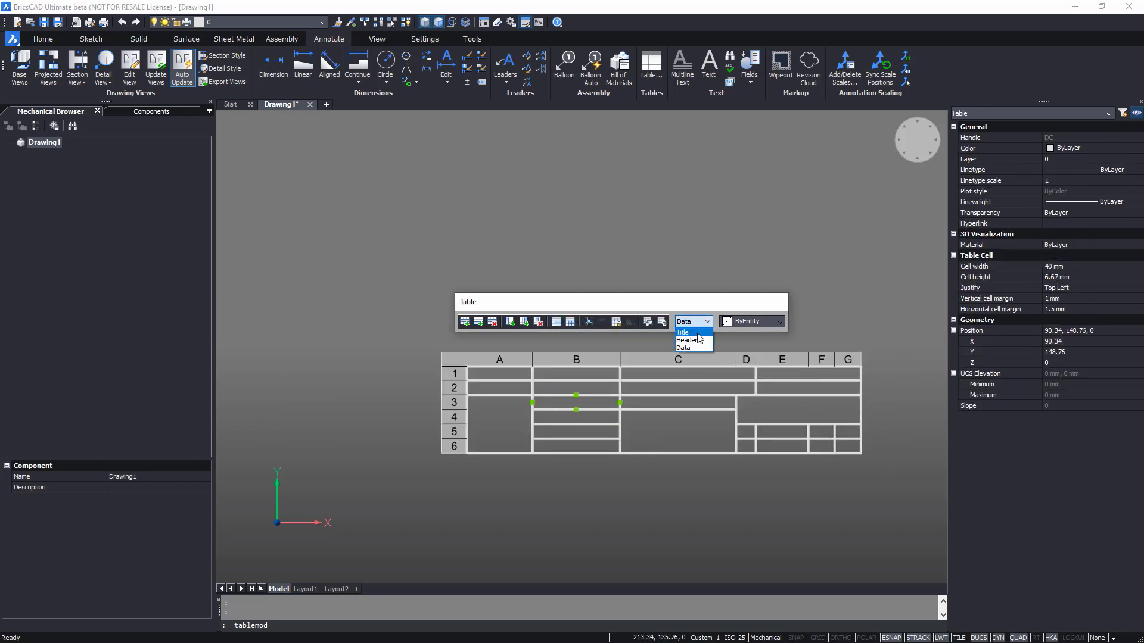
{"action": "left_click", "coordinate": [683, 348]}
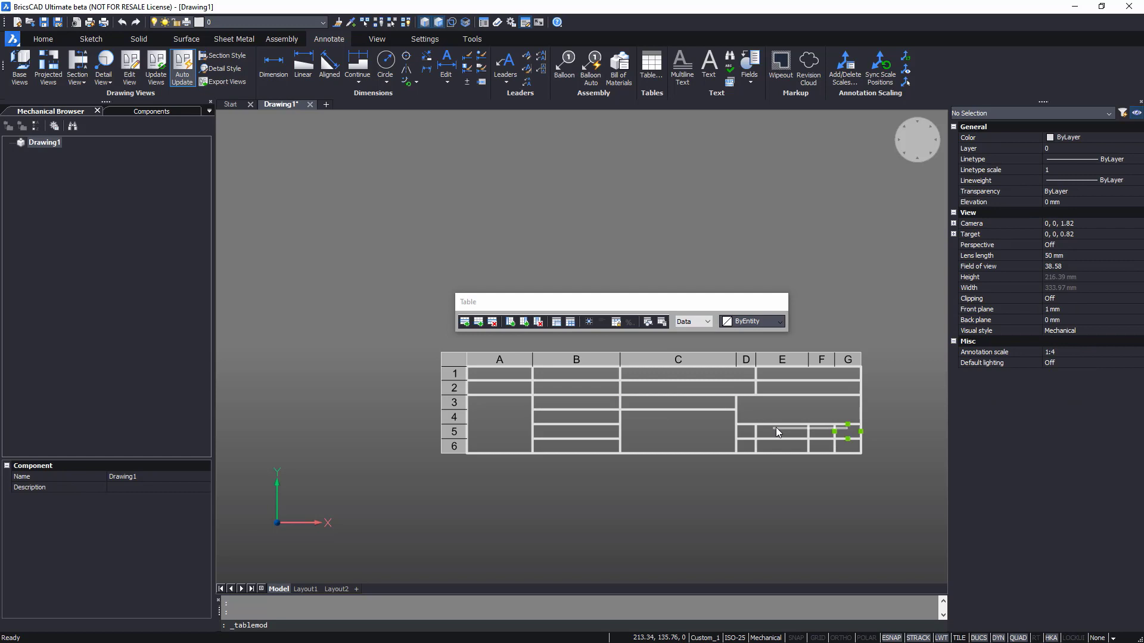
{"action": "left_click", "coordinate": [705, 322]}
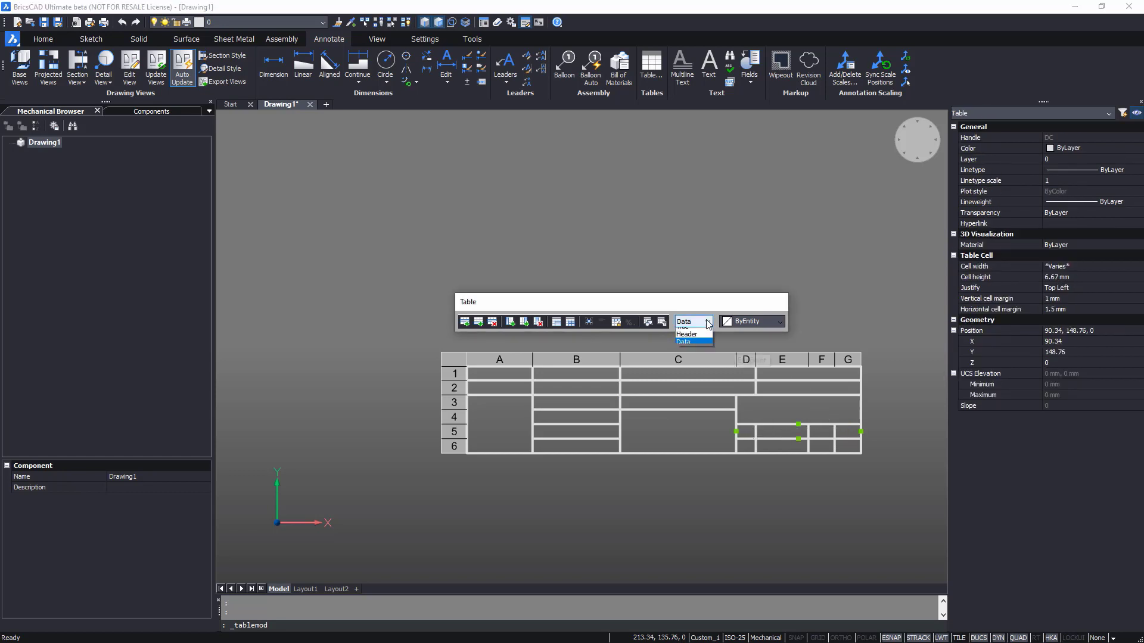
{"action": "left_click", "coordinate": [686, 334]}
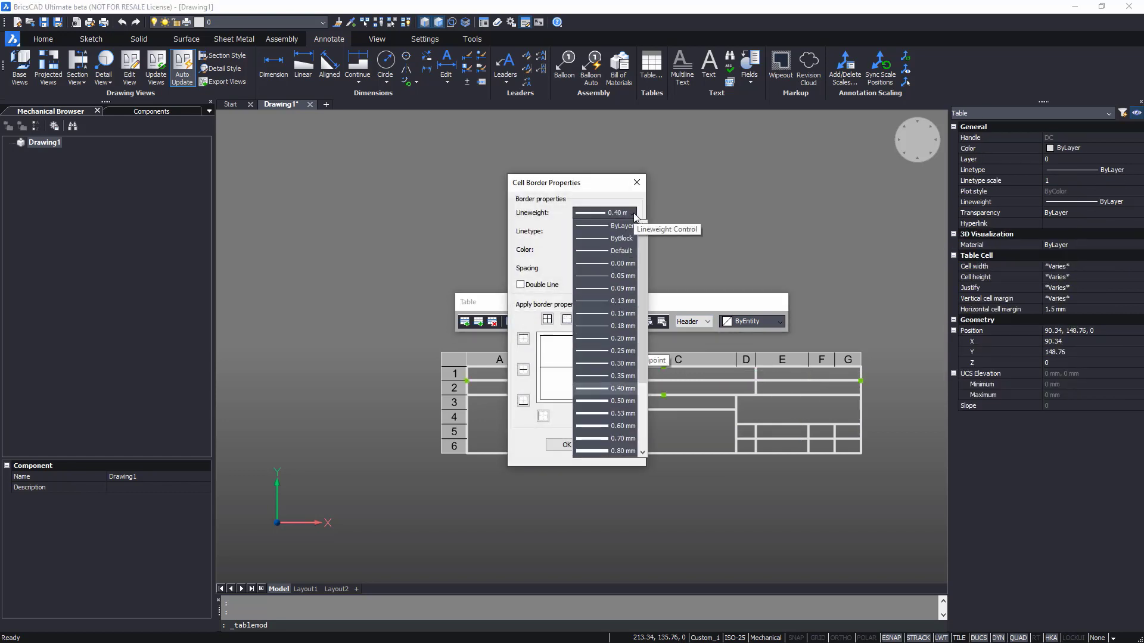
Apply 0.40 mm lineweight to the selected cells' inside borders and confirm
{"action": "left_click", "coordinate": [620, 312]}
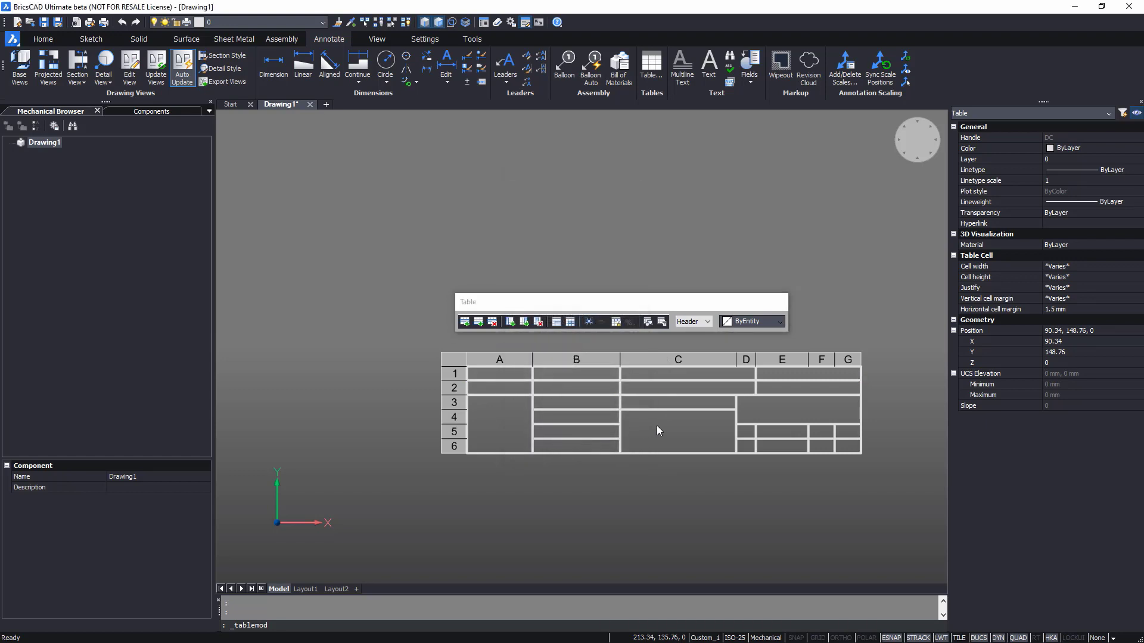
{"action": "left_click", "coordinate": [576, 403]}
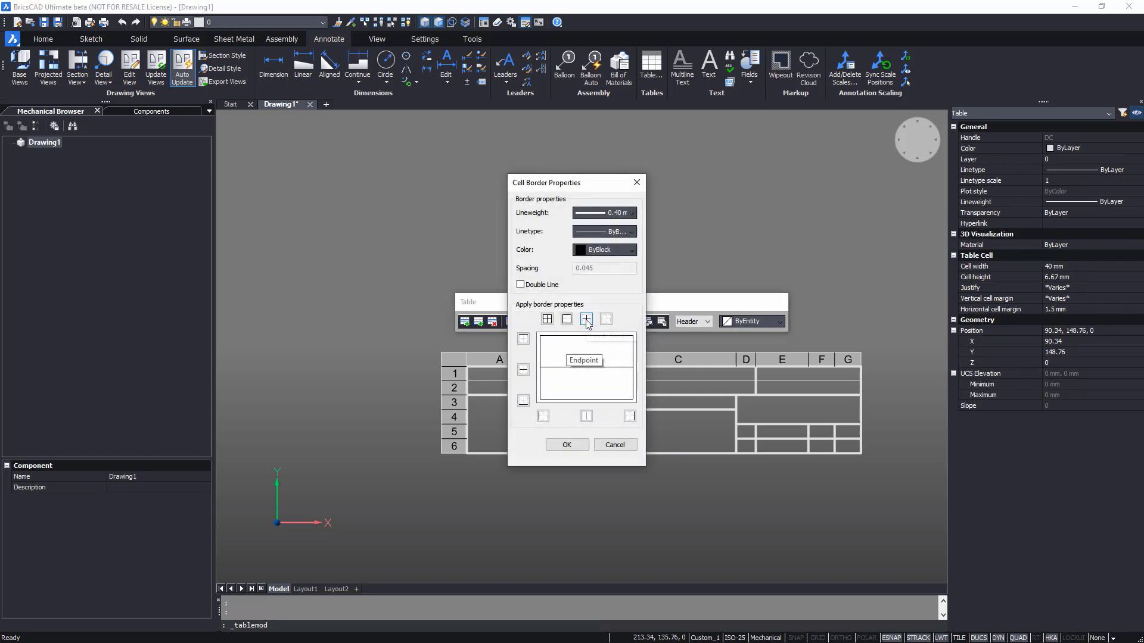
{"action": "left_click", "coordinate": [631, 212]}
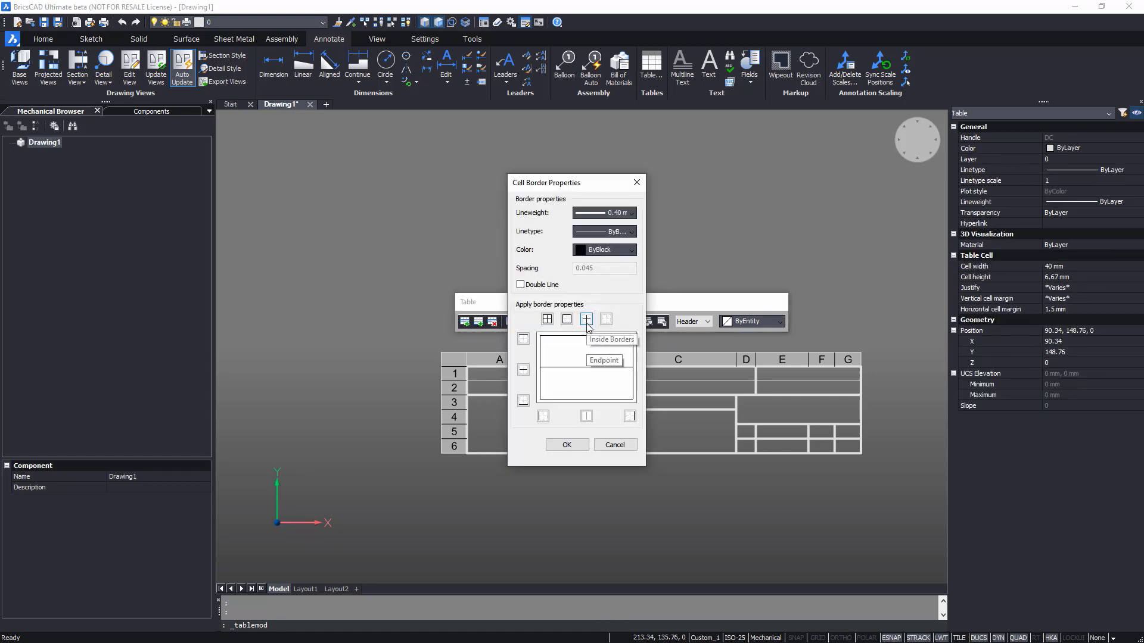
{"action": "left_click", "coordinate": [634, 212]}
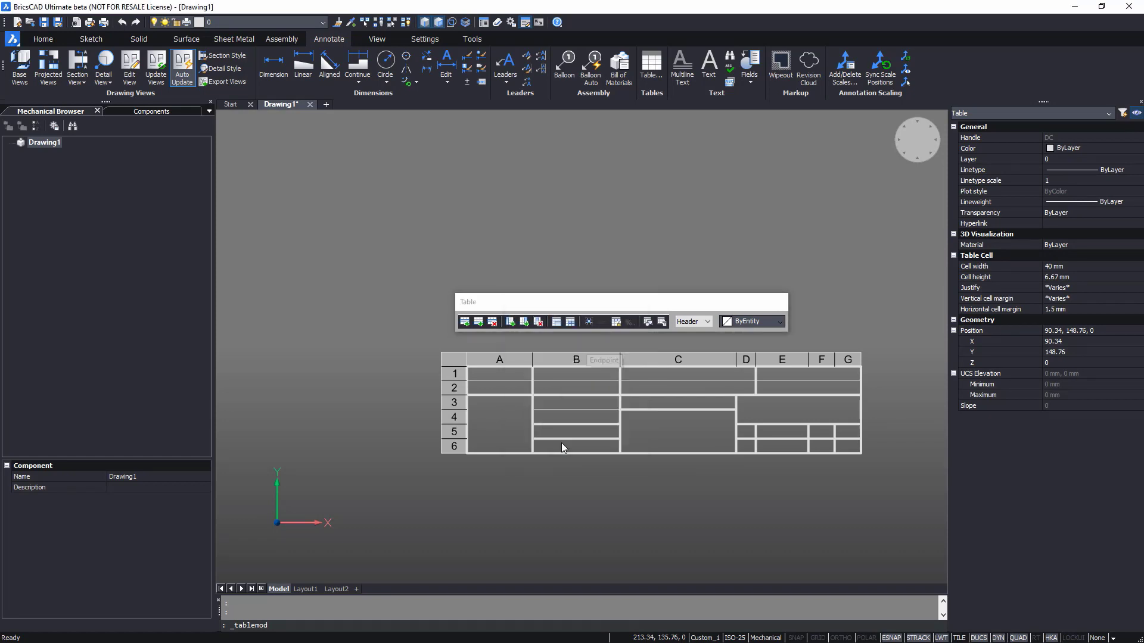
Give the column C merged block 0.15 mm borders, then pick a lineweight for lower-right cells
{"action": "left_click", "coordinate": [671, 419]}
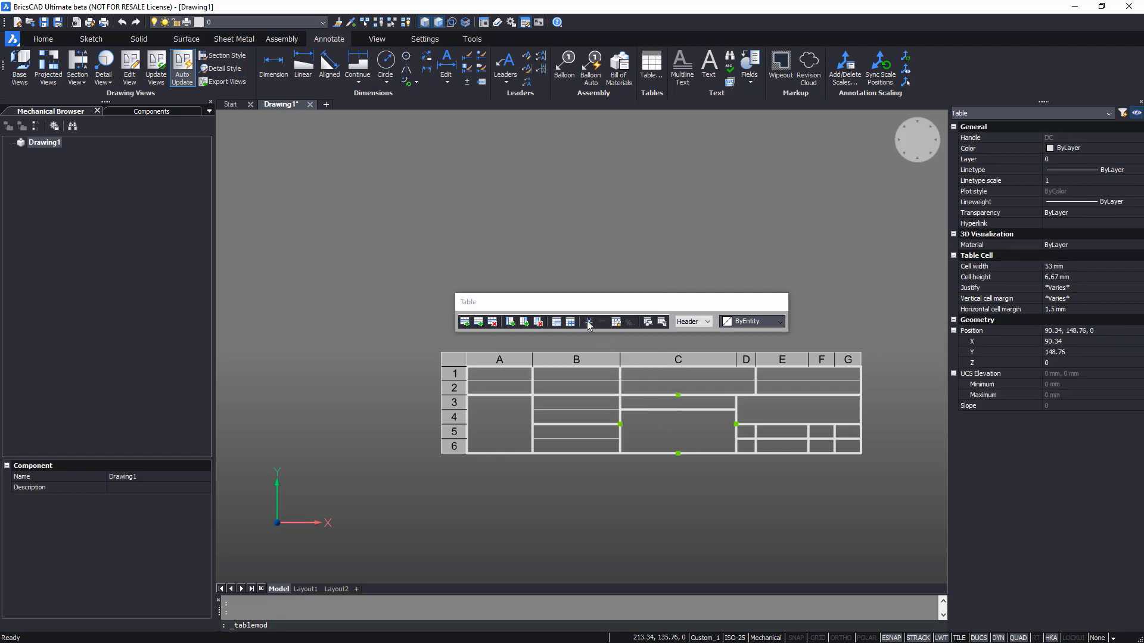
{"action": "left_click", "coordinate": [589, 322]}
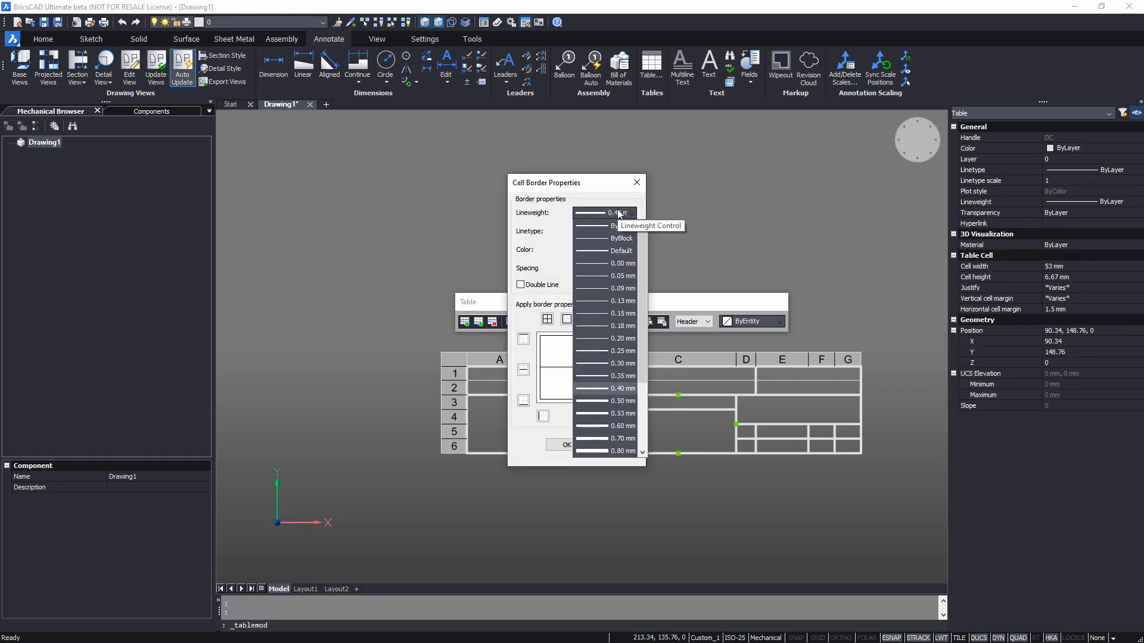
{"action": "left_click", "coordinate": [621, 313]}
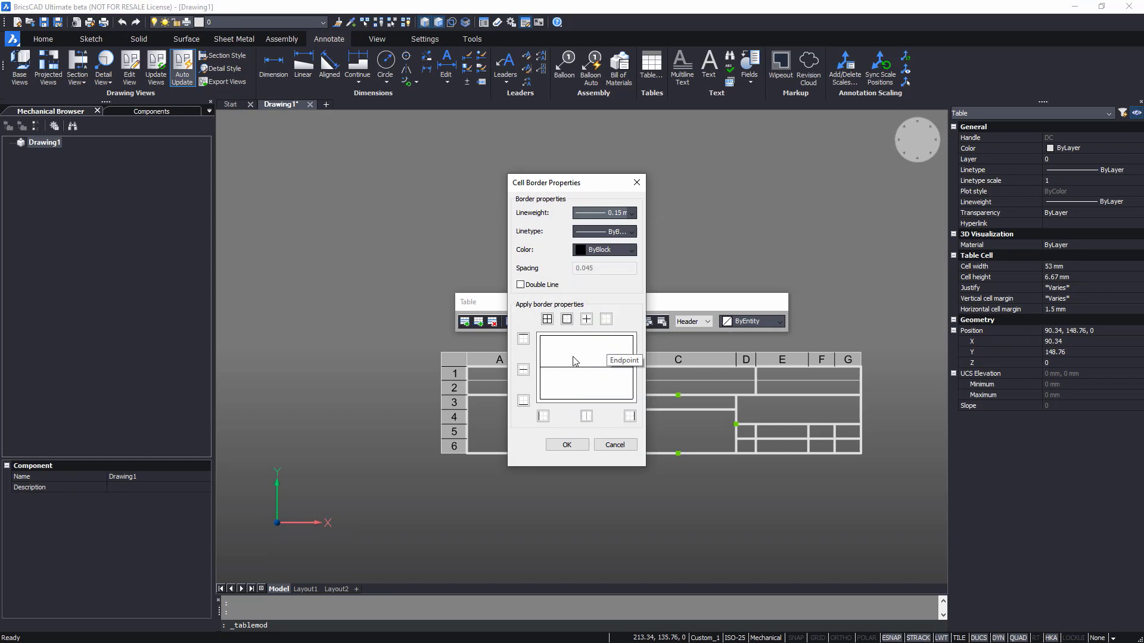
{"action": "left_click", "coordinate": [566, 445]}
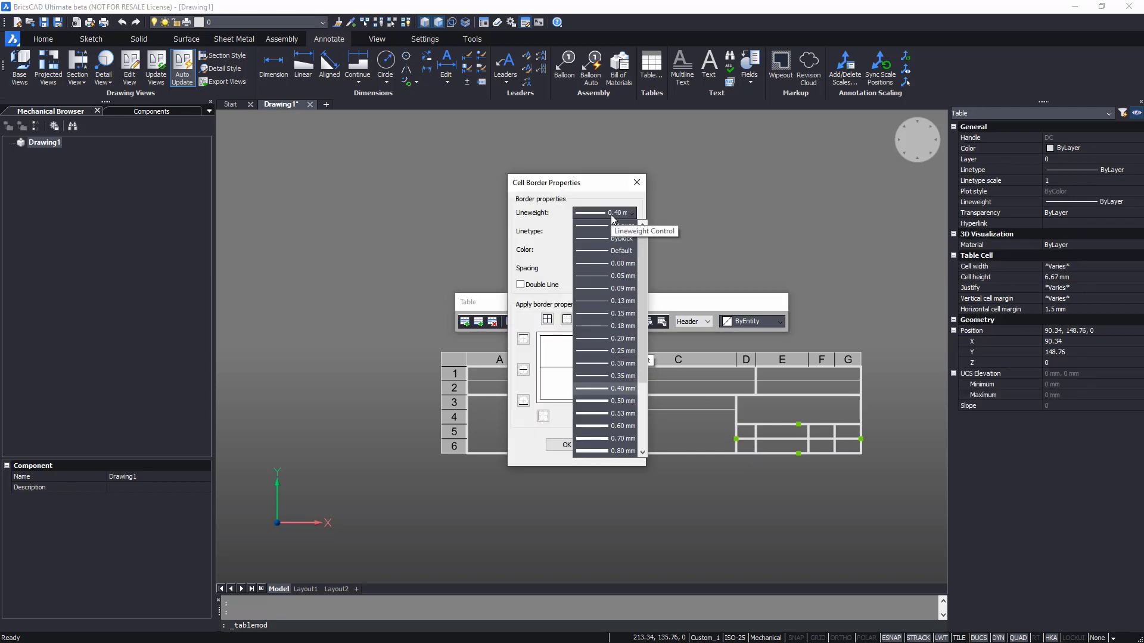
{"action": "left_click", "coordinate": [618, 313]}
{"action": "type", "text": "Responsible dept"}
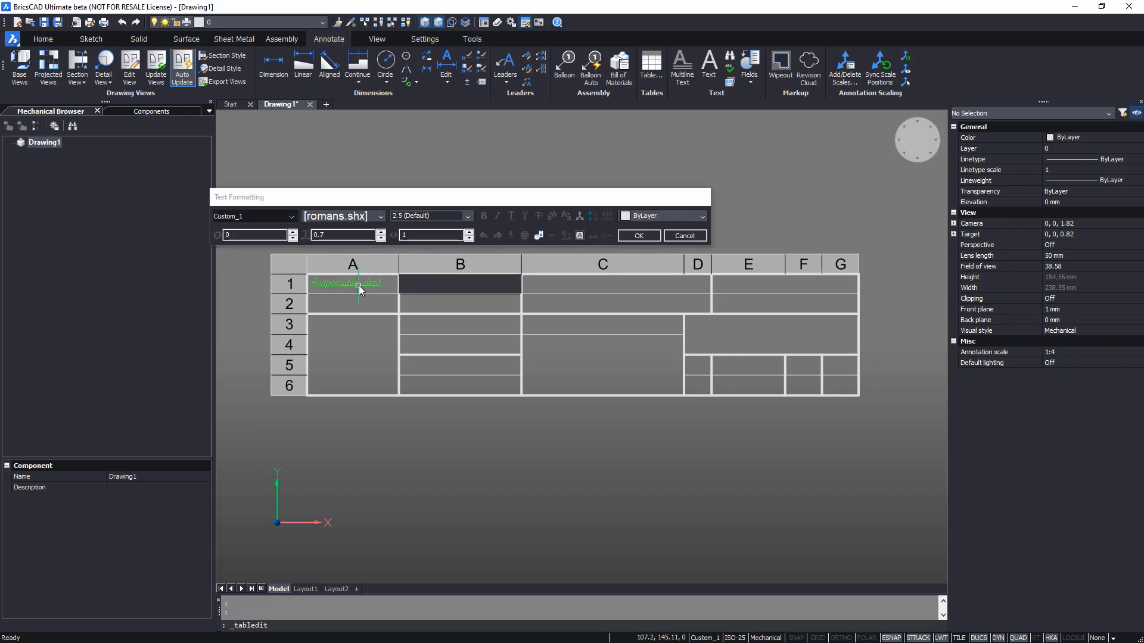
Label the remaining cells Technical reference, Document status, Approved by, Rev., Date of issue, Scale and Page
{"action": "type", "text": "Technical ref"}
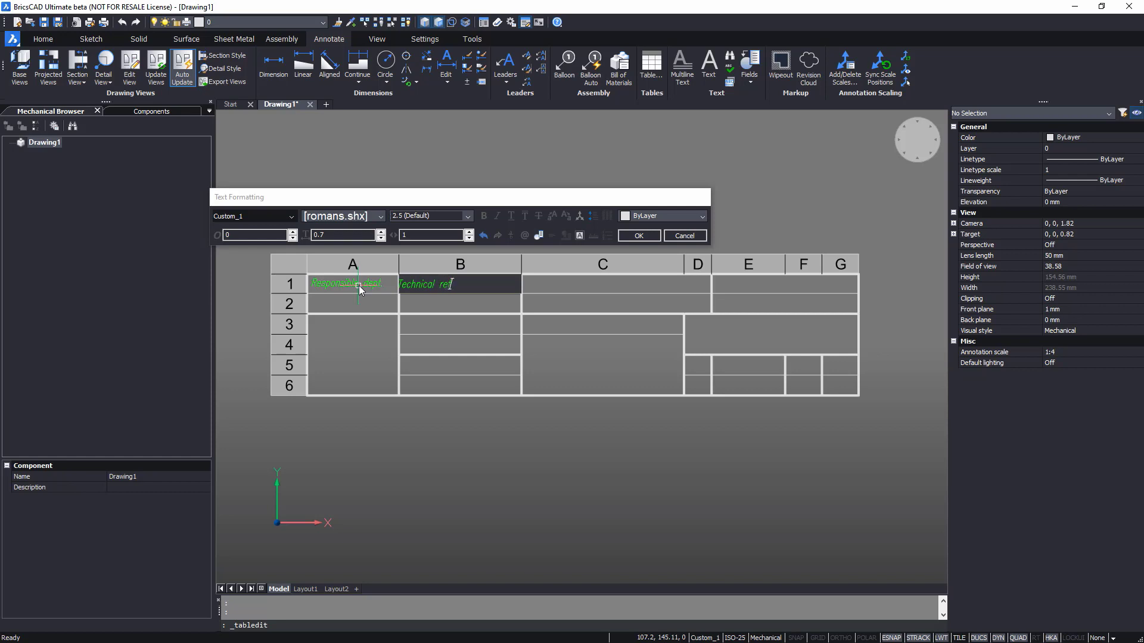
{"action": "type", "text": "erence"}
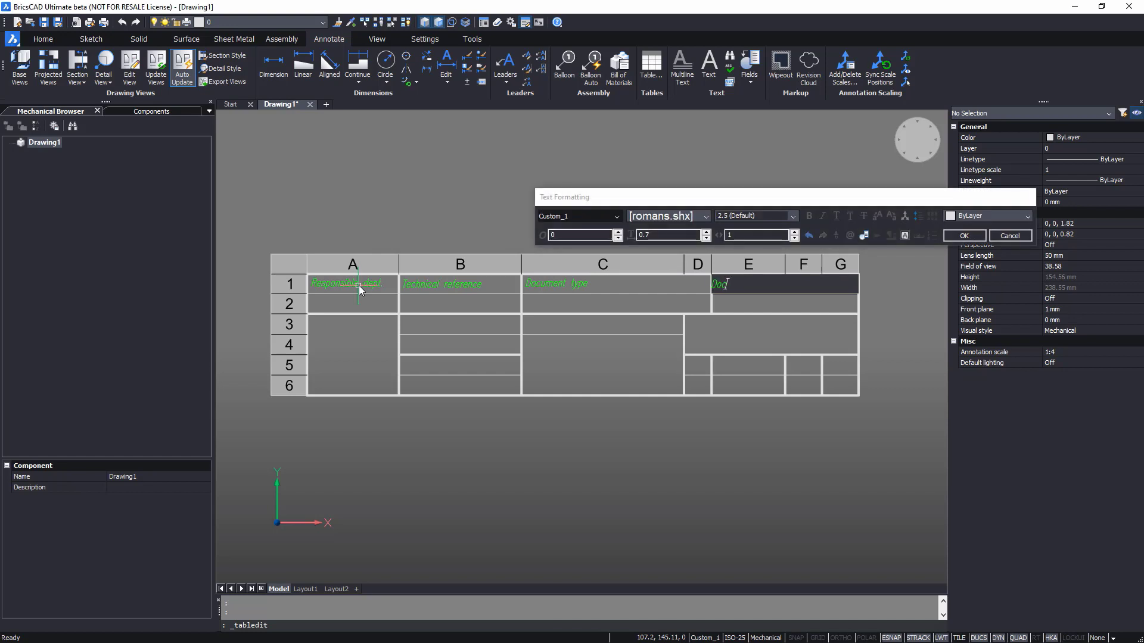
{"action": "type", "text": "Document status"}
{"action": "left_click", "coordinate": [460, 325]}
{"action": "type", "text": "Cred"}
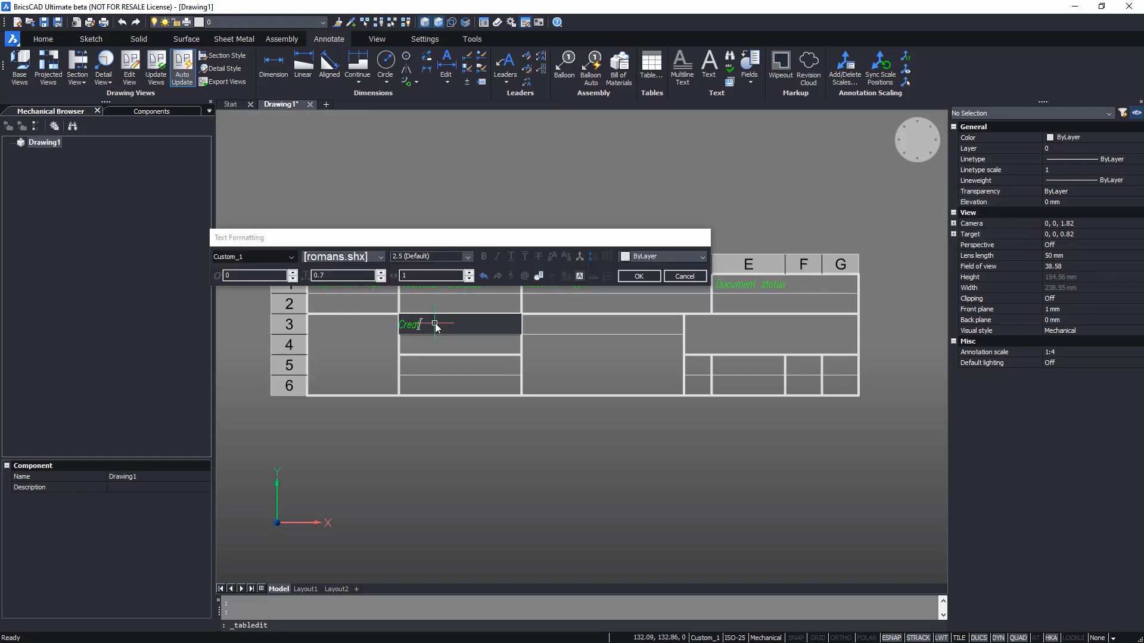
{"action": "left_click", "coordinate": [637, 276]}
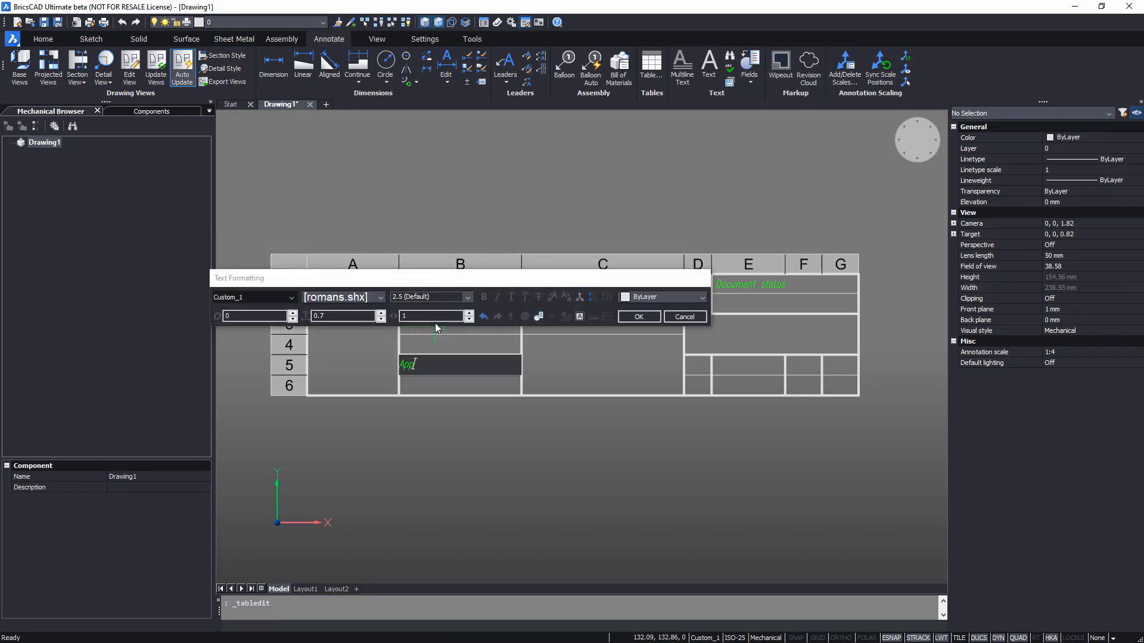
{"action": "type", "text": "Approved by"}
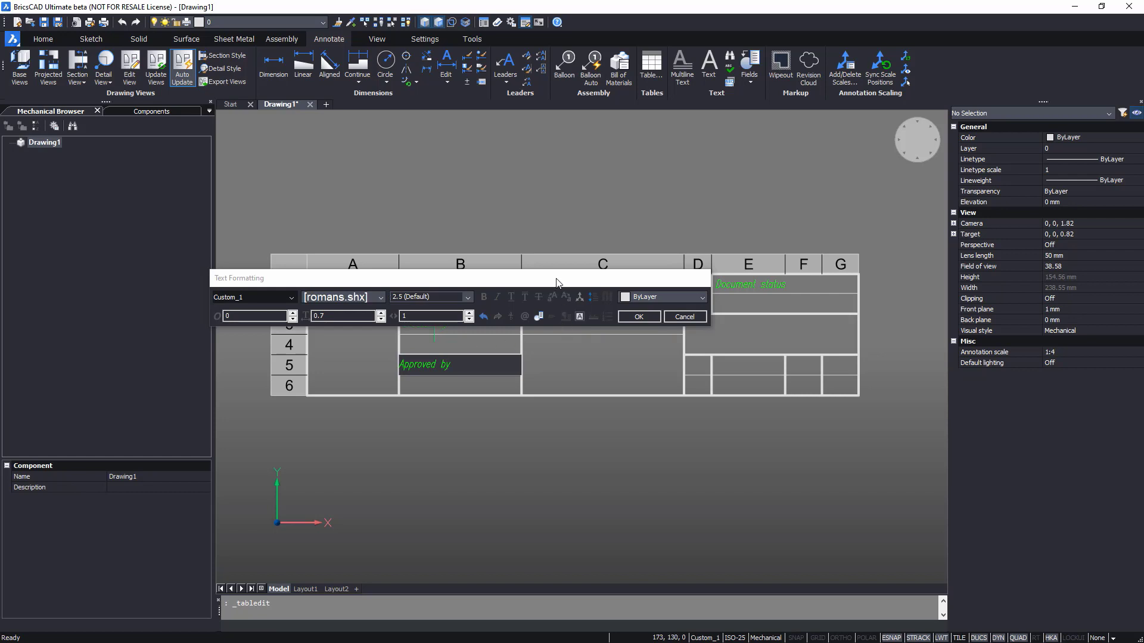
{"action": "left_click", "coordinate": [637, 316]}
{"action": "type", "text": "Rev"}
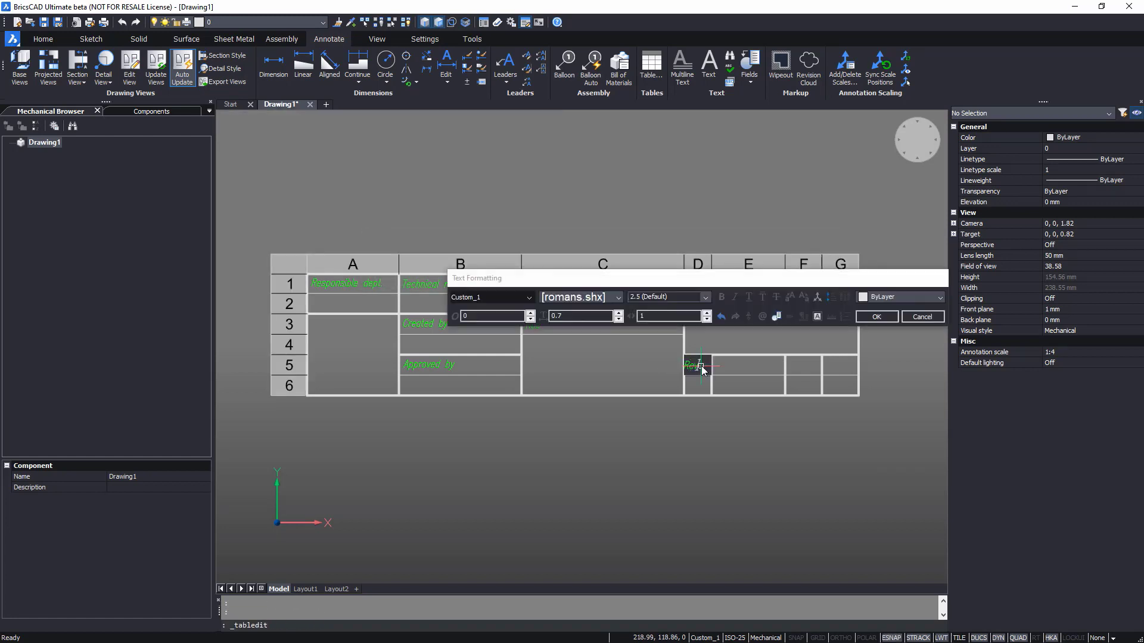
{"action": "type", "text": "Date of issue"}
{"action": "left_click", "coordinate": [803, 365]}
{"action": "type", "text": "Scale"}
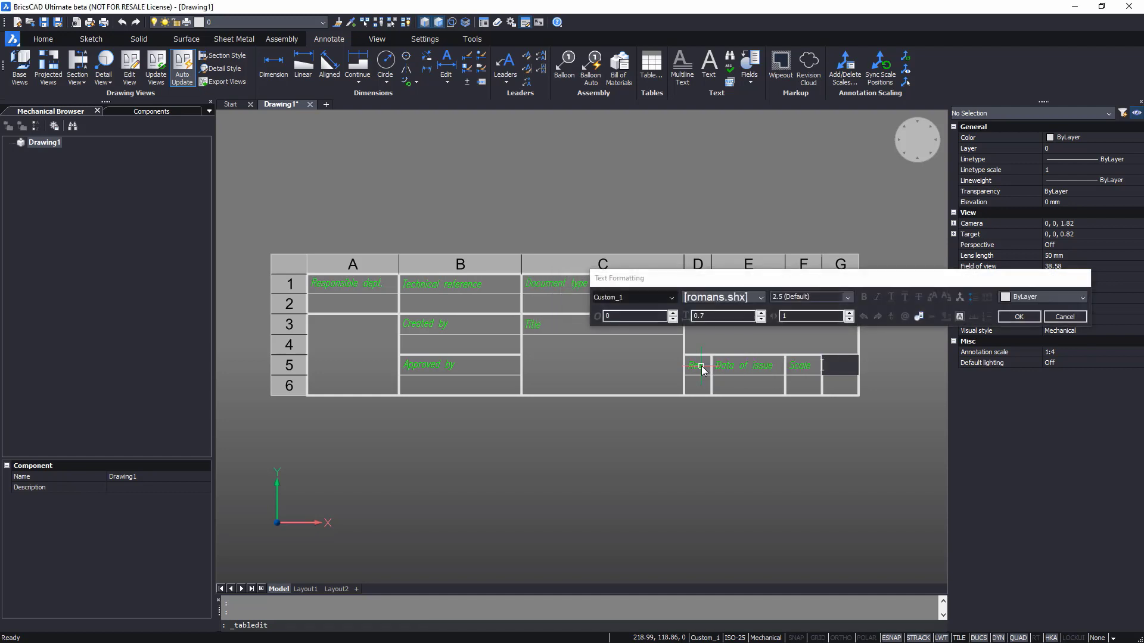
{"action": "type", "text": "Page"}
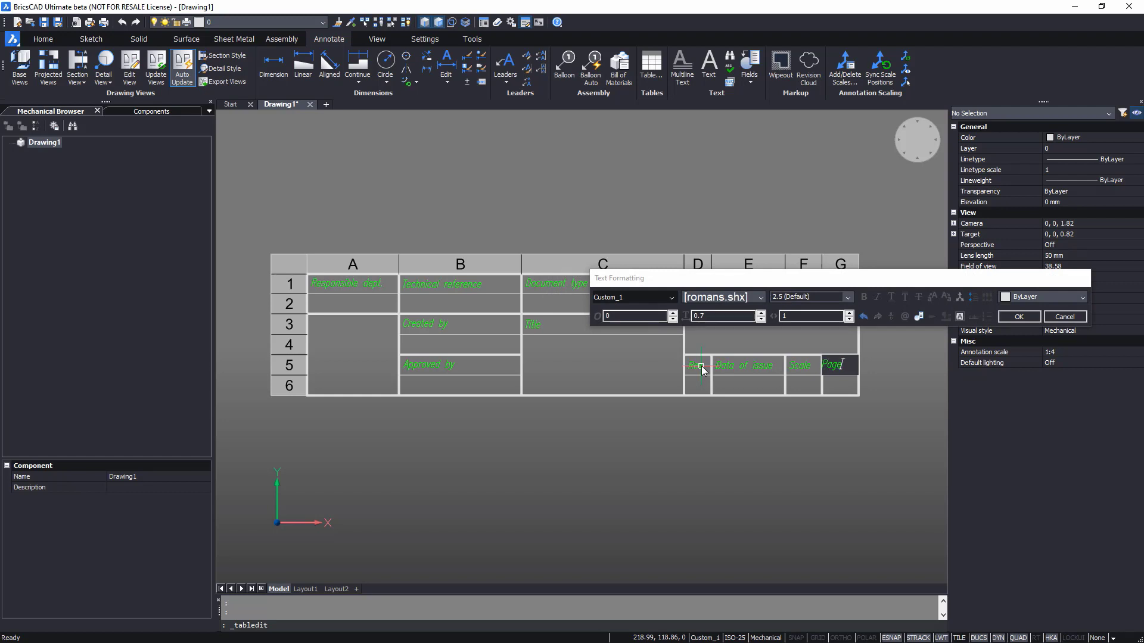
{"action": "left_click", "coordinate": [1017, 316]}
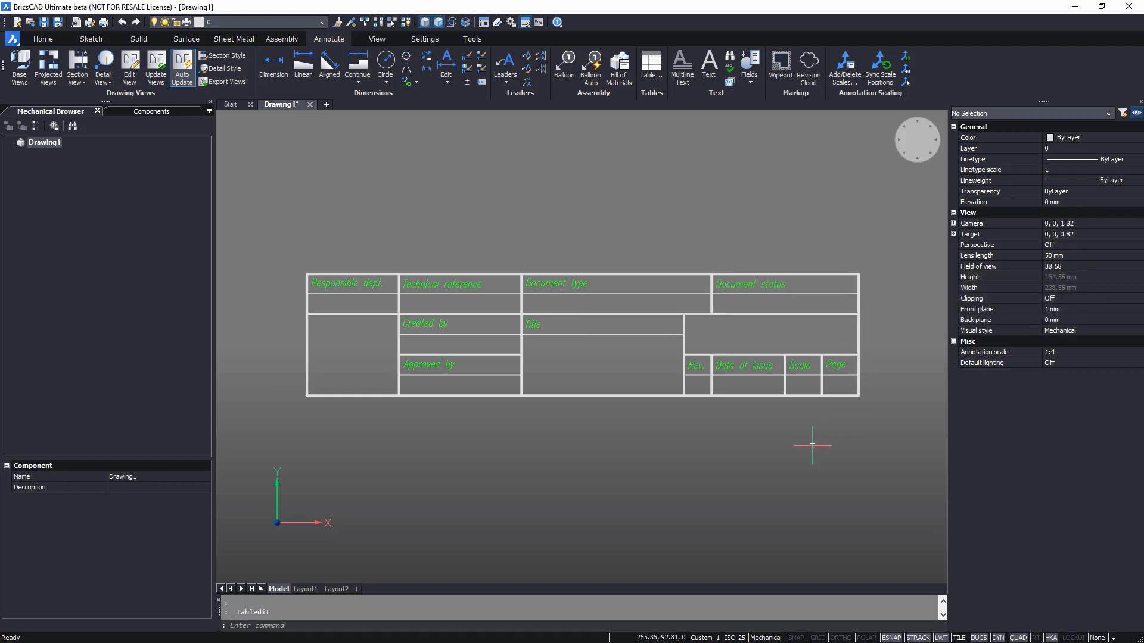
In Drawing Properties, set the title to 'Milling cutter' and enter an author
{"action": "left_click", "coordinate": [12, 20]}
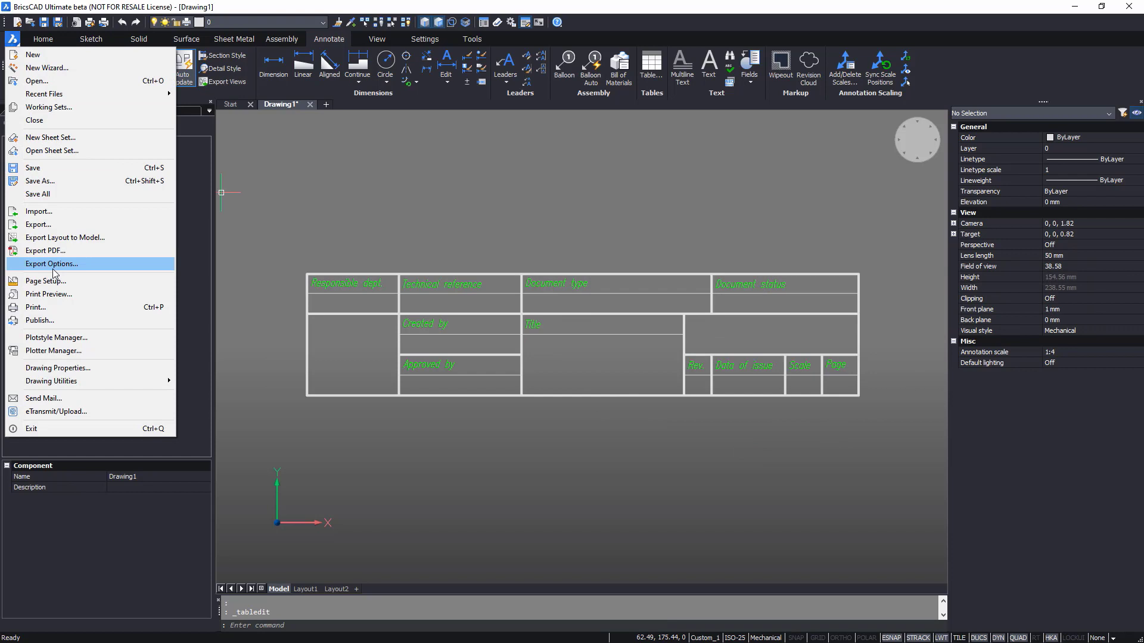
{"action": "left_click", "coordinate": [58, 368]}
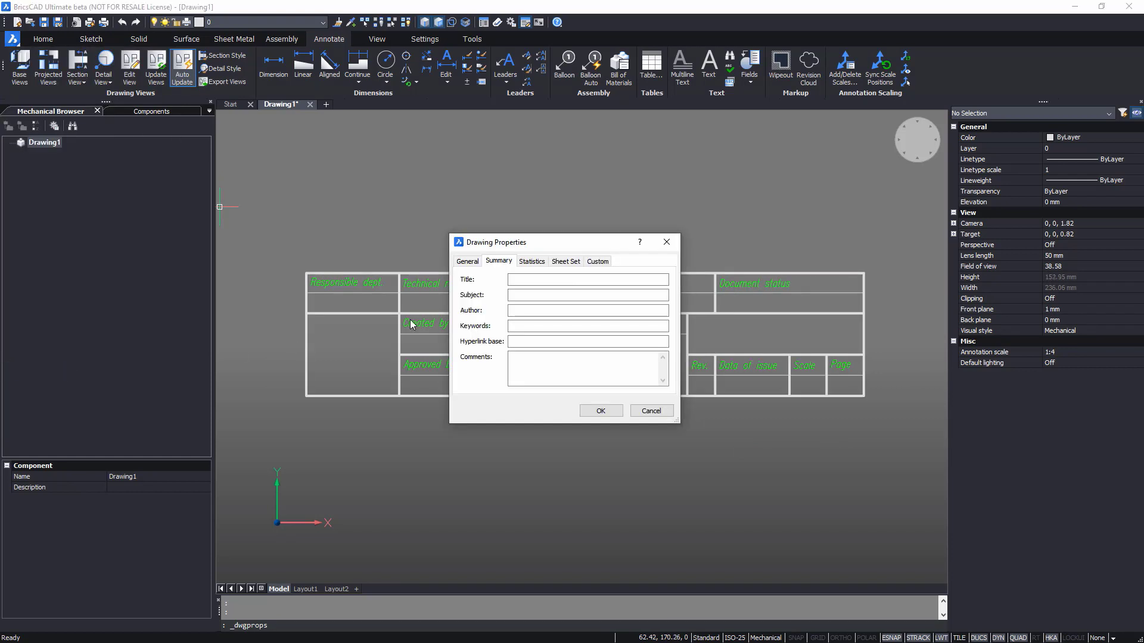
{"action": "type", "text": "M"}
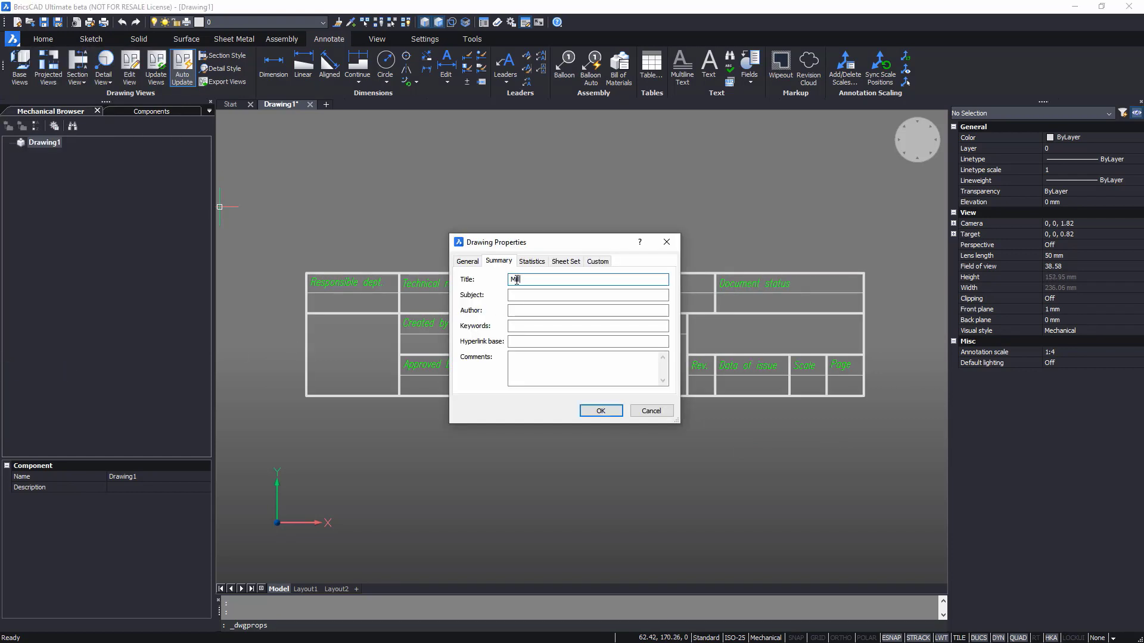
{"action": "type", "text": "lling cutter"}
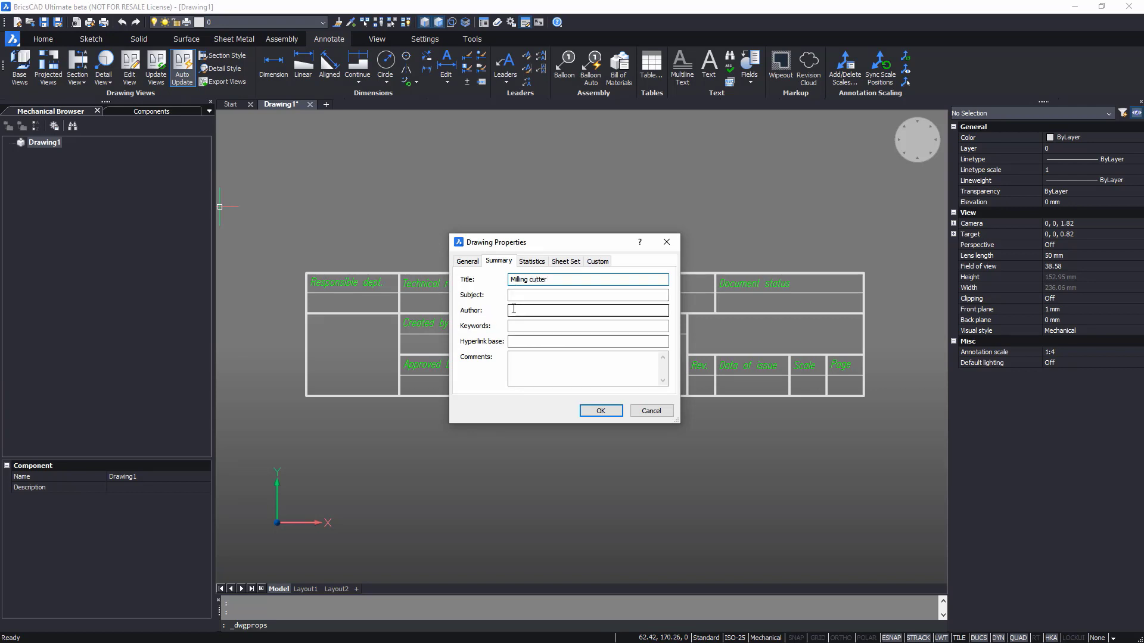
{"action": "type", "text": "DE - I.S."}
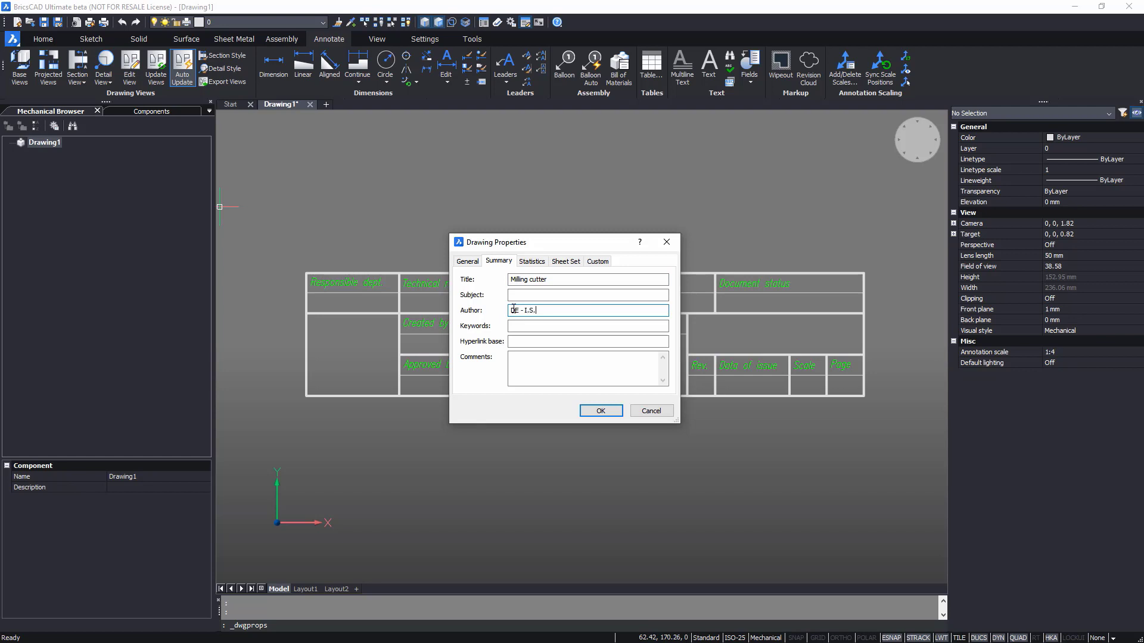
{"action": "left_click", "coordinate": [597, 261]}
{"action": "type", "text": "Drawing number"}
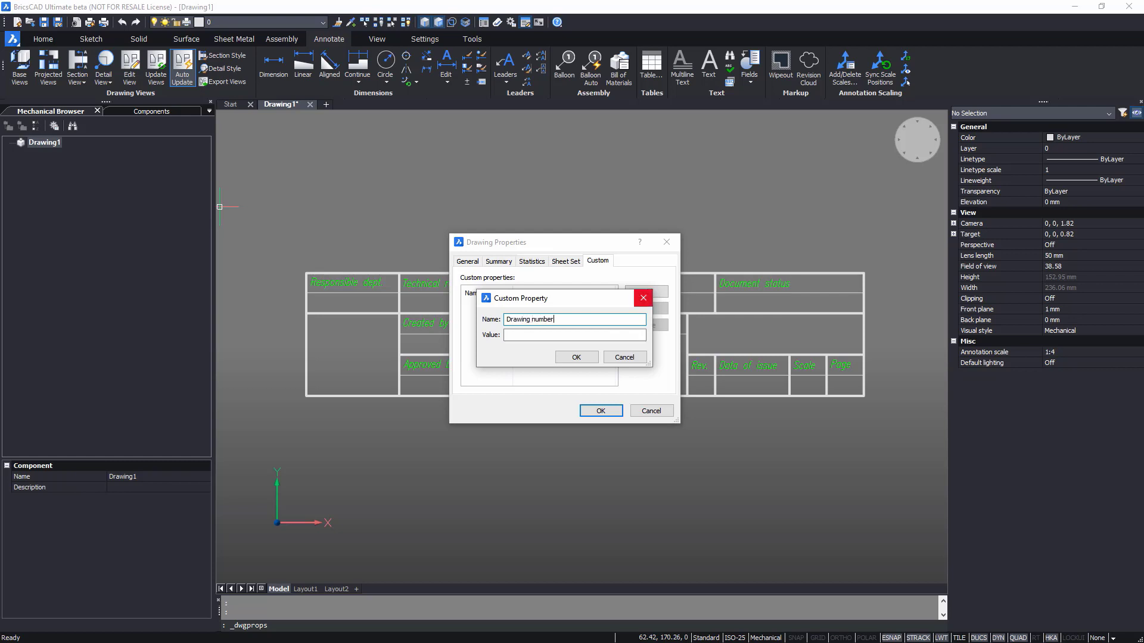
Add custom properties Drawing number AB1234 56-7 and Company name Bricsys
{"action": "type", "text": "AB12345"}
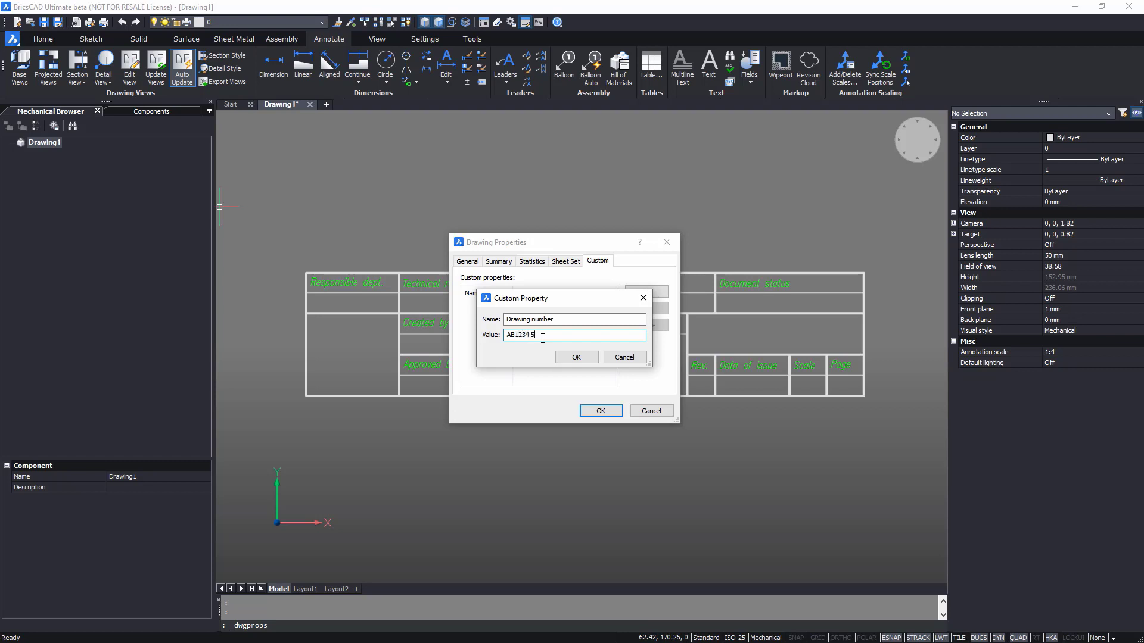
{"action": "type", "text": "6-7"}
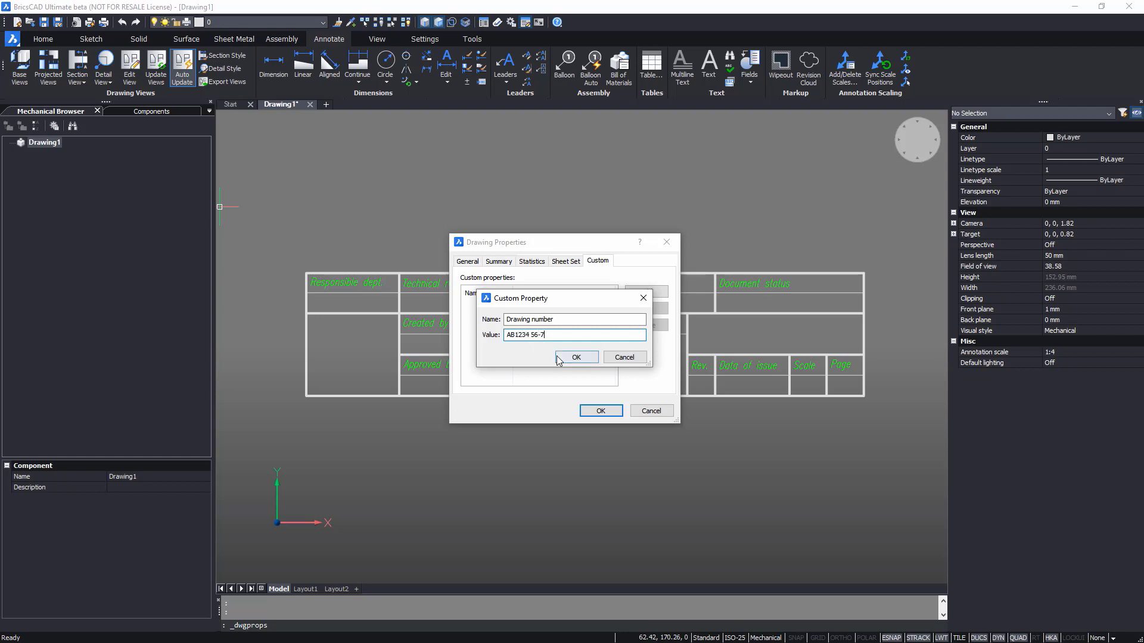
{"action": "left_click", "coordinate": [576, 357]}
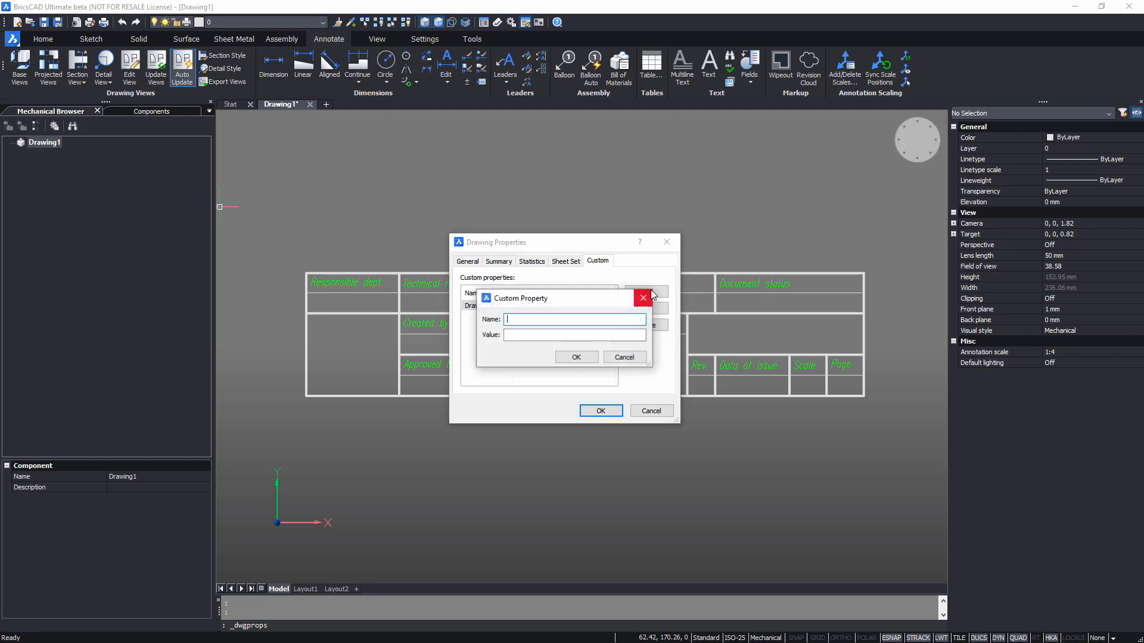
{"action": "type", "text": "Company name"}
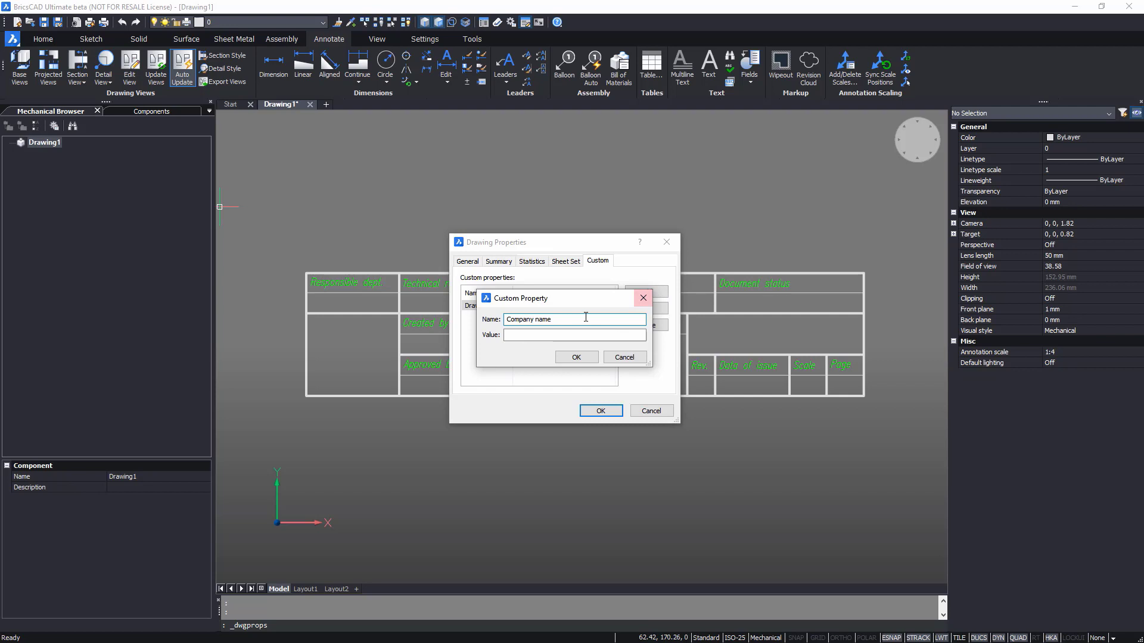
{"action": "type", "text": "Bricsys"}
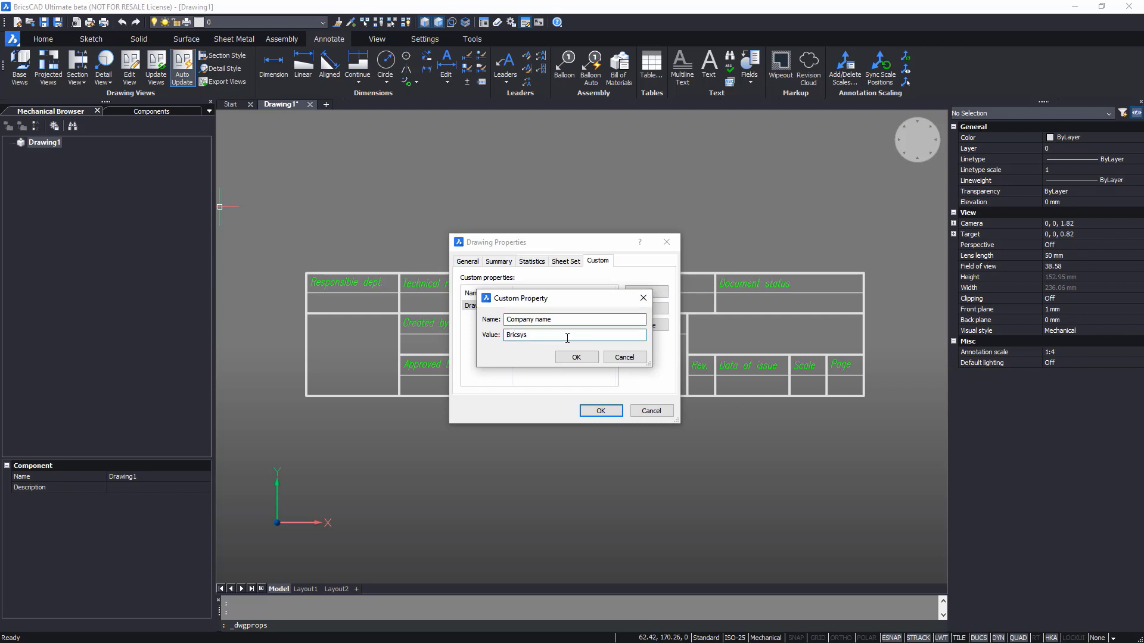
{"action": "left_click", "coordinate": [576, 357]}
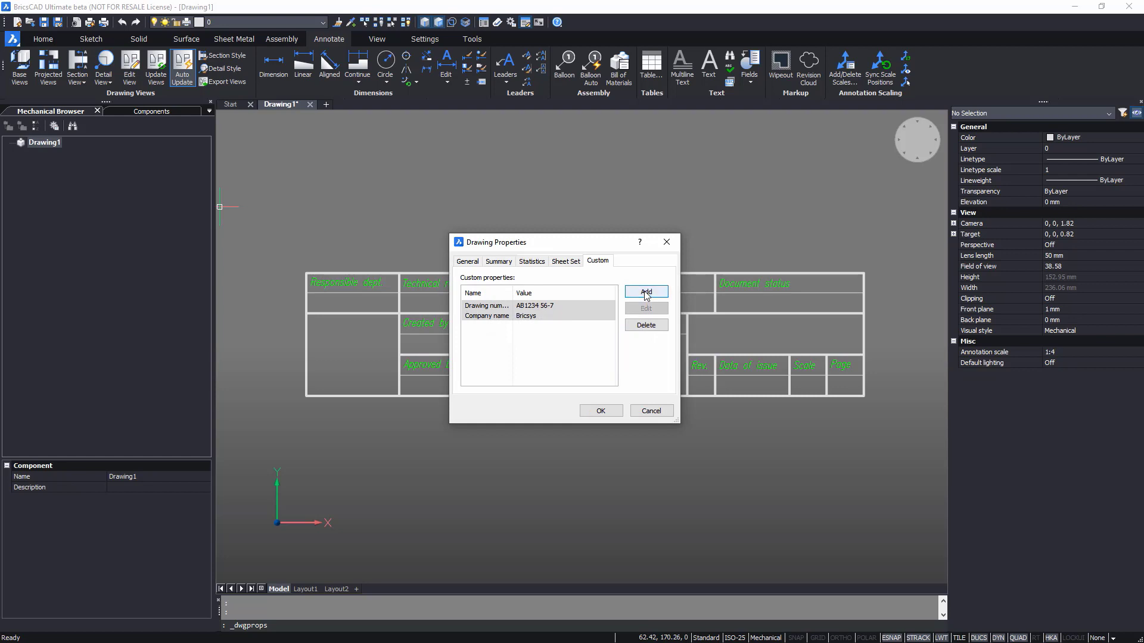
Add a Technical reference custom property with a TD - D.U. value
{"action": "left_click", "coordinate": [644, 293]}
{"action": "type", "text": "Technical"}
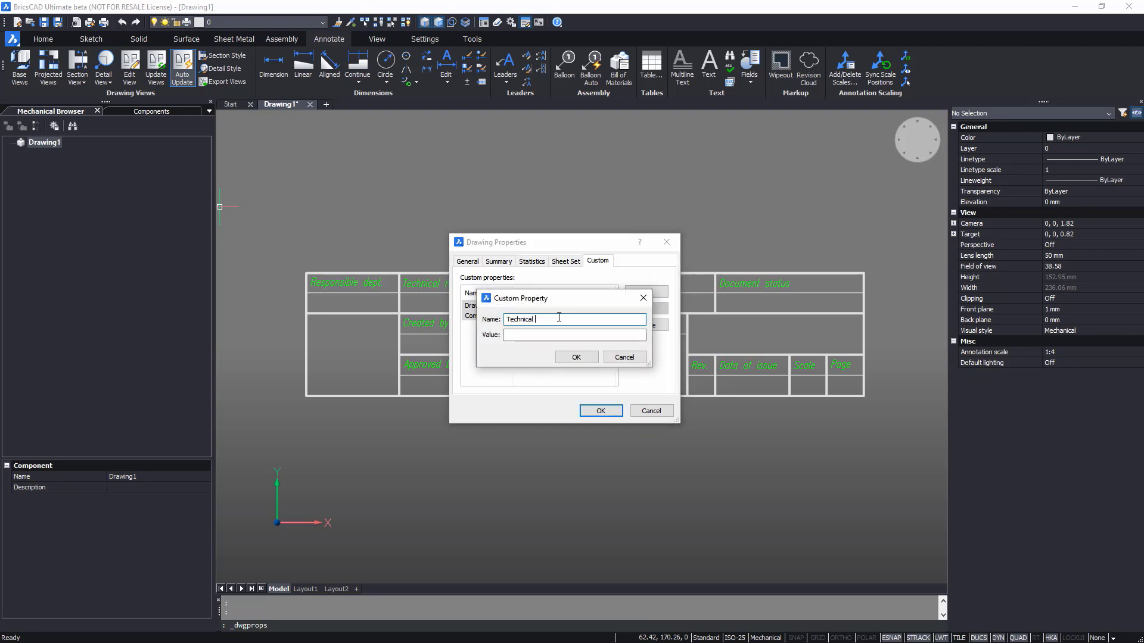
{"action": "type", "text": "refere"}
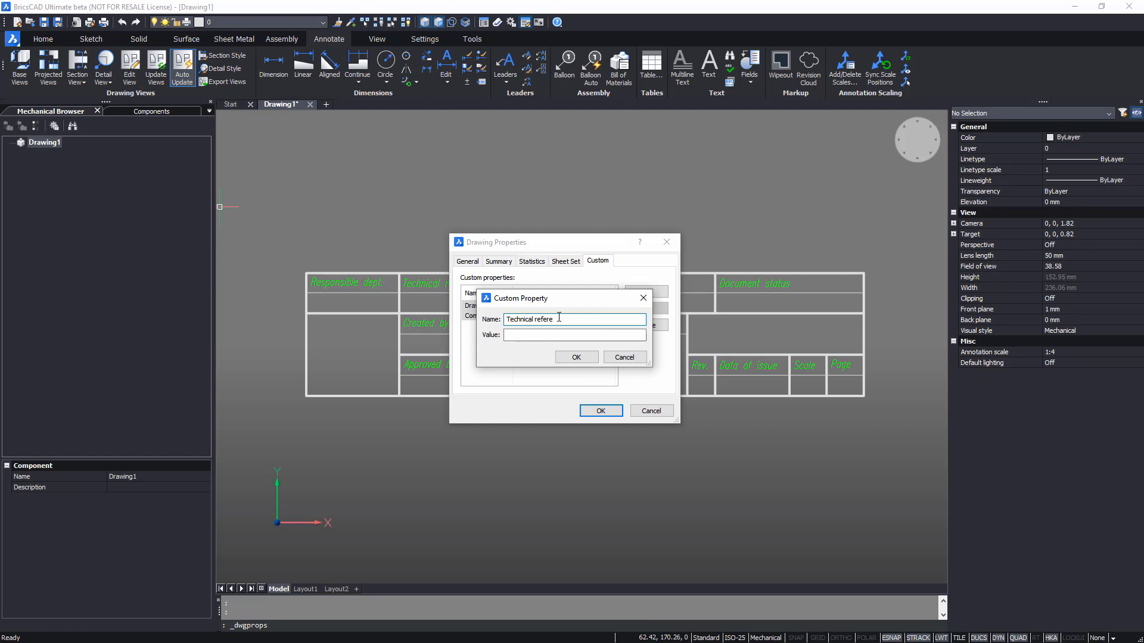
{"action": "left_click", "coordinate": [573, 334]}
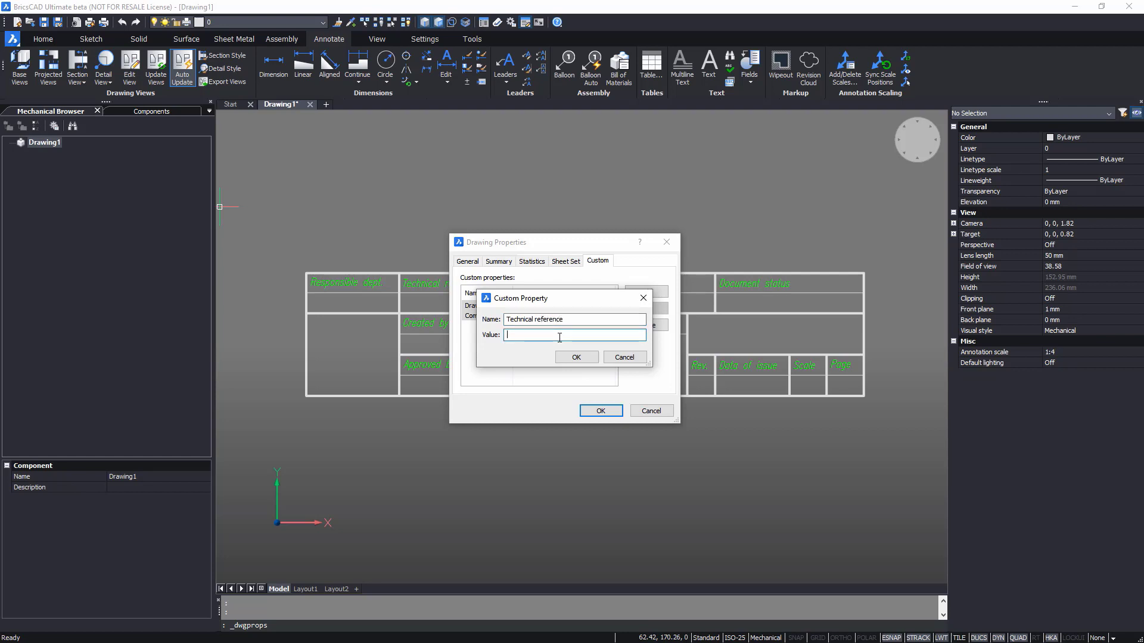
{"action": "type", "text": "TD -"}
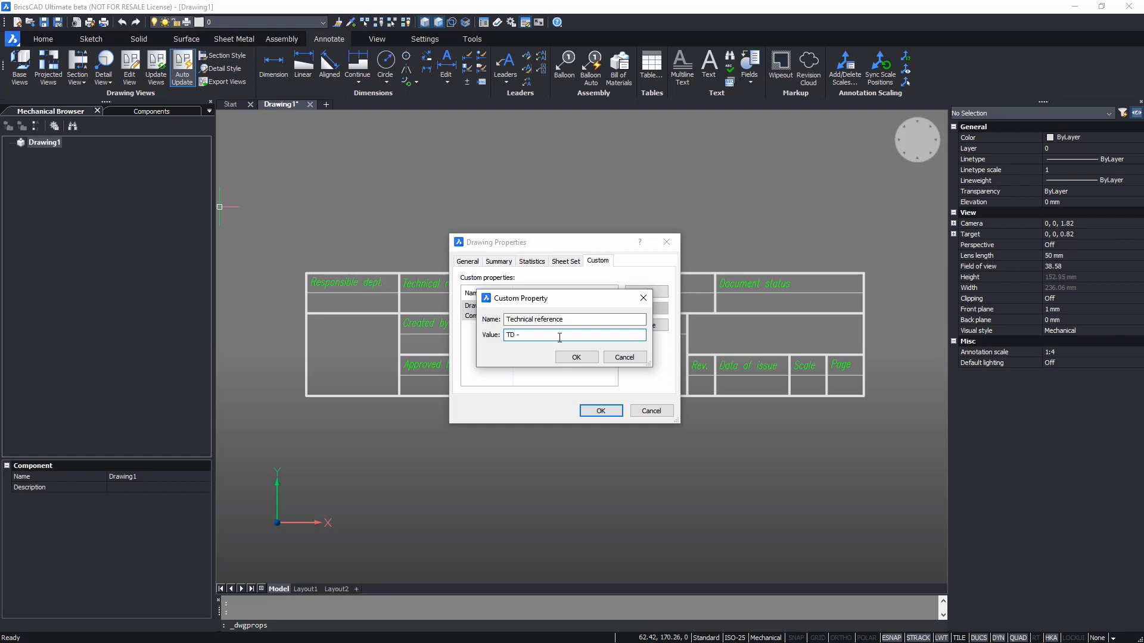
{"action": "type", "text": "D.U."}
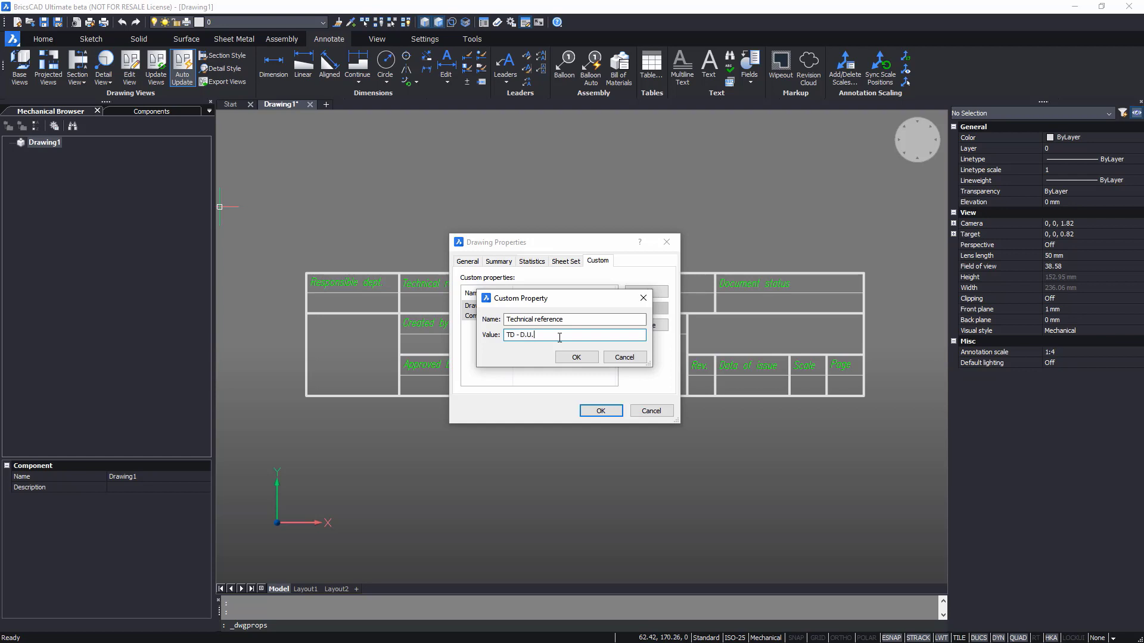
{"action": "left_click", "coordinate": [575, 357]}
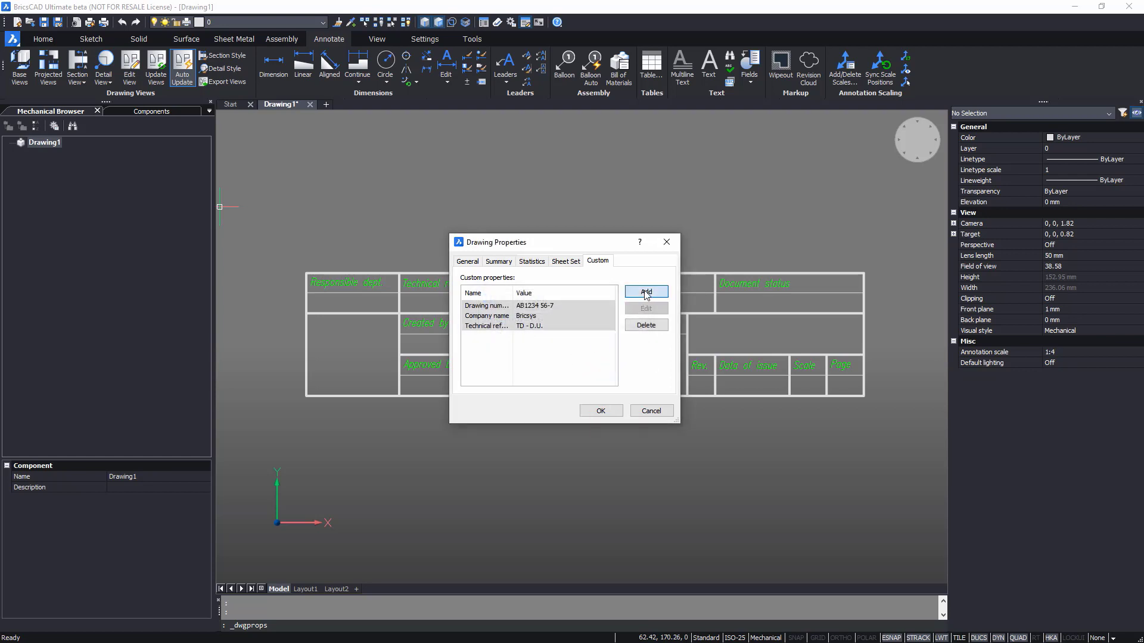
Add an Approved by custom property with a DEM - I.T value and close the properties
{"action": "left_click", "coordinate": [645, 293]}
{"action": "type", "text": "Approved"}
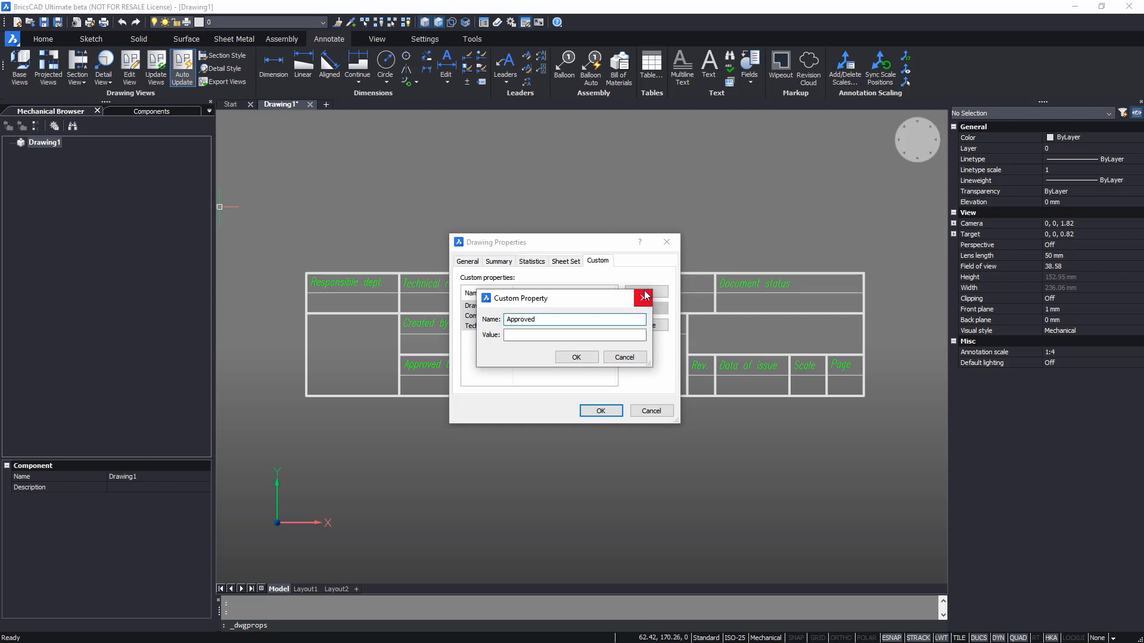
{"action": "type", "text": "by"}
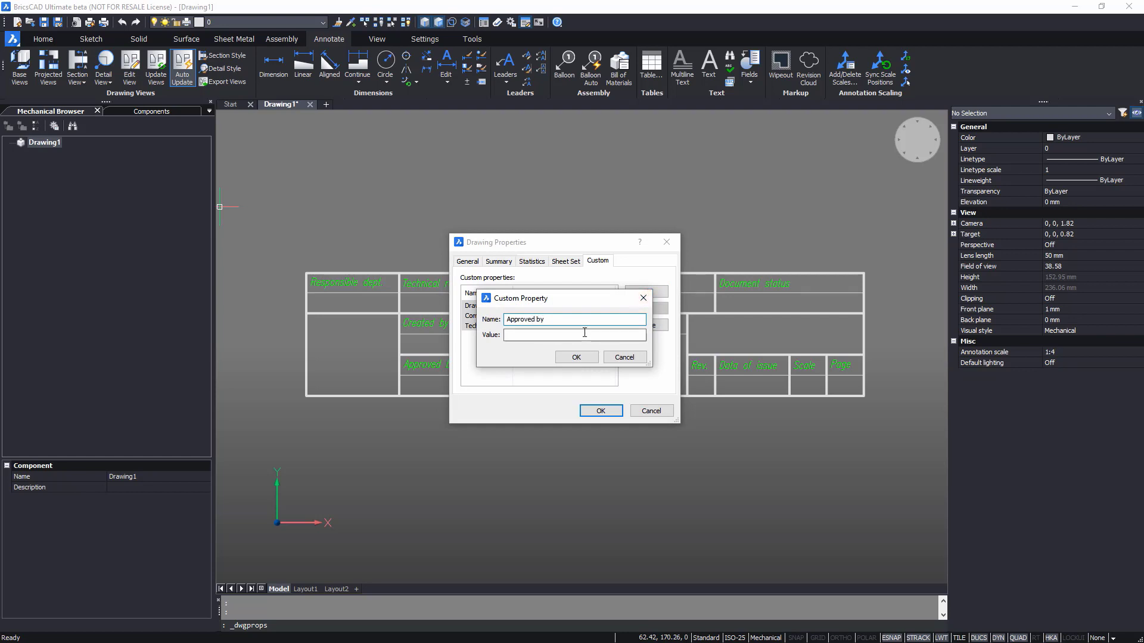
{"action": "type", "text": "DEM"}
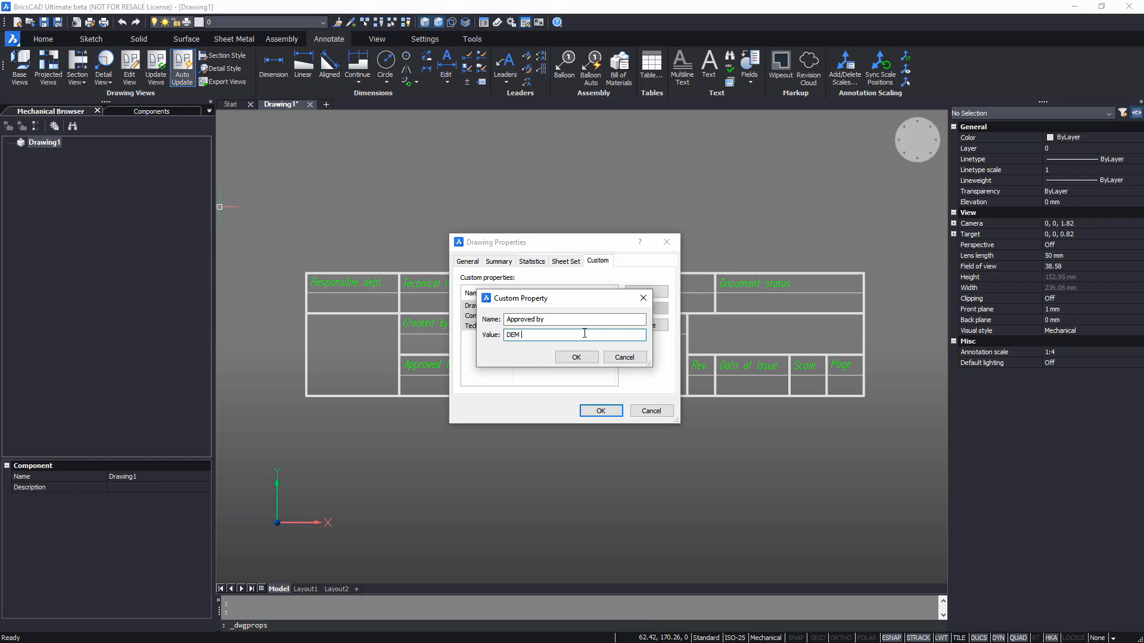
{"action": "type", "text": "- I.T"}
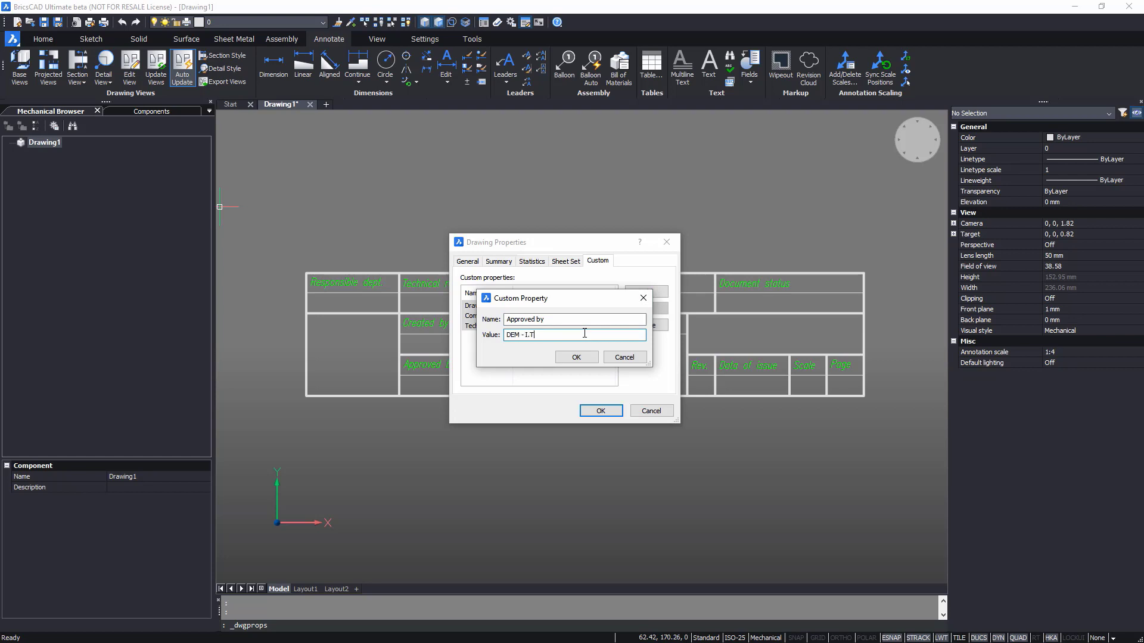
{"action": "left_click", "coordinate": [575, 357]}
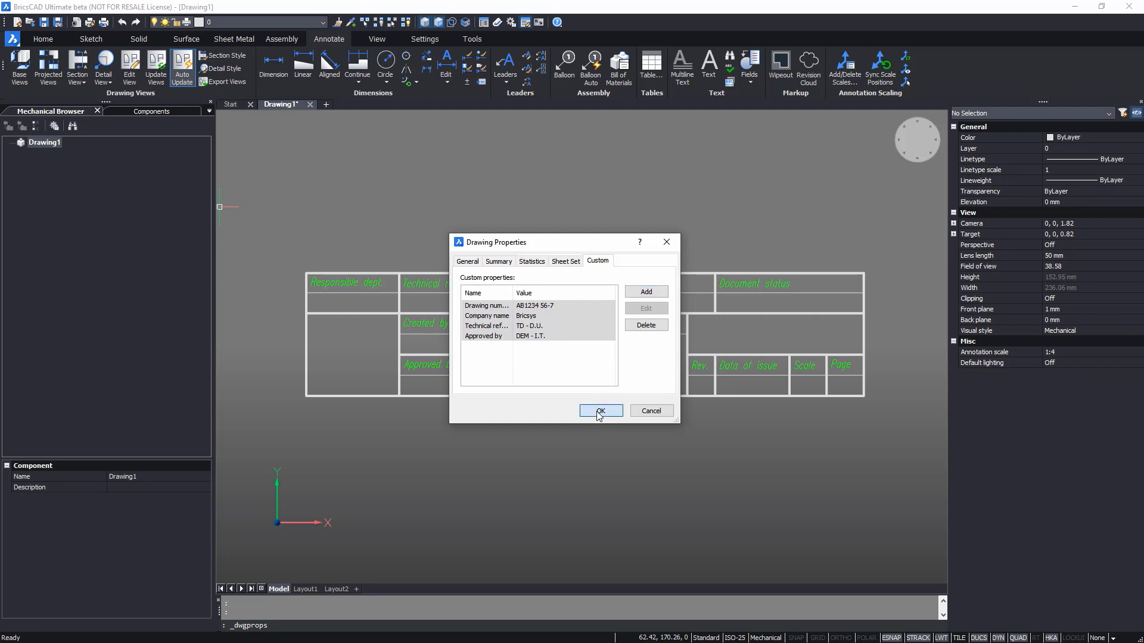
{"action": "left_click", "coordinate": [600, 411]}
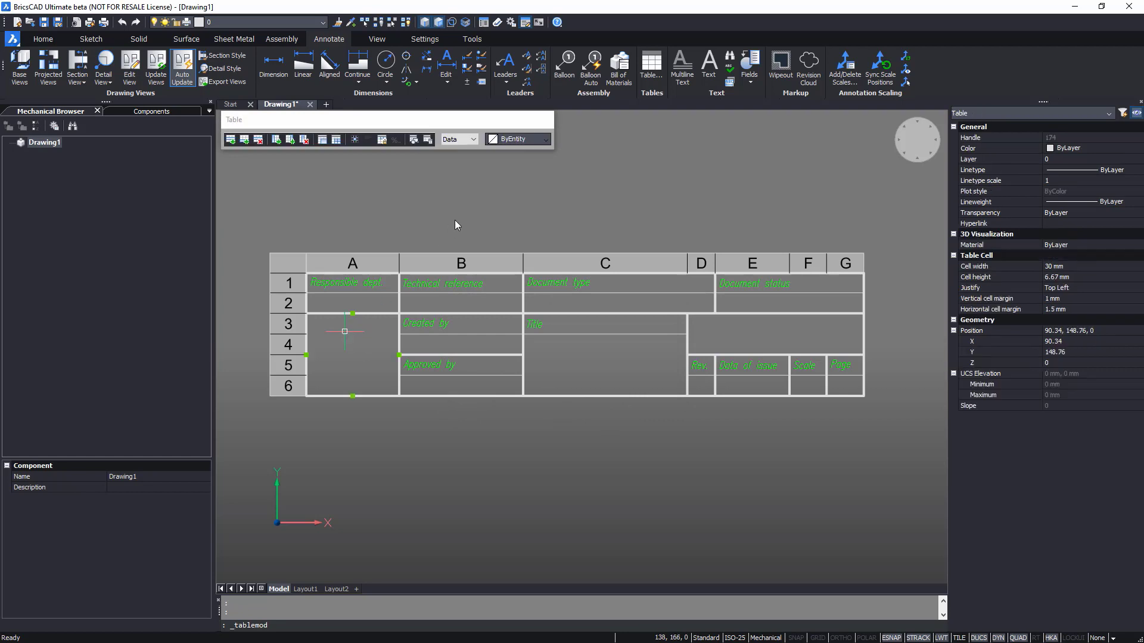
Insert the Company name field into merged cell A3–A6 so it displays Bricsys
{"action": "left_click", "coordinate": [459, 138]}
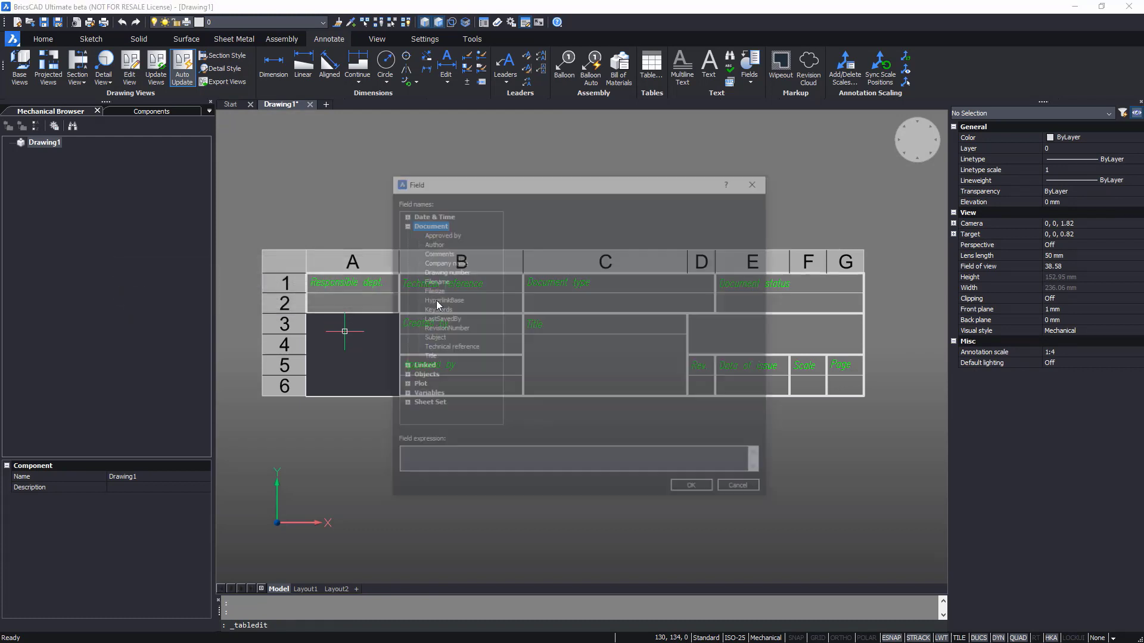
{"action": "left_click", "coordinate": [442, 262]}
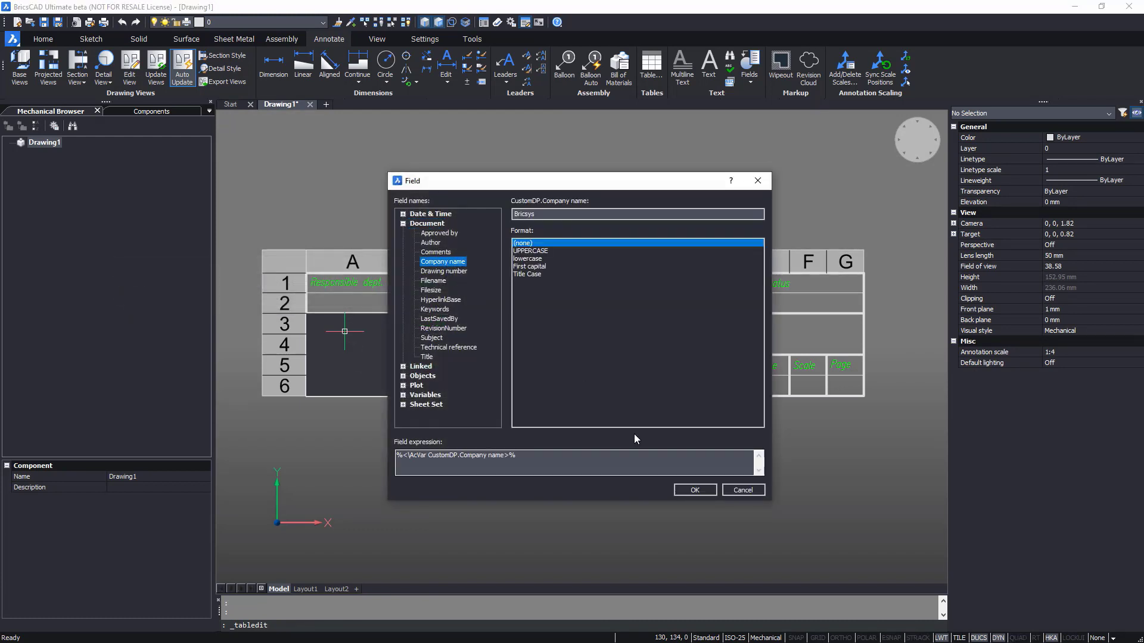
{"action": "left_click", "coordinate": [693, 490]}
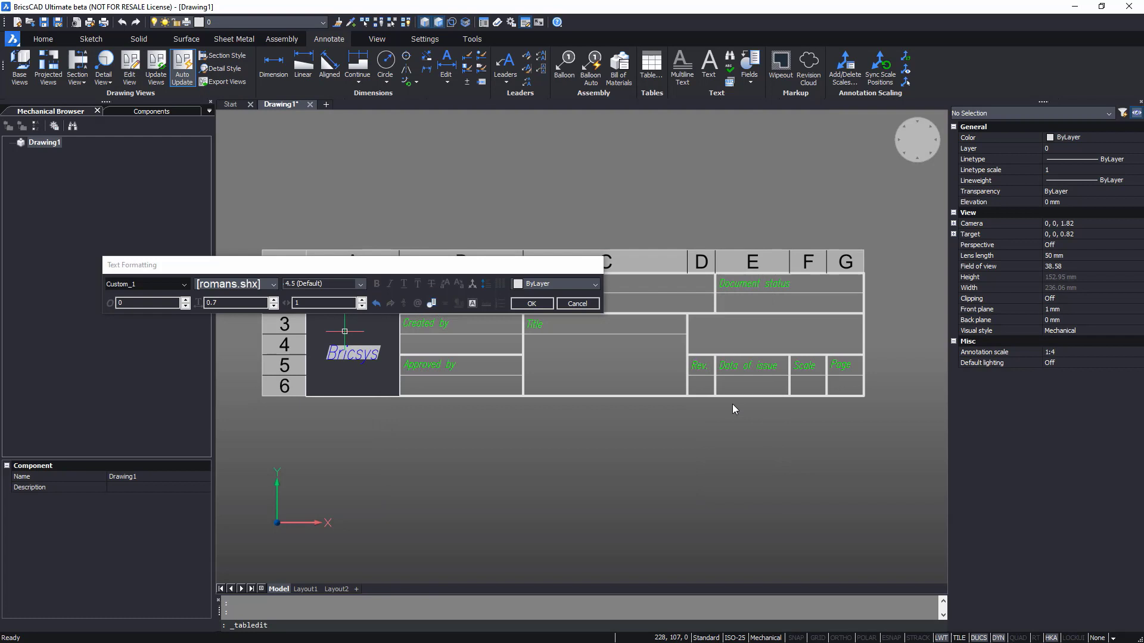
{"action": "left_click", "coordinate": [531, 303]}
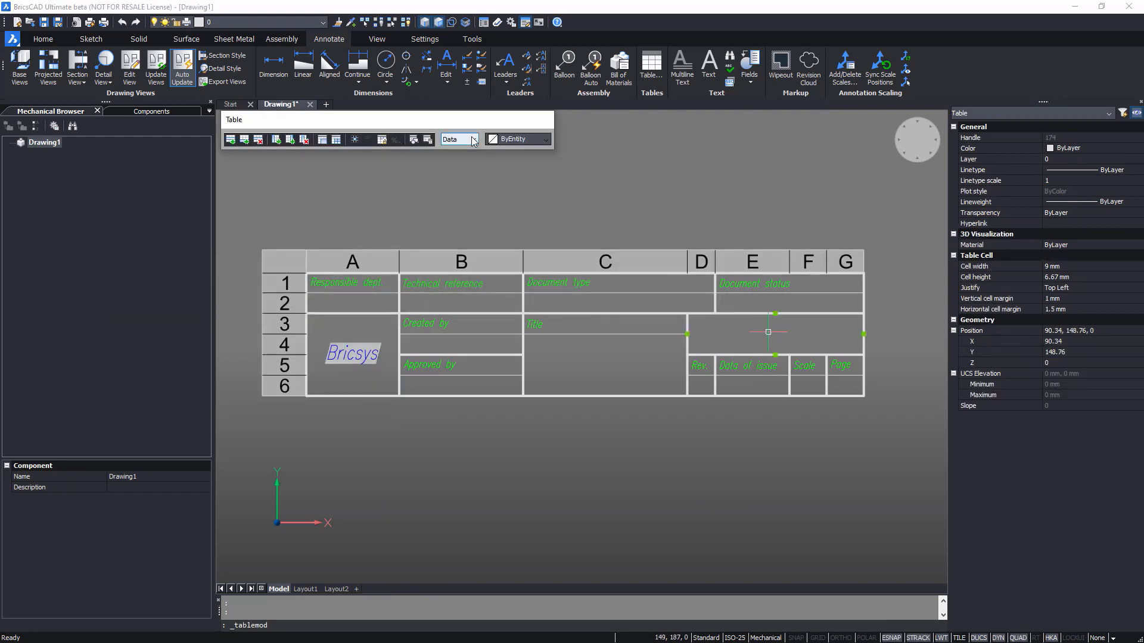
Give cell E3 the Title style and insert the Drawing number field (AB1234 56-7)
{"action": "left_click", "coordinate": [459, 139]}
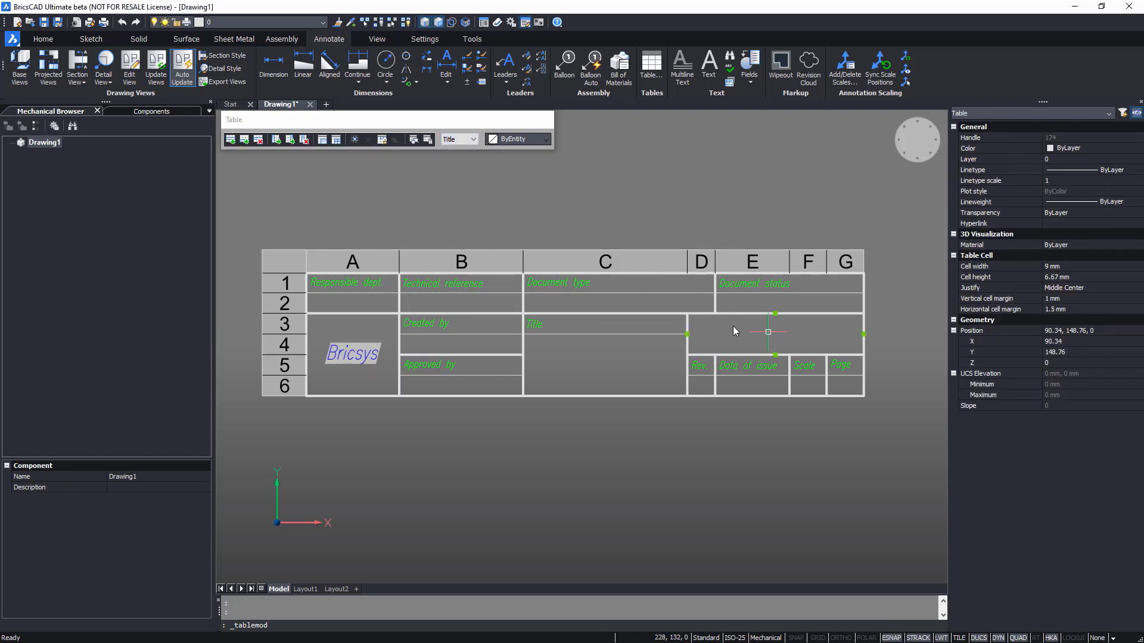
{"action": "double_click", "coordinate": [768, 332]}
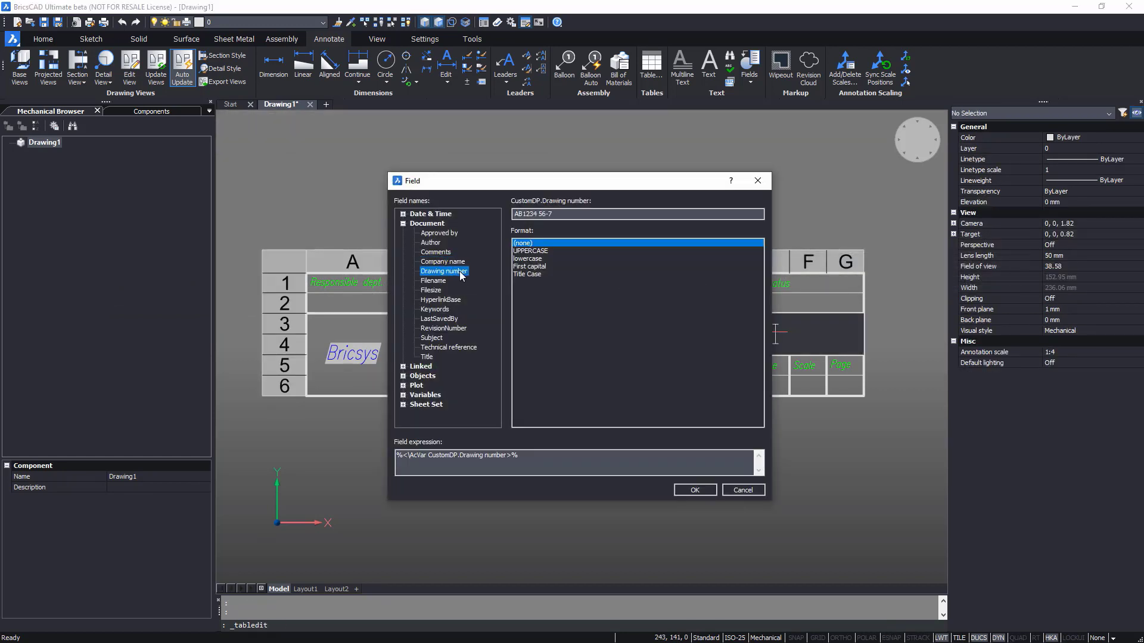
{"action": "left_click", "coordinate": [693, 490]}
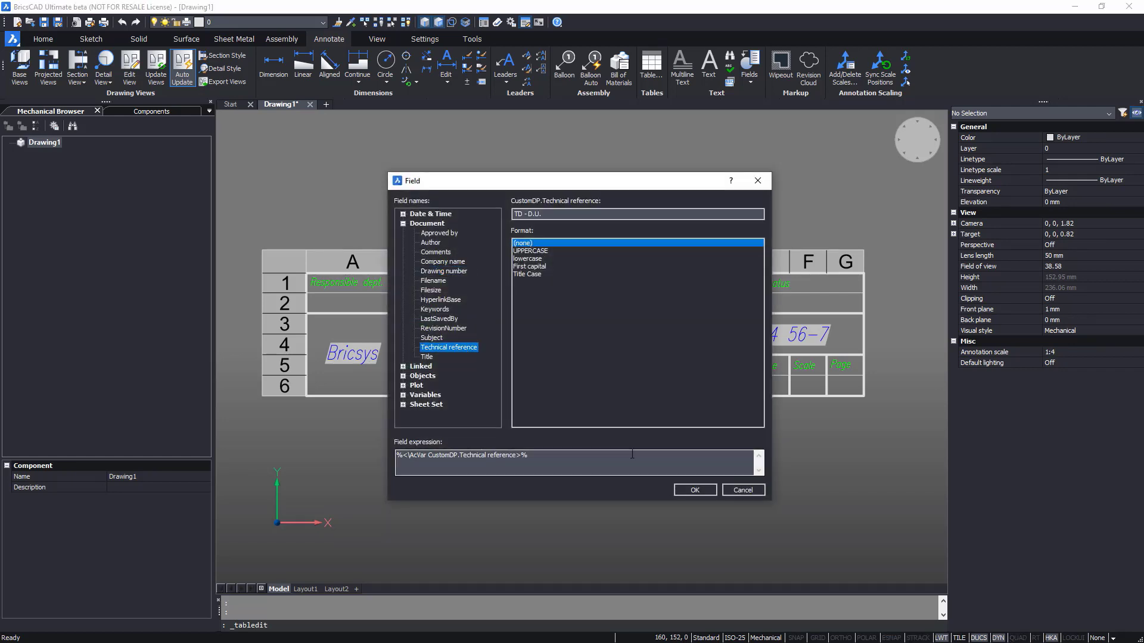
Insert Technical reference, Author and Approved by fields into their column B cells
{"action": "left_click", "coordinate": [693, 490]}
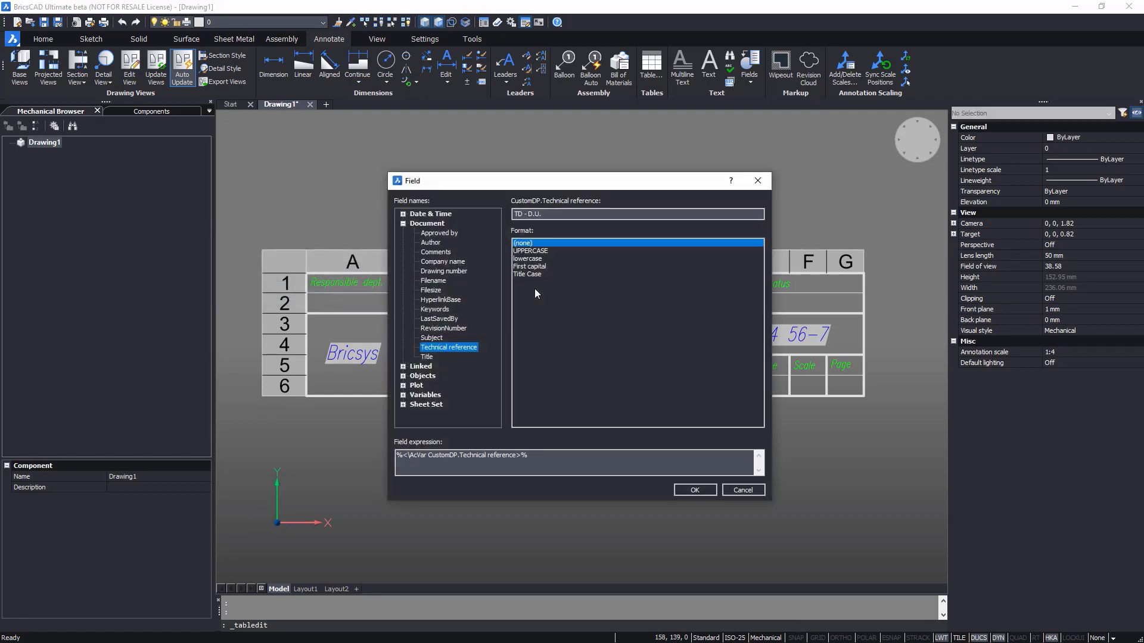
{"action": "left_click", "coordinate": [430, 243]}
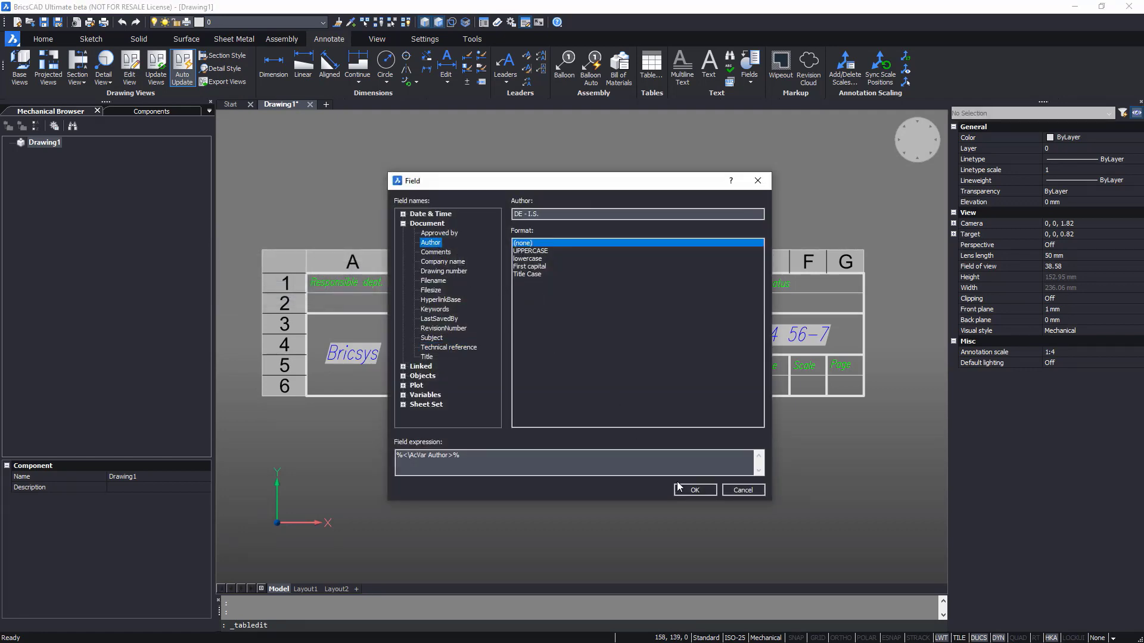
{"action": "left_click", "coordinate": [693, 490]}
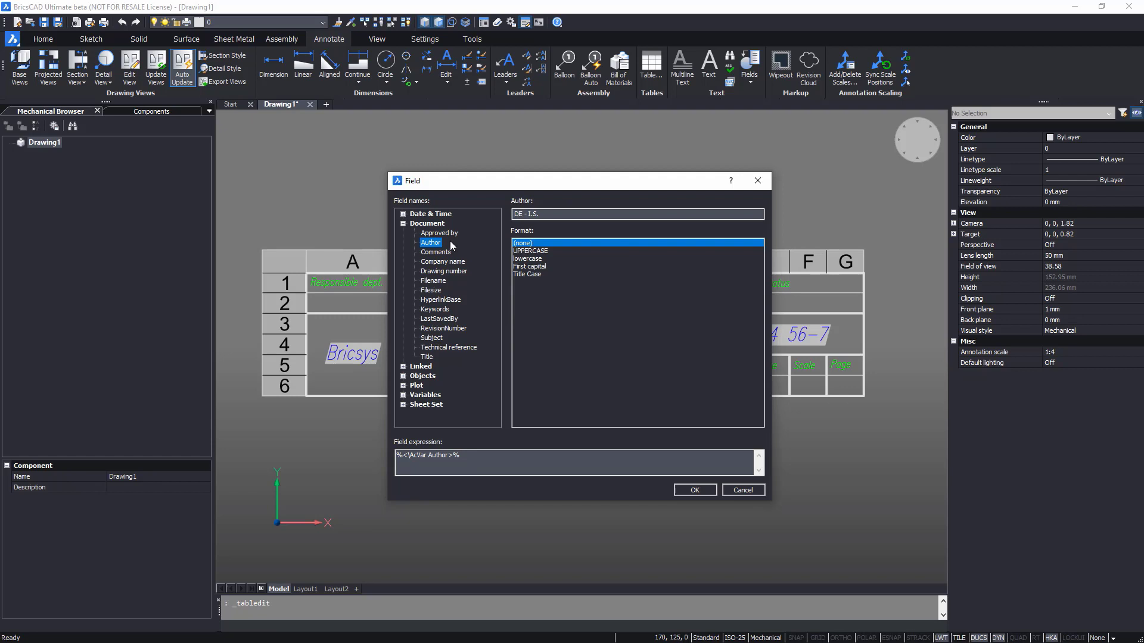
{"action": "left_click", "coordinate": [692, 490]}
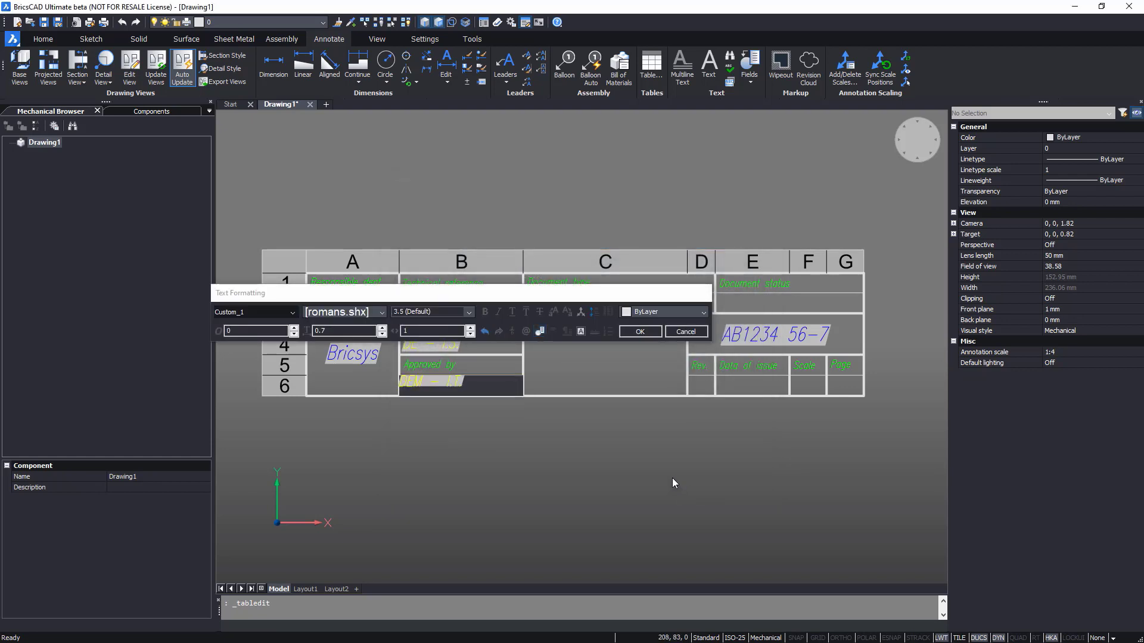
{"action": "left_click", "coordinate": [638, 331]}
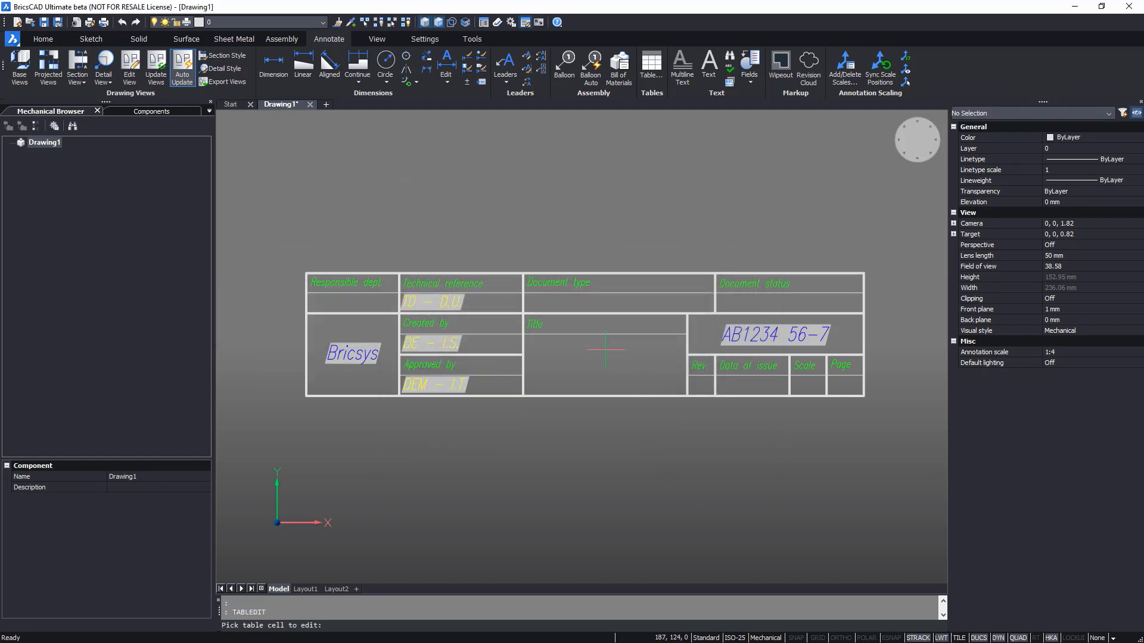
Insert the Title field into the large title cell, showing Milling cutter
{"action": "double_click", "coordinate": [604, 348]}
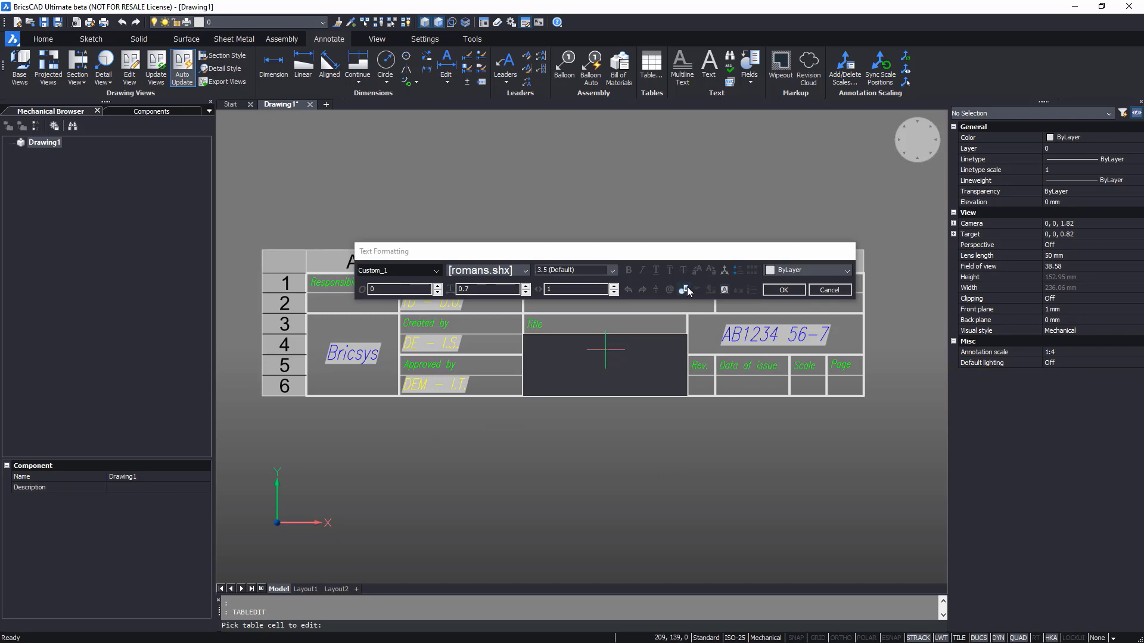
{"action": "left_click", "coordinate": [684, 290]}
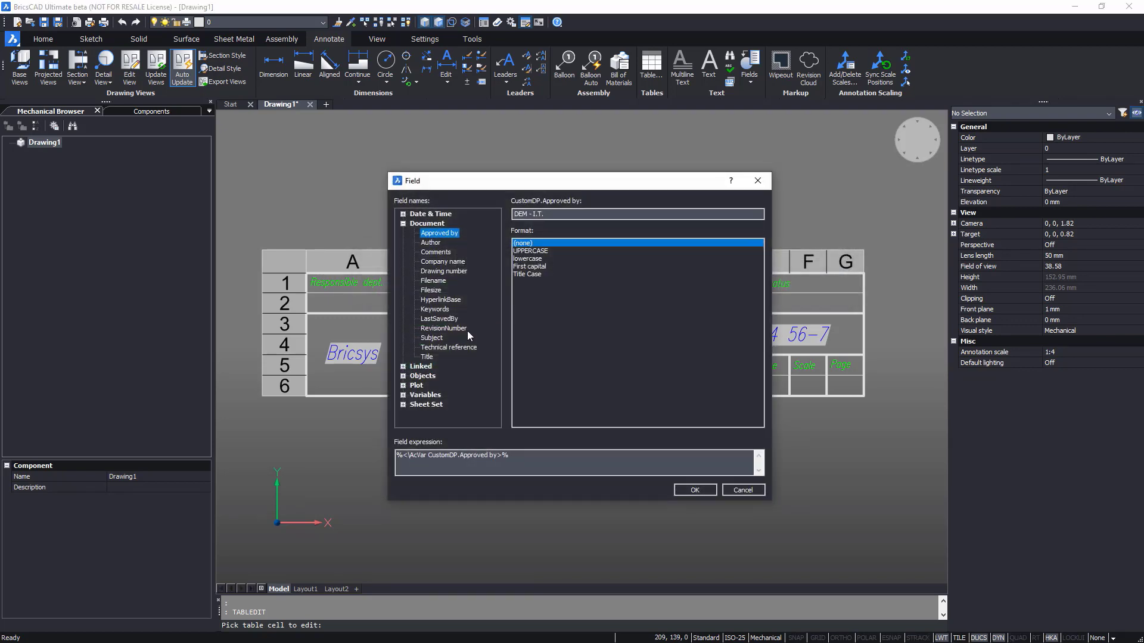
{"action": "left_click", "coordinate": [426, 357]}
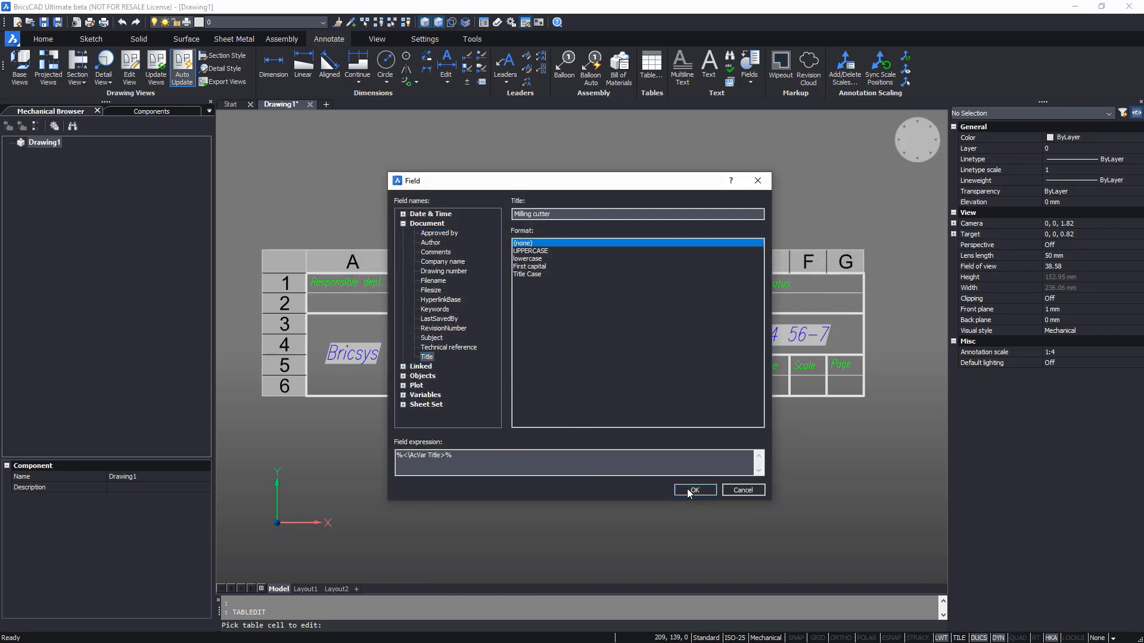
{"action": "left_click", "coordinate": [692, 489]}
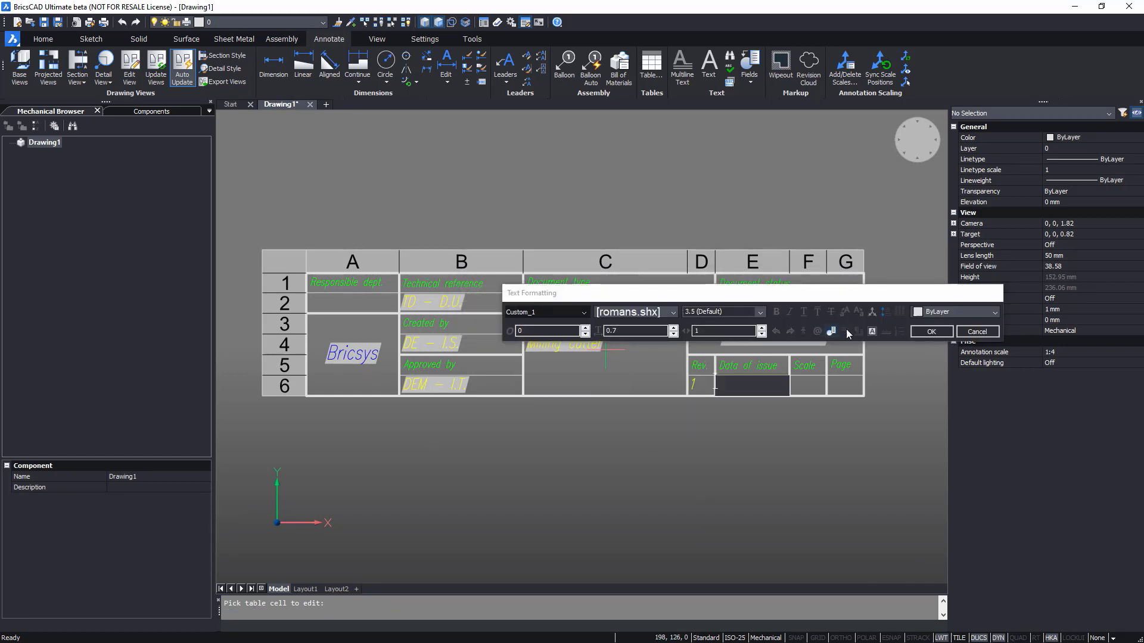
Insert the CreateDate field into the Date of issue cell, showing 01.01.1990
{"action": "left_click", "coordinate": [831, 331]}
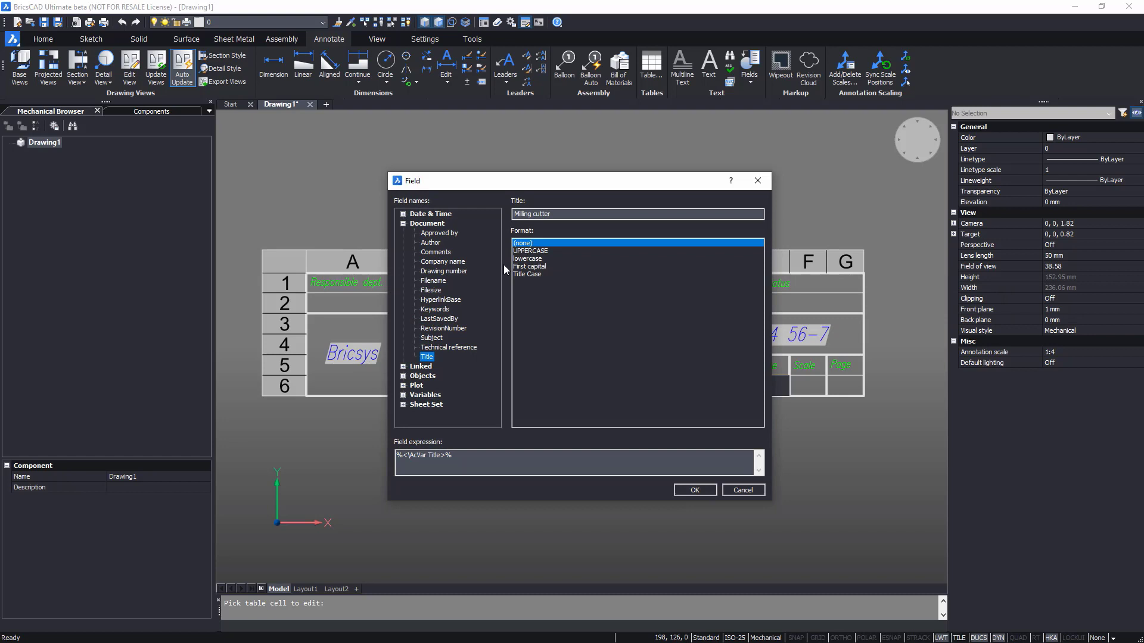
{"action": "left_click", "coordinate": [437, 223]}
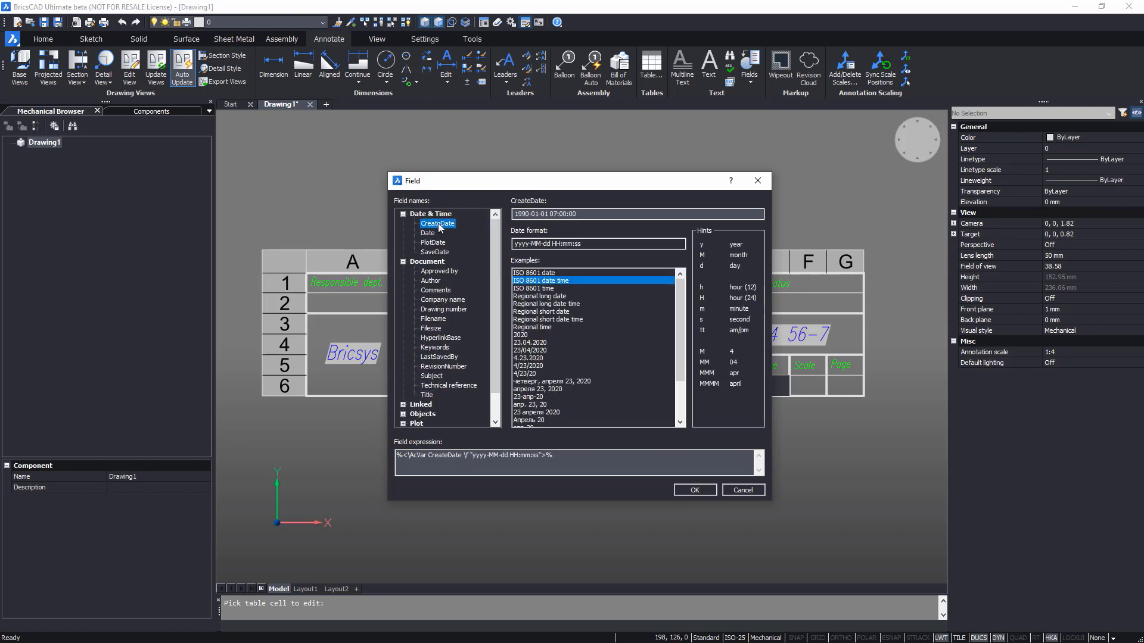
{"action": "left_click", "coordinate": [693, 490]}
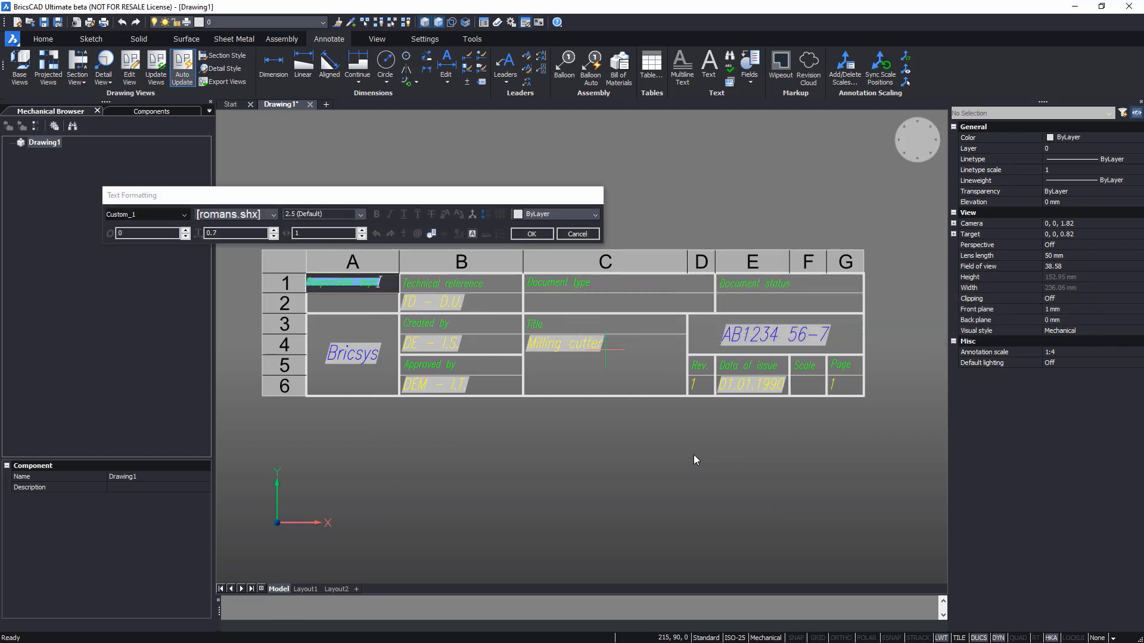
{"action": "mouse_move", "coordinate": [686, 452]}
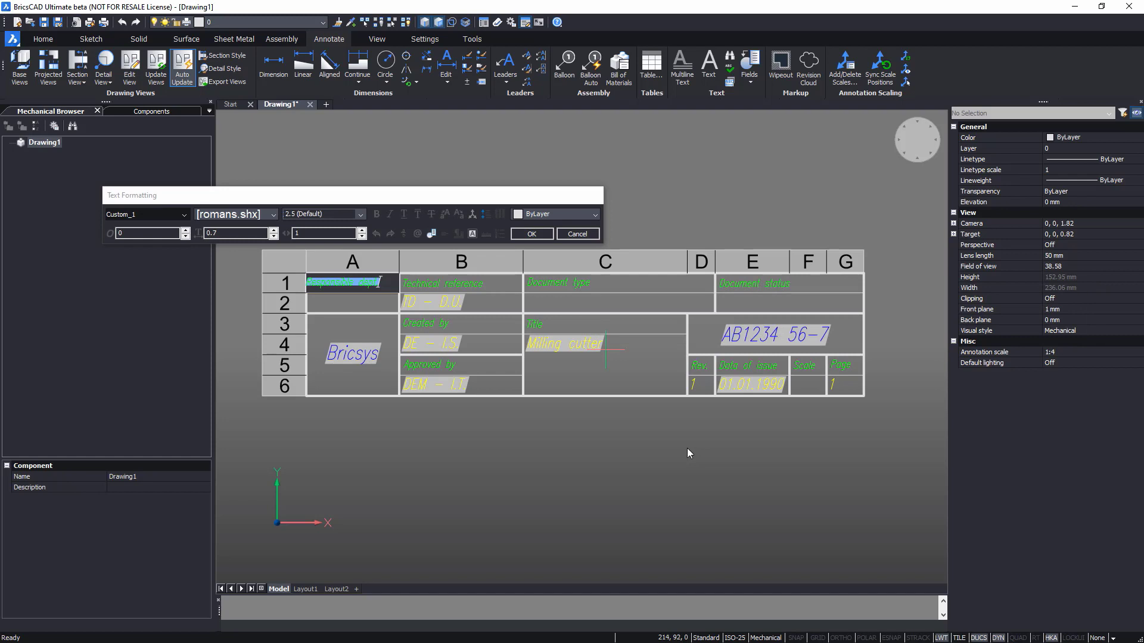
Enter 'Detail drawing' as document type and 'For approving' as document status
{"action": "left_click", "coordinate": [605, 302]}
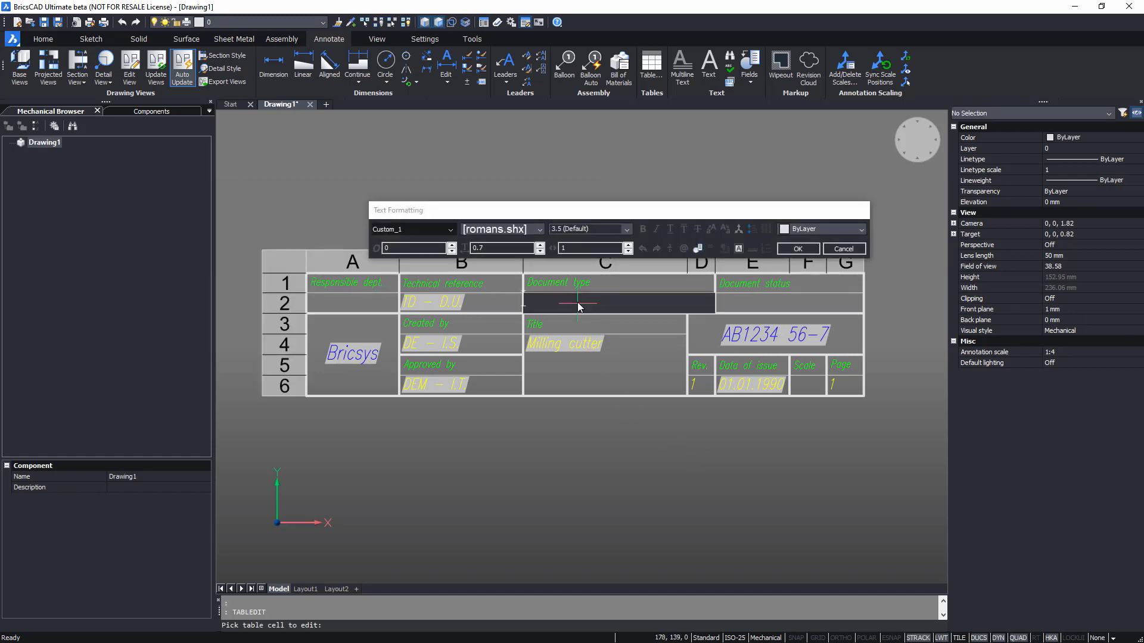
{"action": "type", "text": "Detail dra"}
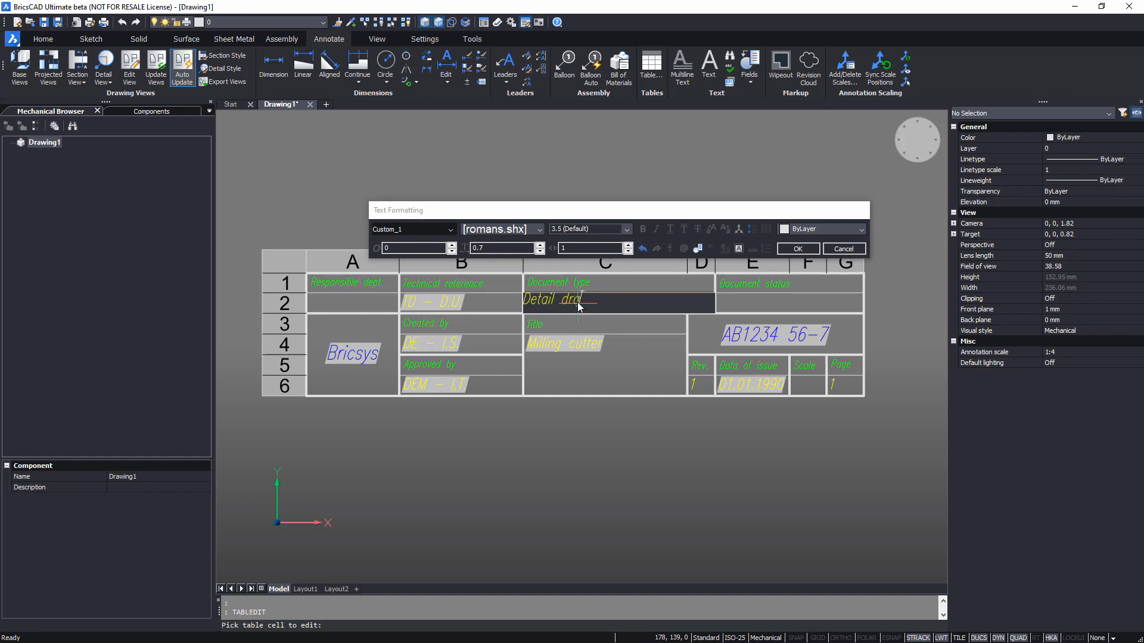
{"action": "type", "text": "wing"}
{"action": "left_click", "coordinate": [788, 304]}
{"action": "type", "text": "For"}
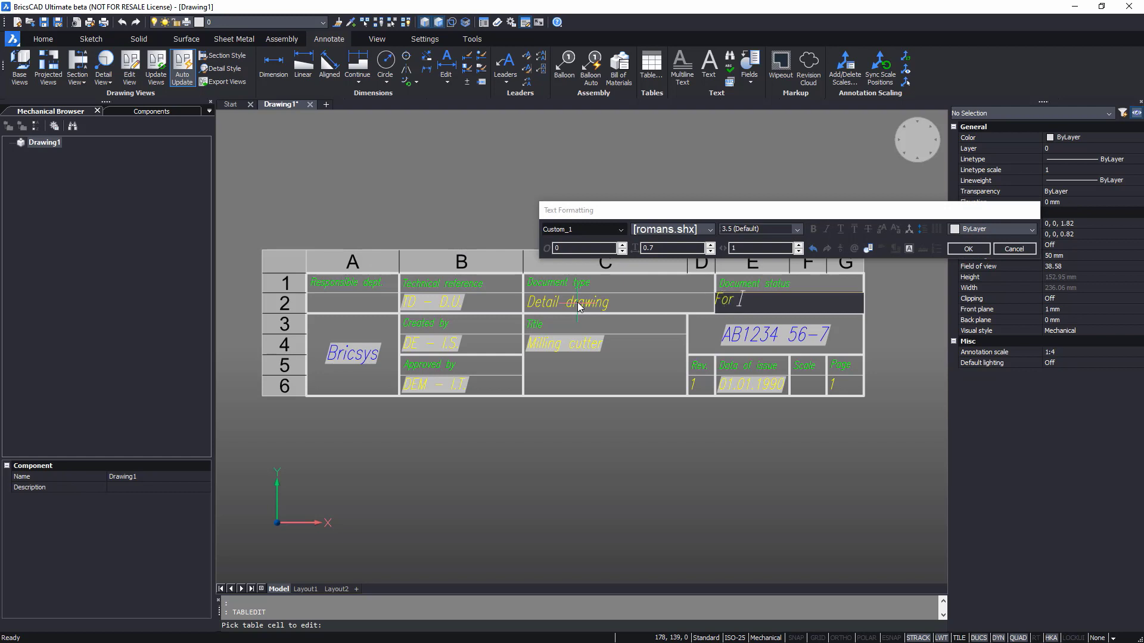
{"action": "type", "text": "appro"}
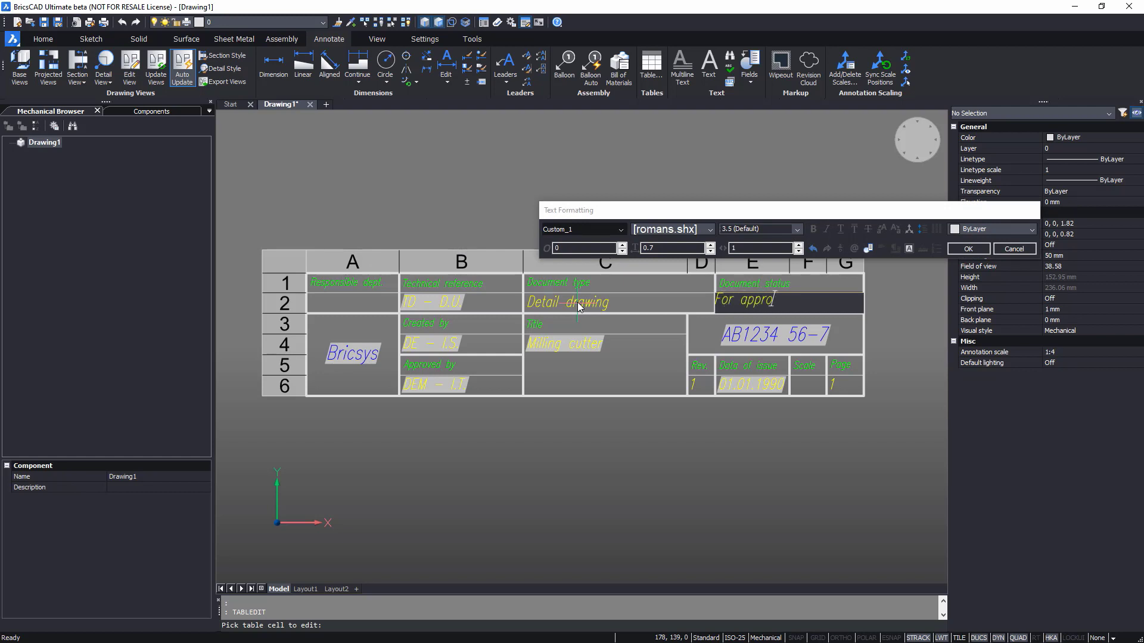
{"action": "type", "text": "ving"}
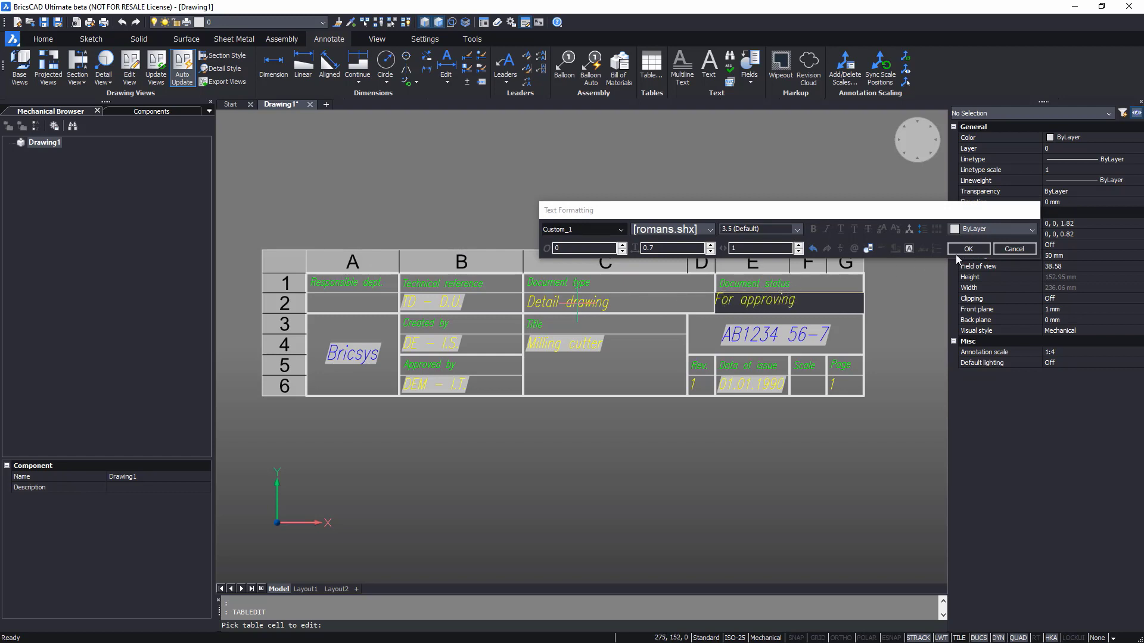